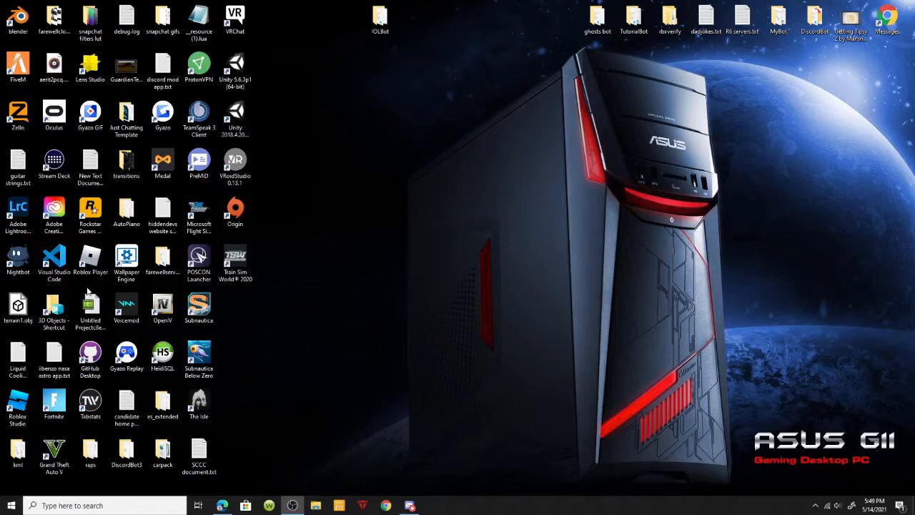
mouse_move(435, 324)
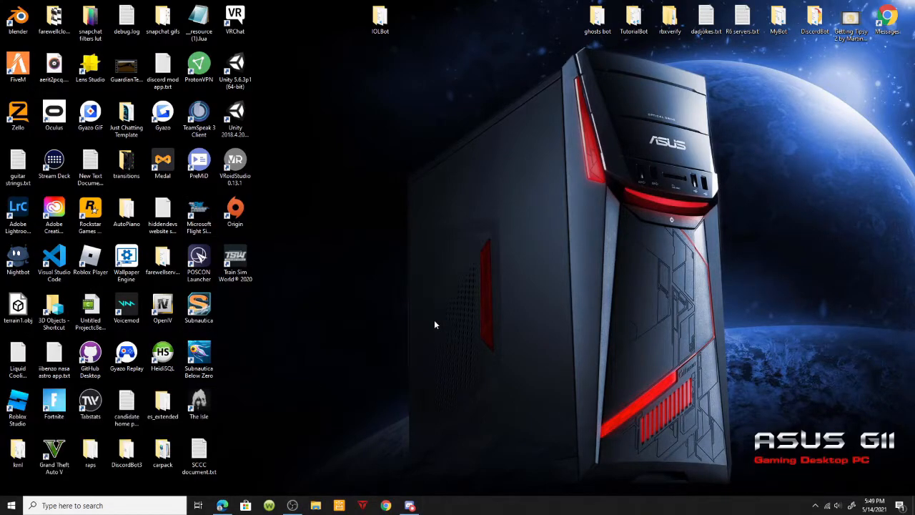
mouse_move(80, 476)
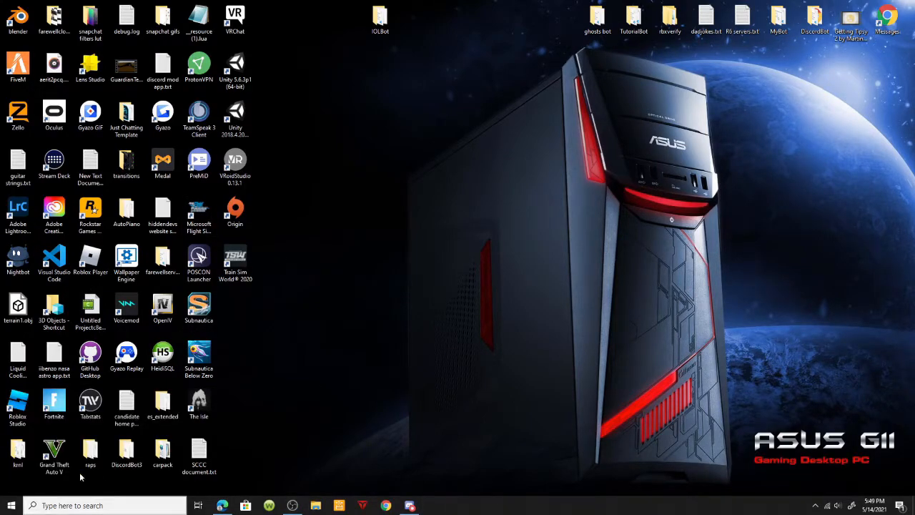
Open Command Prompt from Windows search and run ipconfig to list adapter details.
click(10, 506)
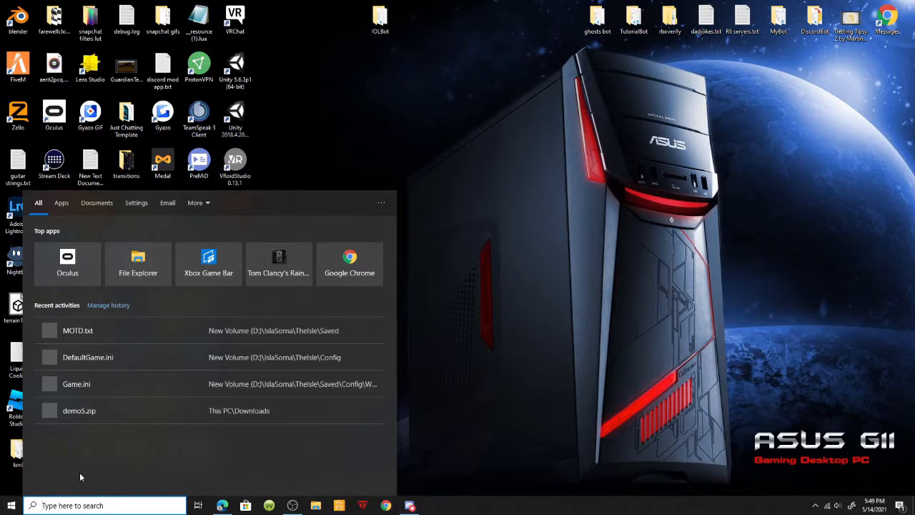
text(cmd)
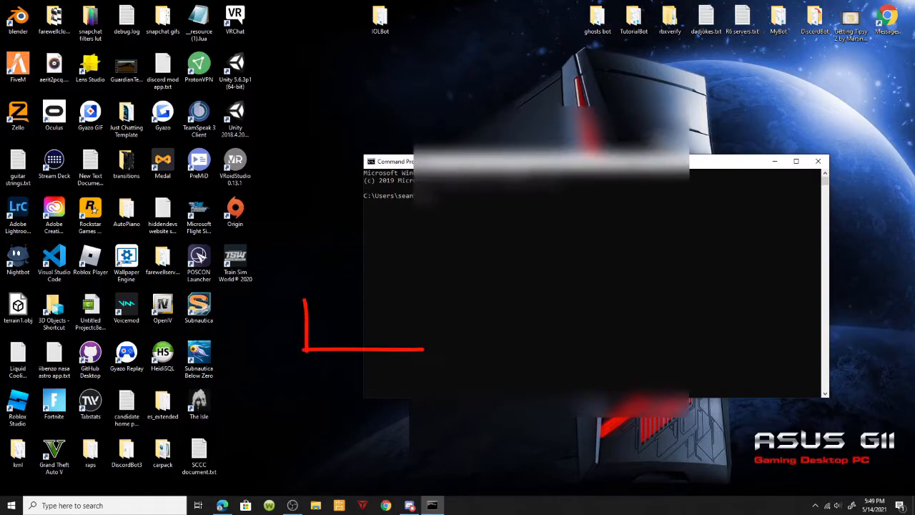
text(ipconfig)
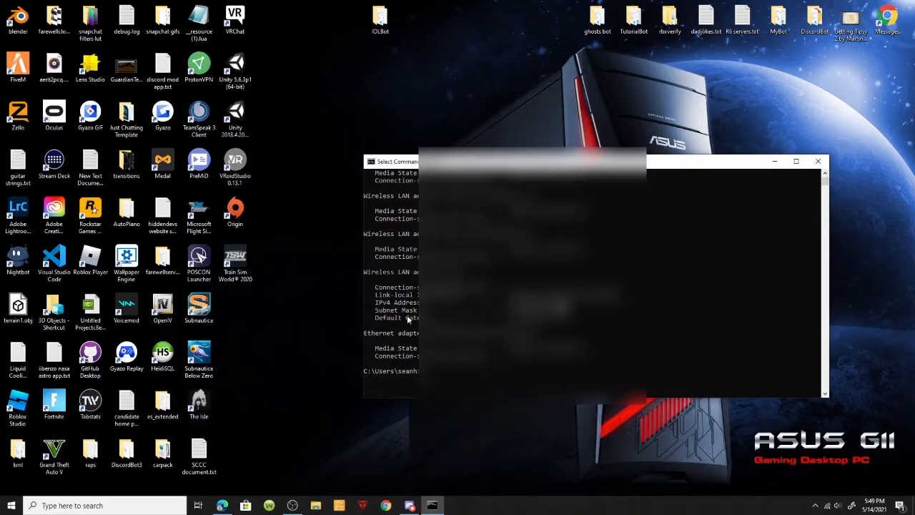
mouse_move(407, 318)
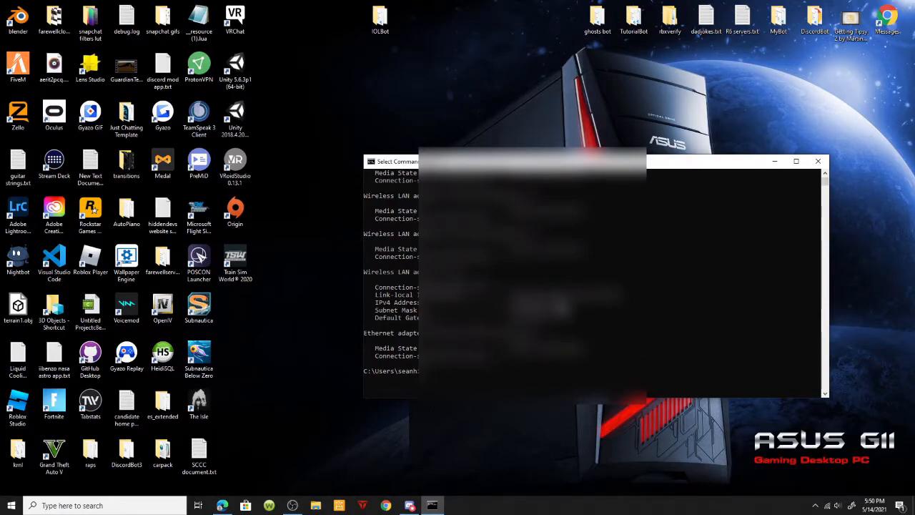
Go through Network and Internet and Network and Sharing Center to Change adapter settings.
click(100, 506)
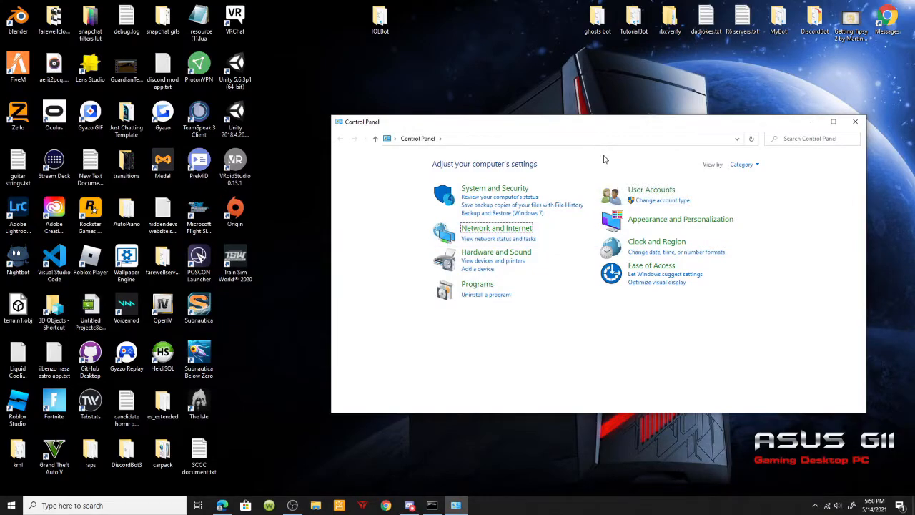
click(496, 227)
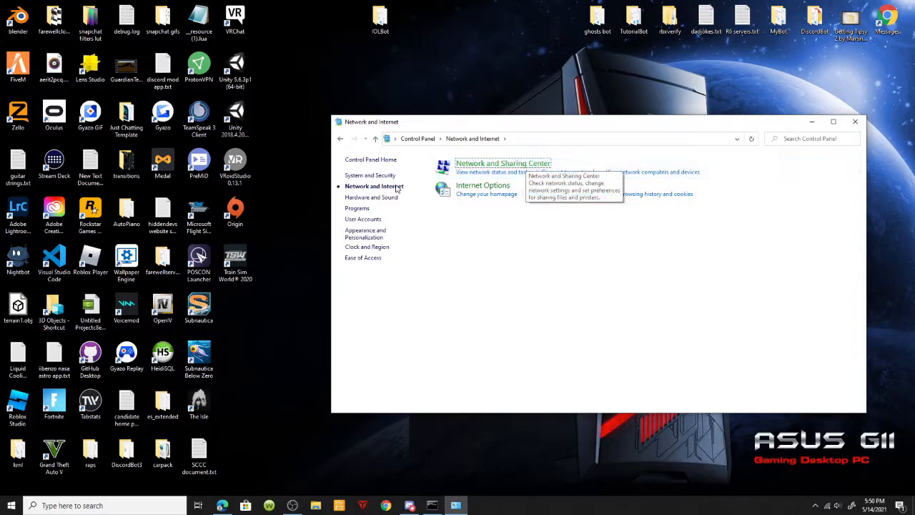
mouse_move(625, 172)
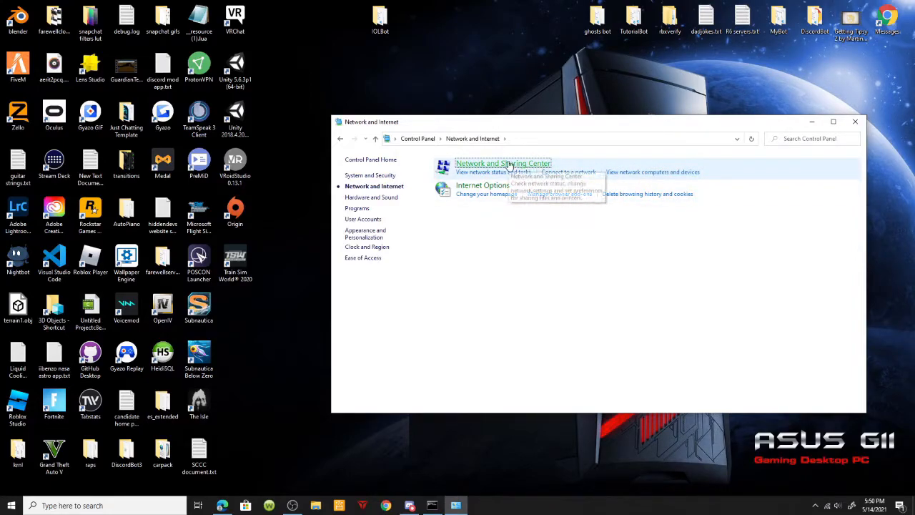
click(503, 163)
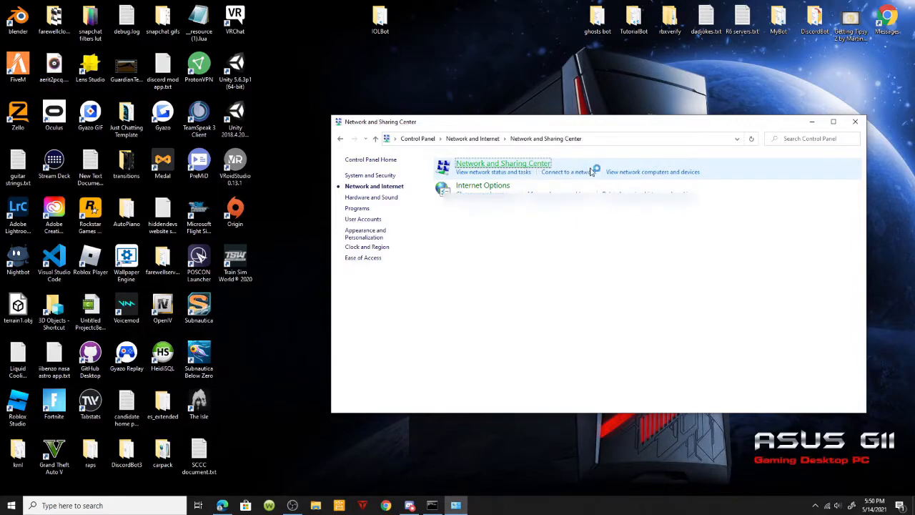
click(503, 163)
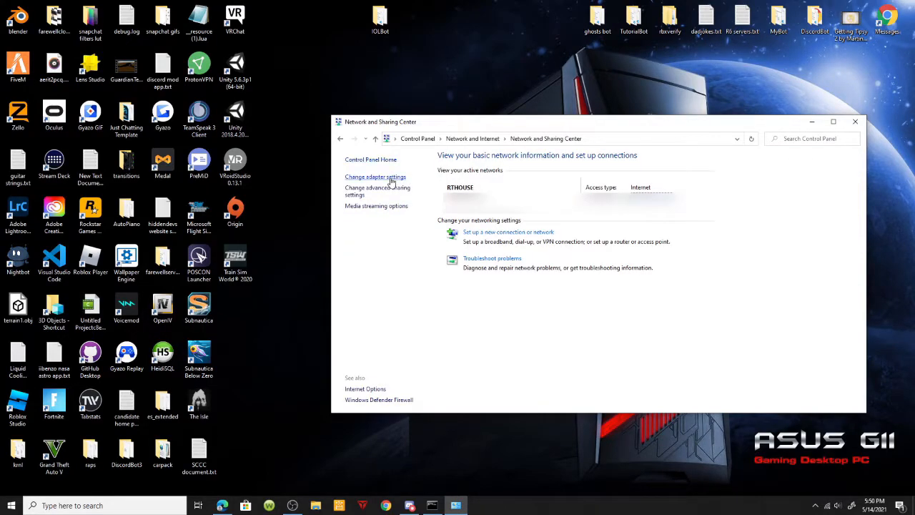
click(375, 177)
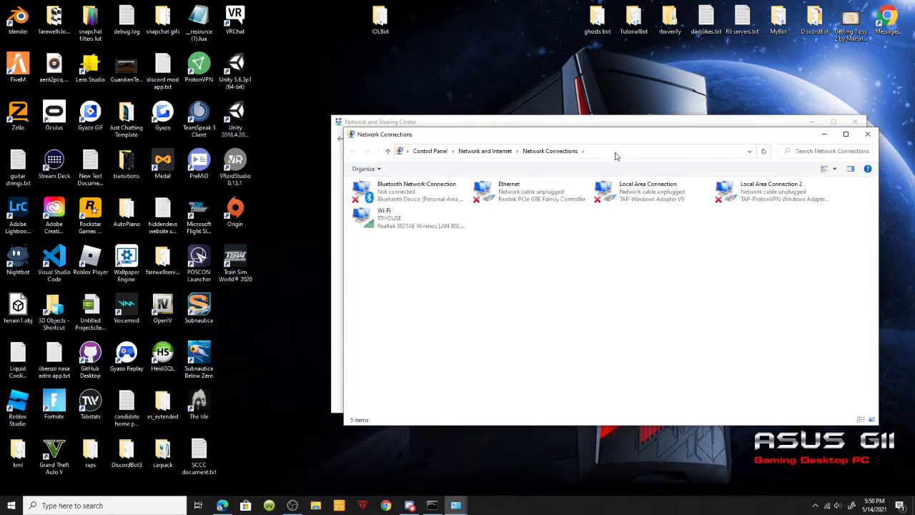
Open the Wi-Fi adapter's IPv4 properties and enter 8.8.8.8 as the DNS server.
right_click(386, 218)
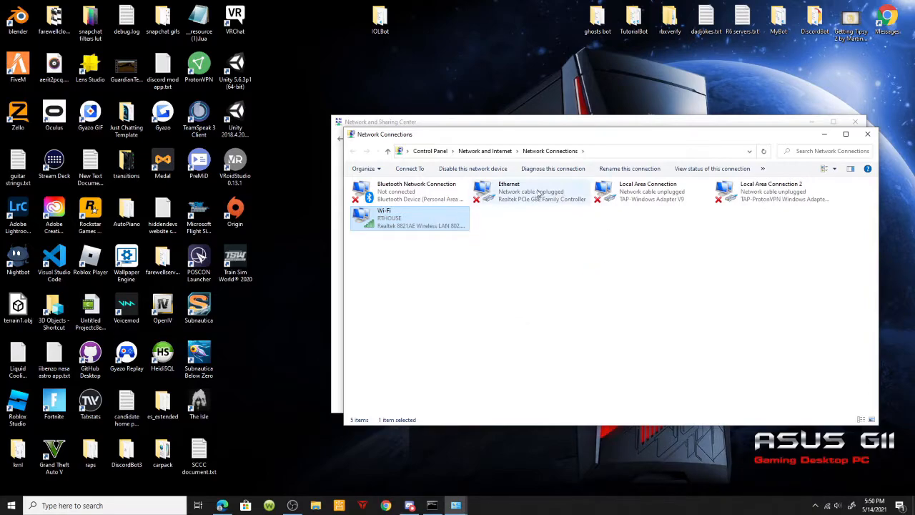
double_click(410, 218)
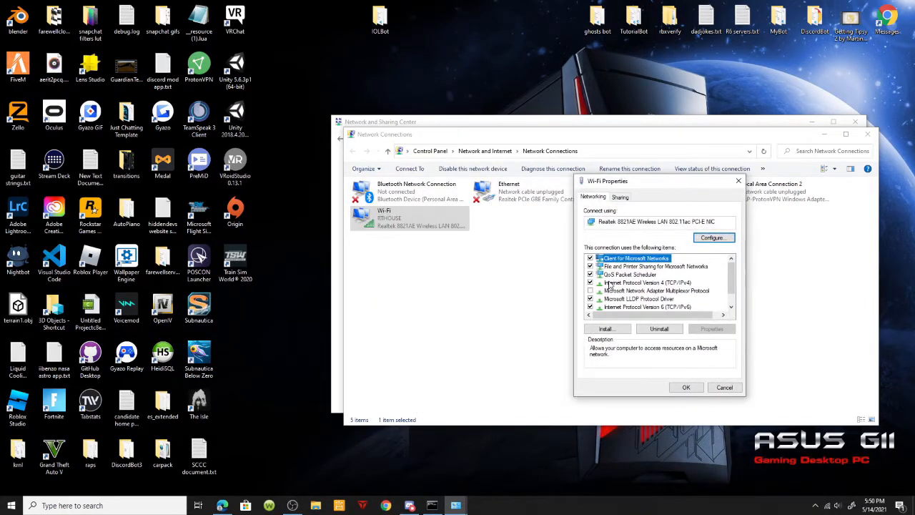
click(647, 282)
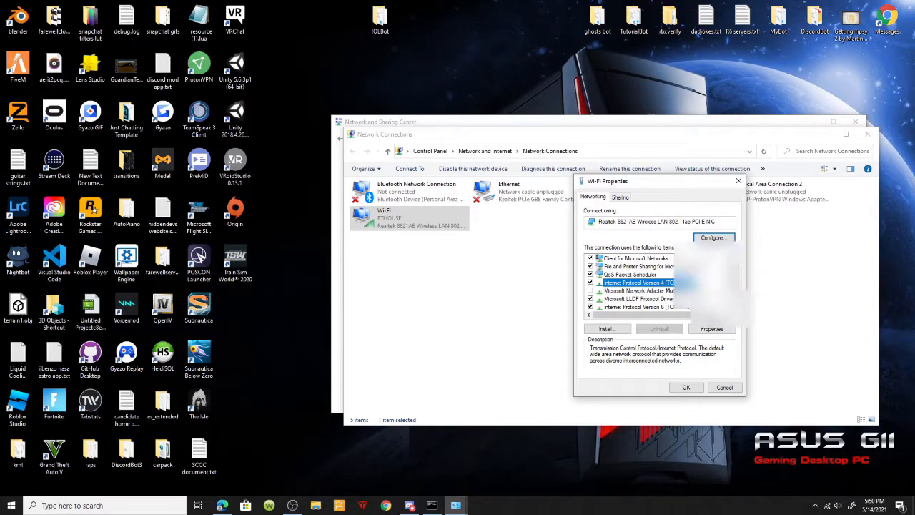
click(711, 328)
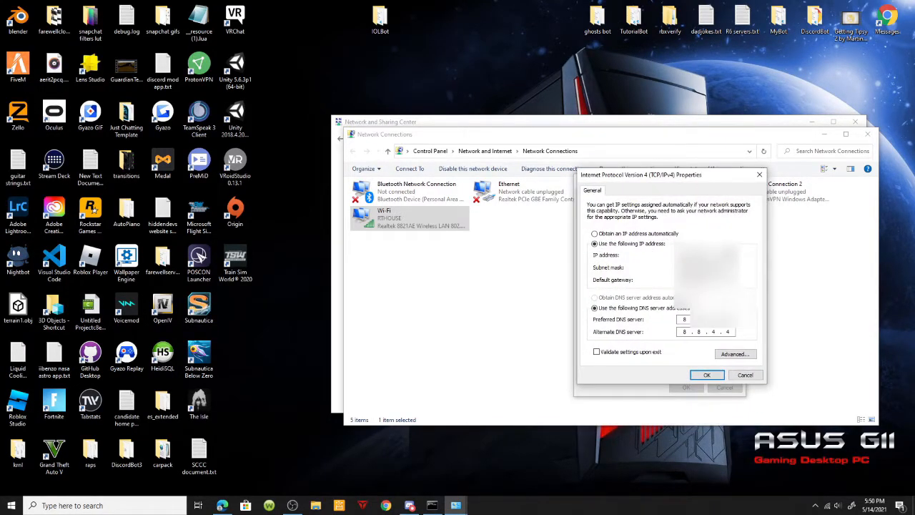
text(8.8.8.8)
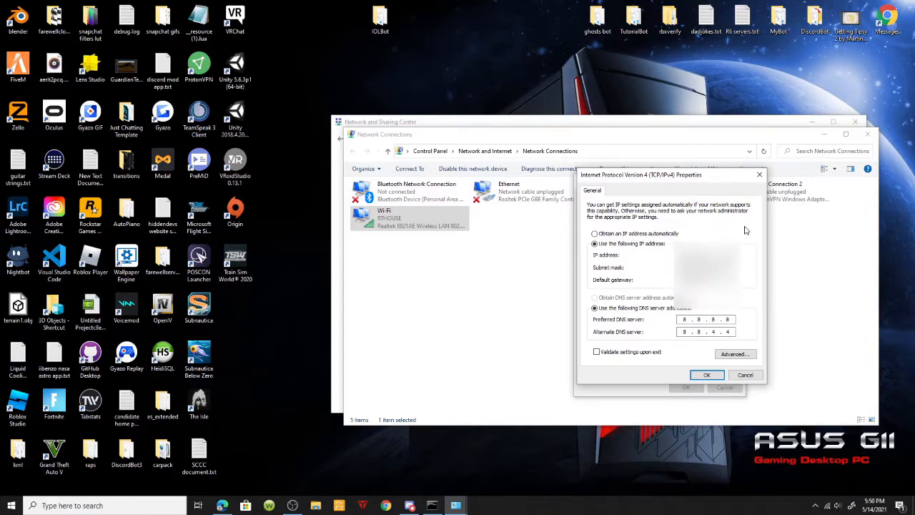
mouse_move(753, 229)
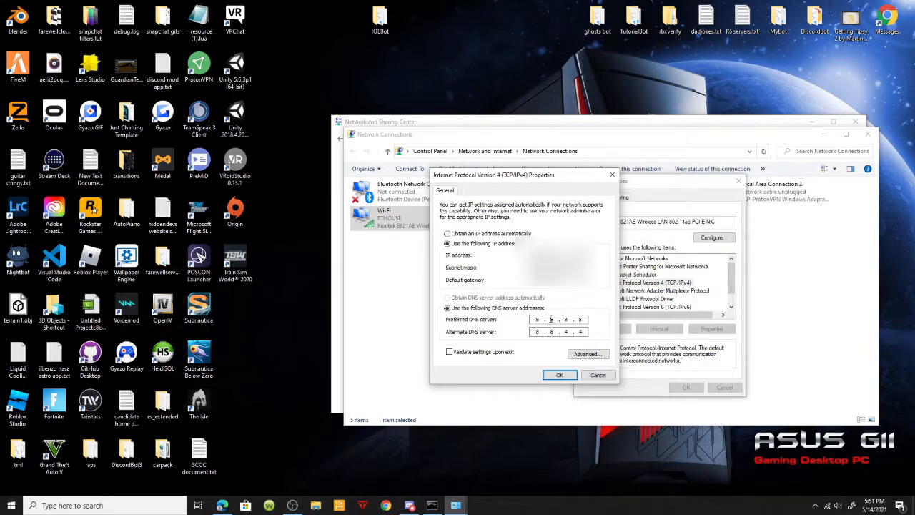
Save the Wi-Fi DNS settings, reopen IPv4 properties to verify them, then close.
click(560, 375)
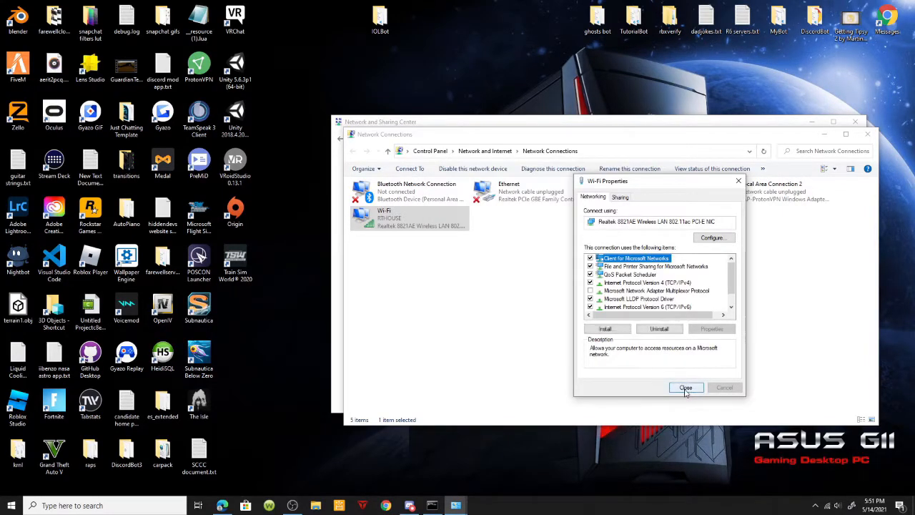
click(686, 387)
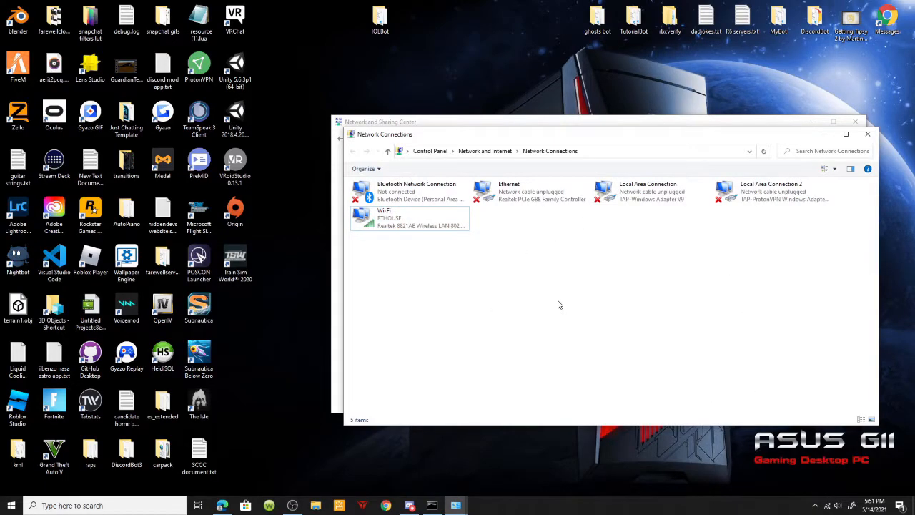
mouse_move(835, 136)
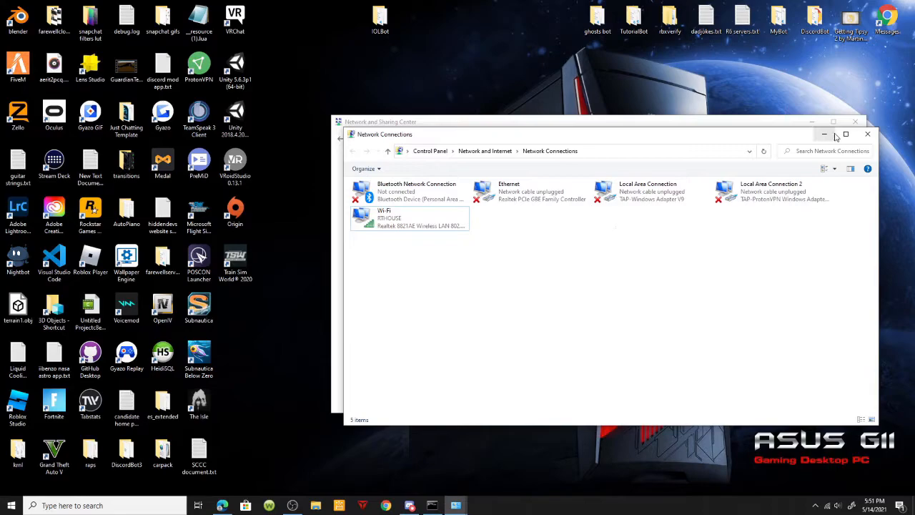
right_click(407, 218)
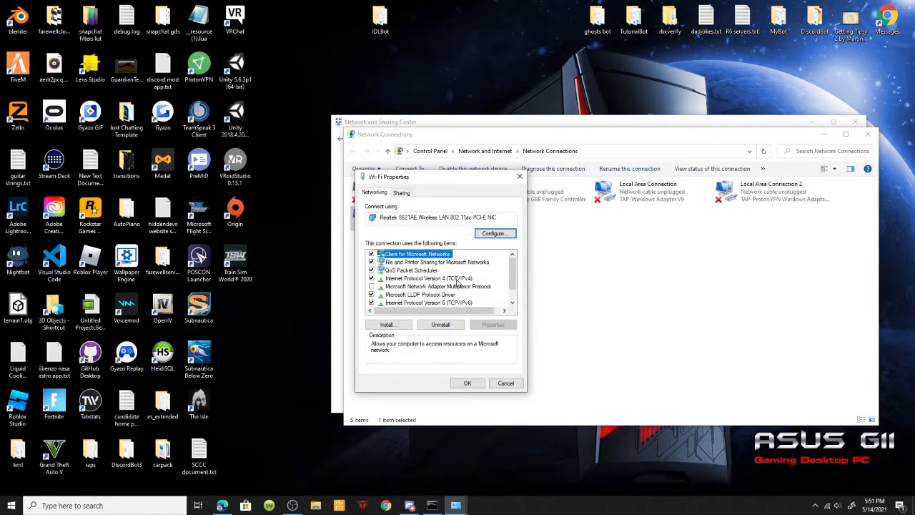
click(426, 278)
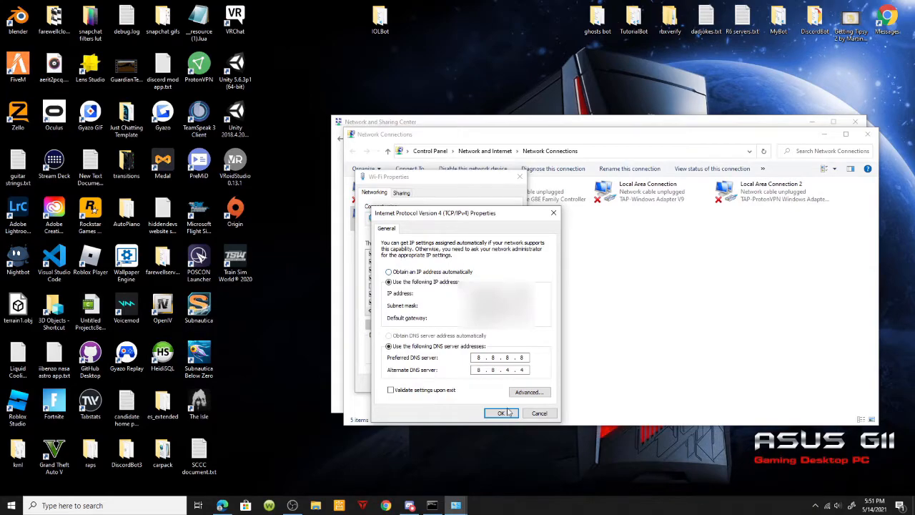
click(501, 412)
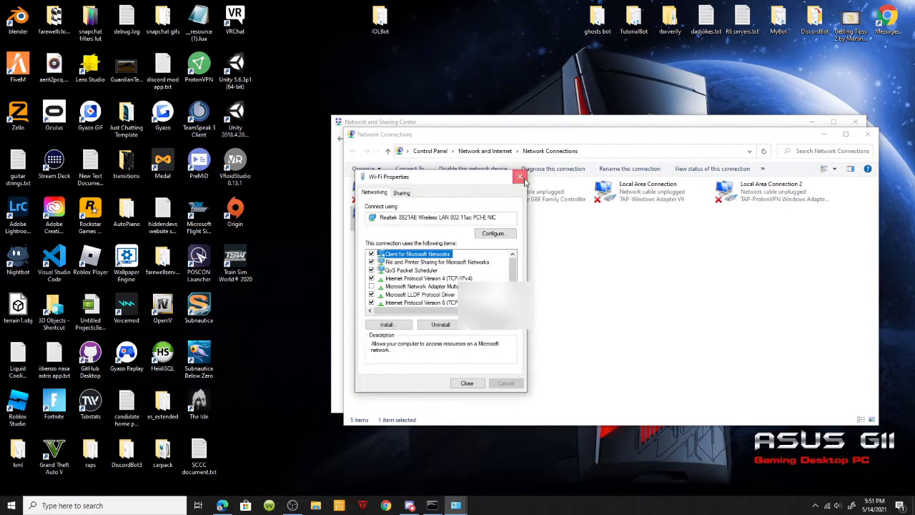
click(519, 176)
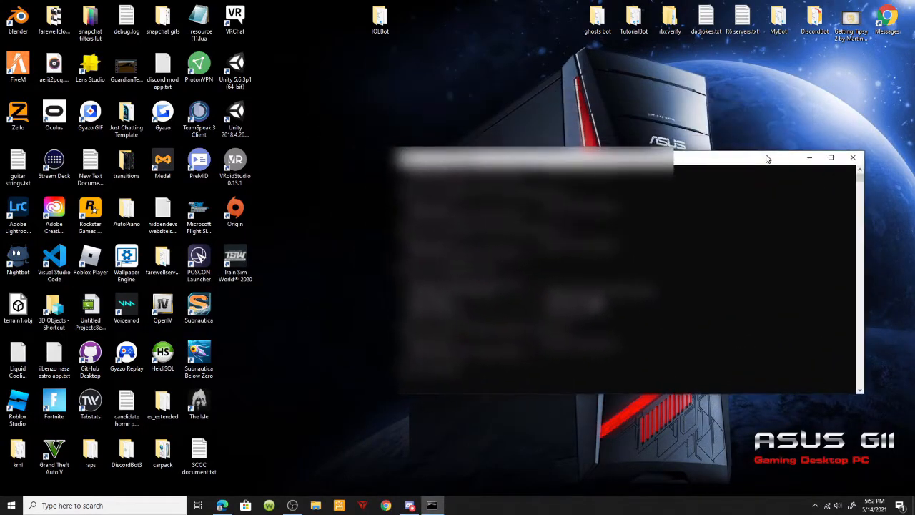
mouse_move(754, 173)
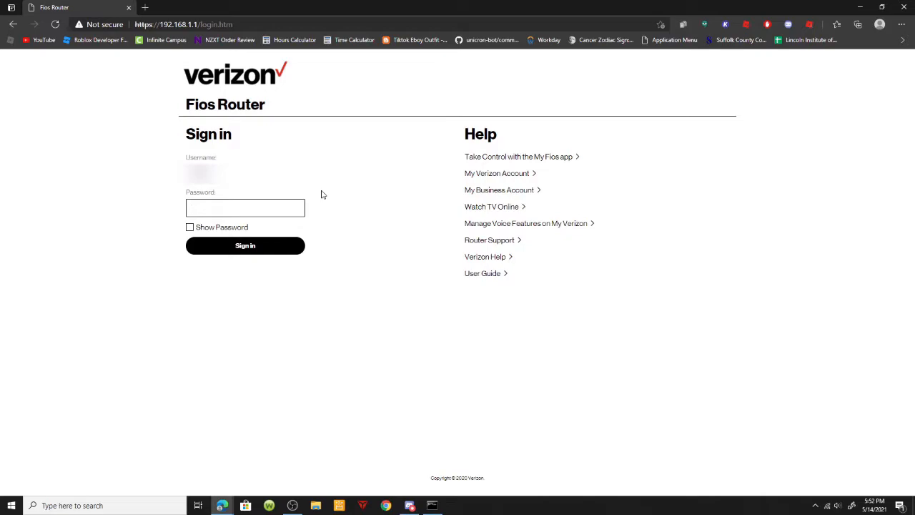
Enter the router admin password and submit the sign-in form.
click(245, 207)
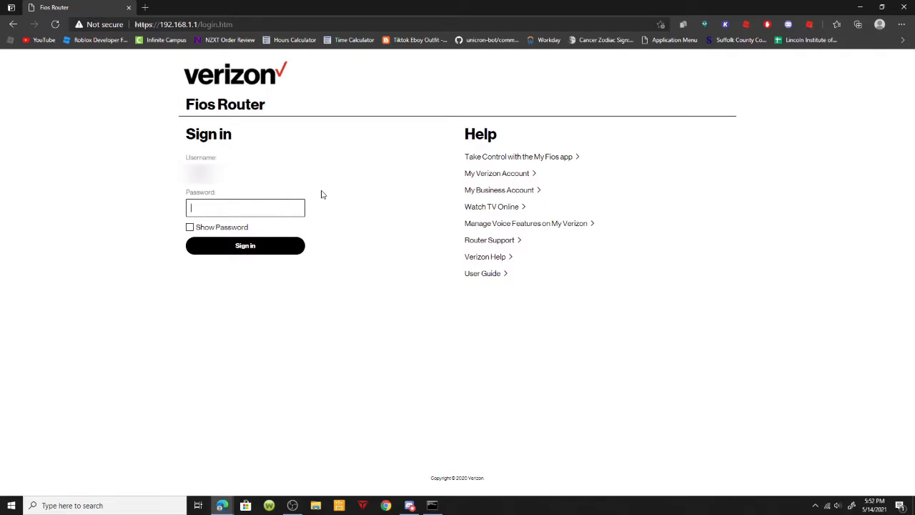
text(*)
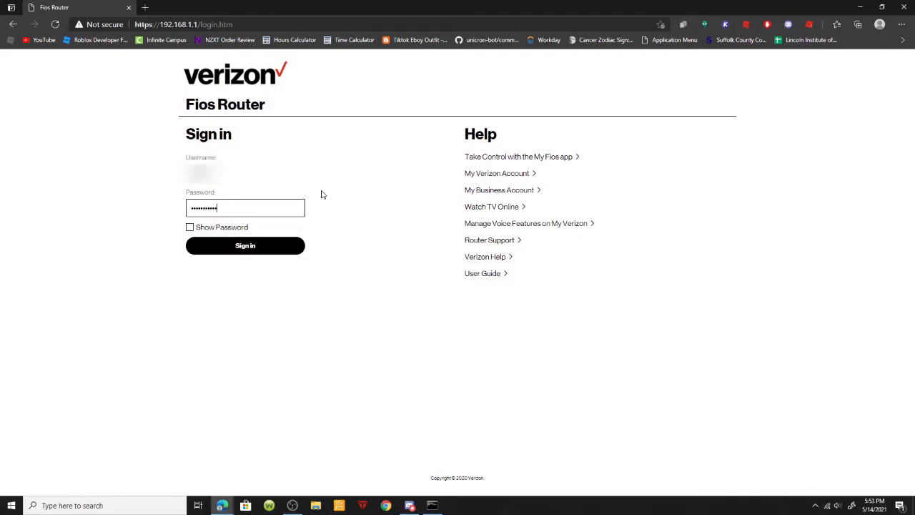
click(245, 246)
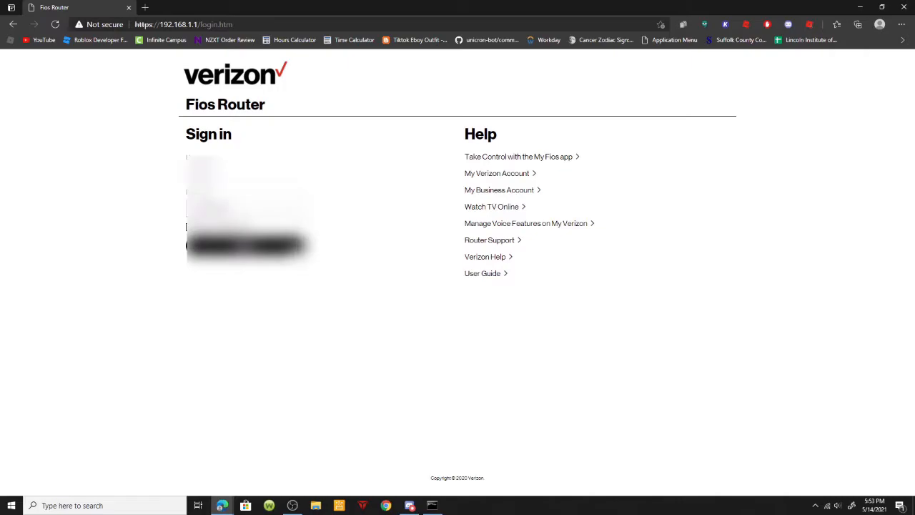
Sign in again so the Fios Router home dashboard loads.
click(247, 246)
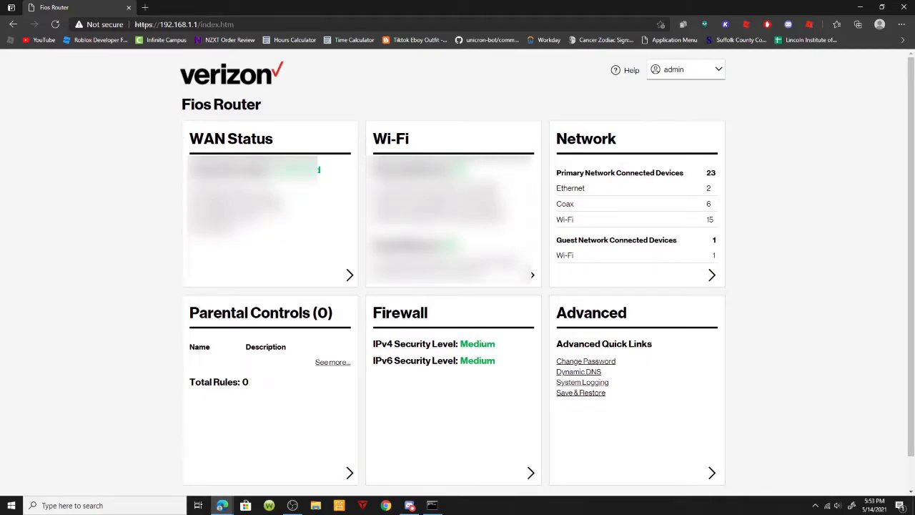
mouse_move(516, 400)
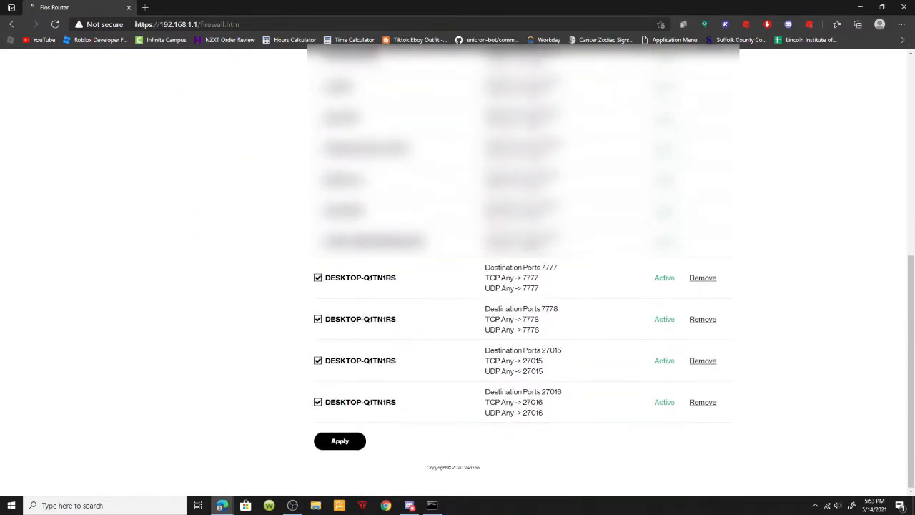
mouse_move(422, 279)
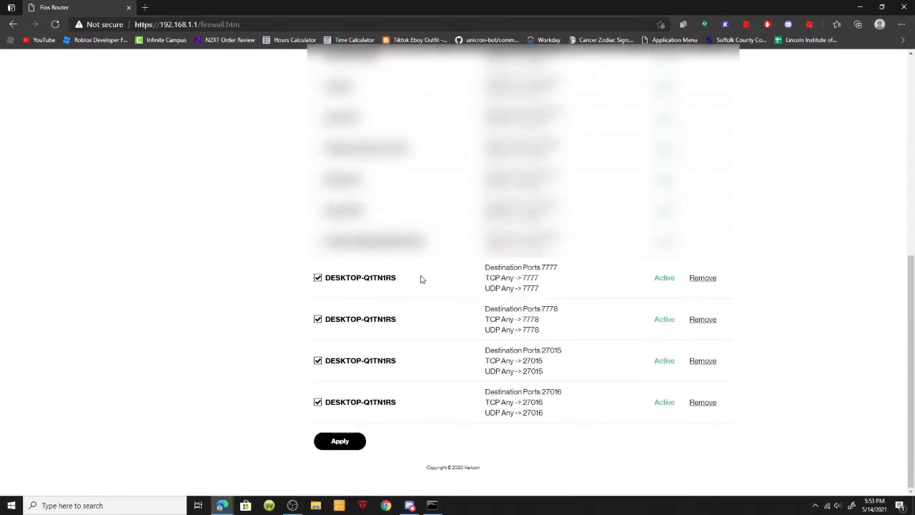
mouse_move(589, 310)
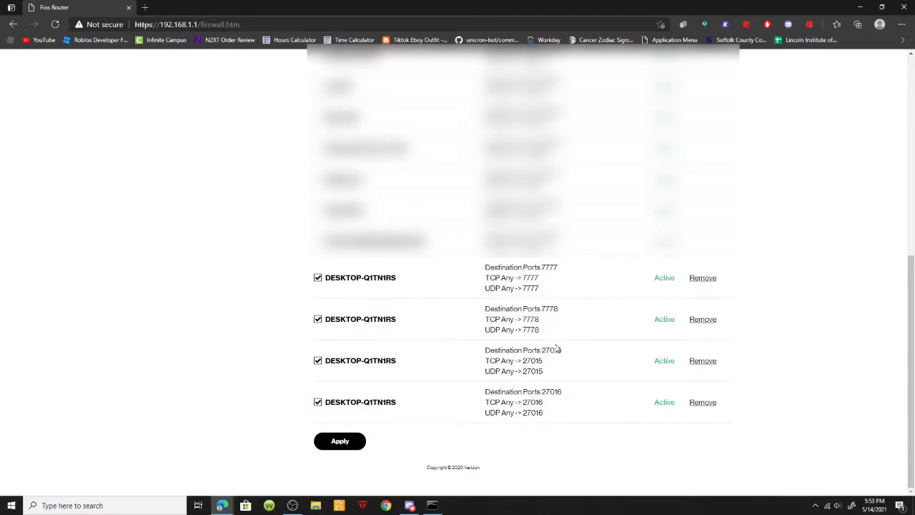
mouse_move(523, 301)
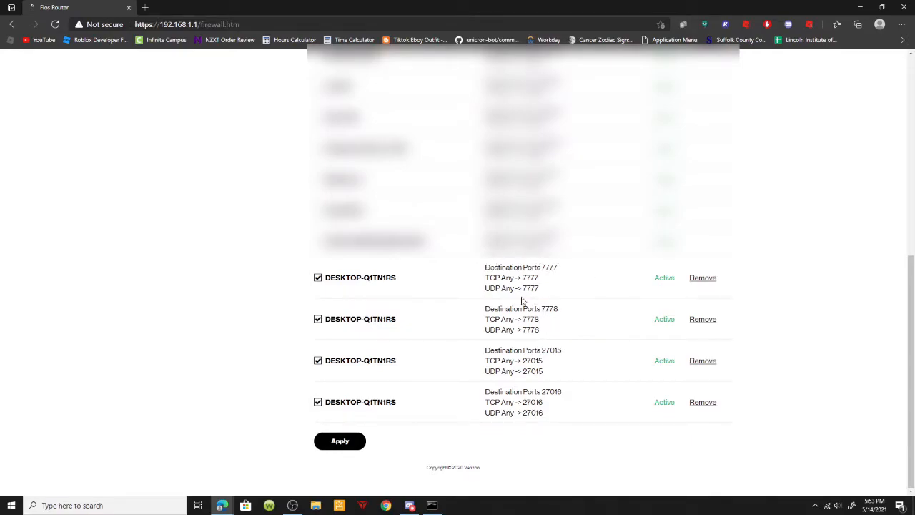
mouse_move(535, 348)
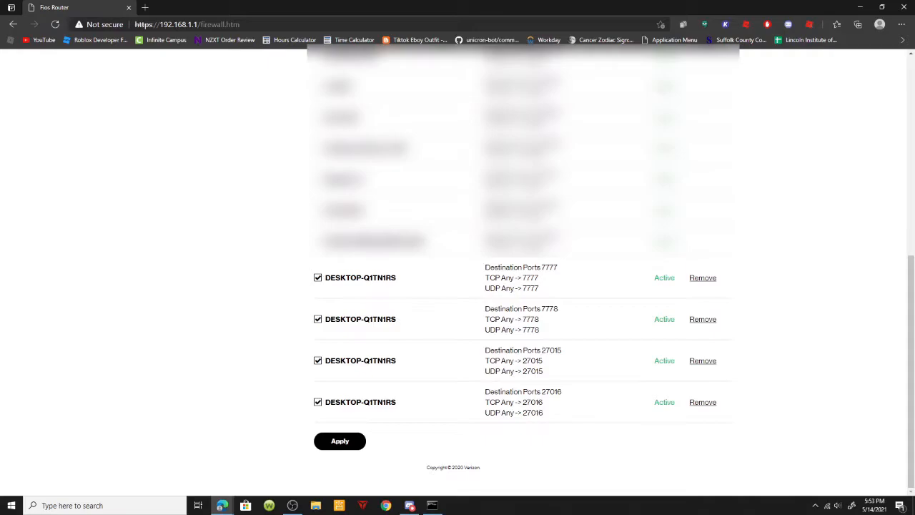
mouse_move(760, 300)
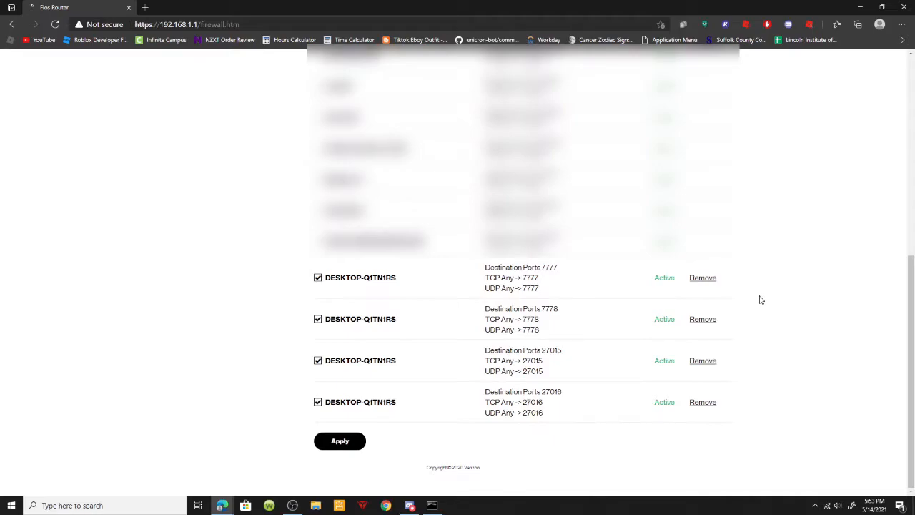
mouse_move(492, 278)
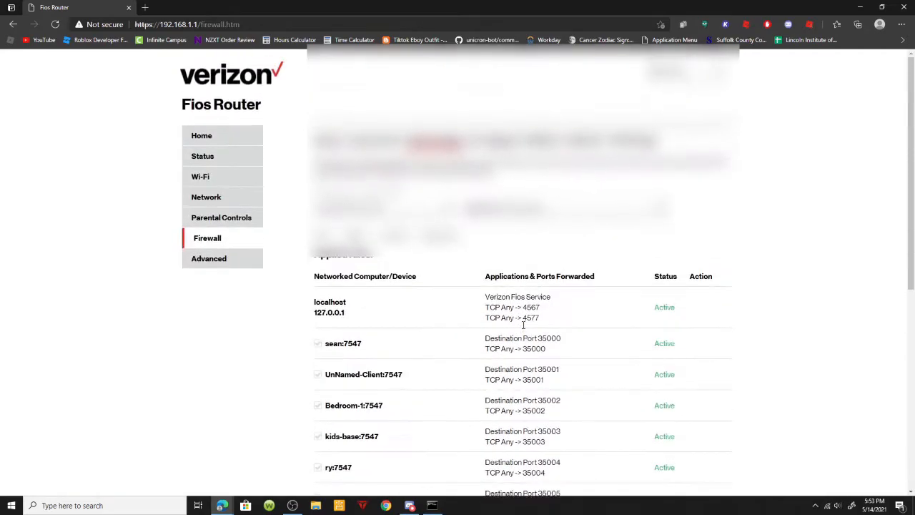
Scroll through the forwarding rules to check the entries for ports 7777, 7778, 27015 and 27016.
scroll(down, 3)
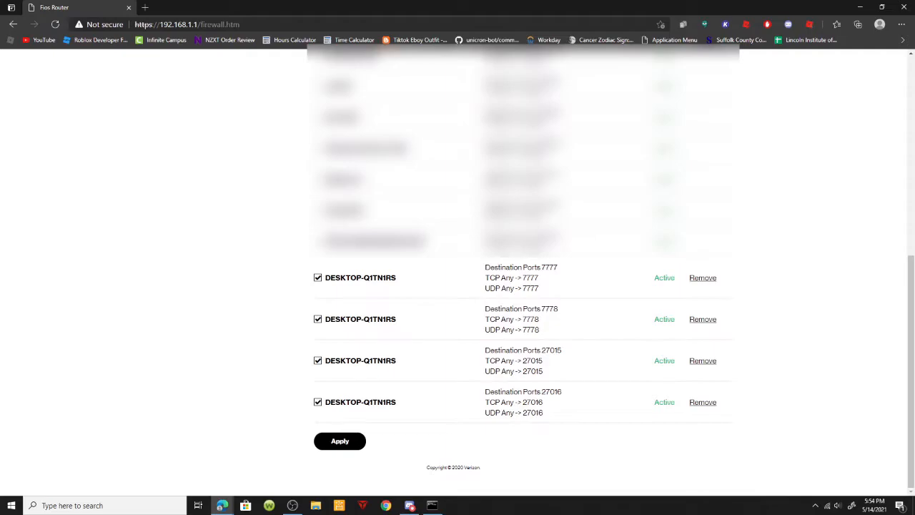
scroll(up, 3)
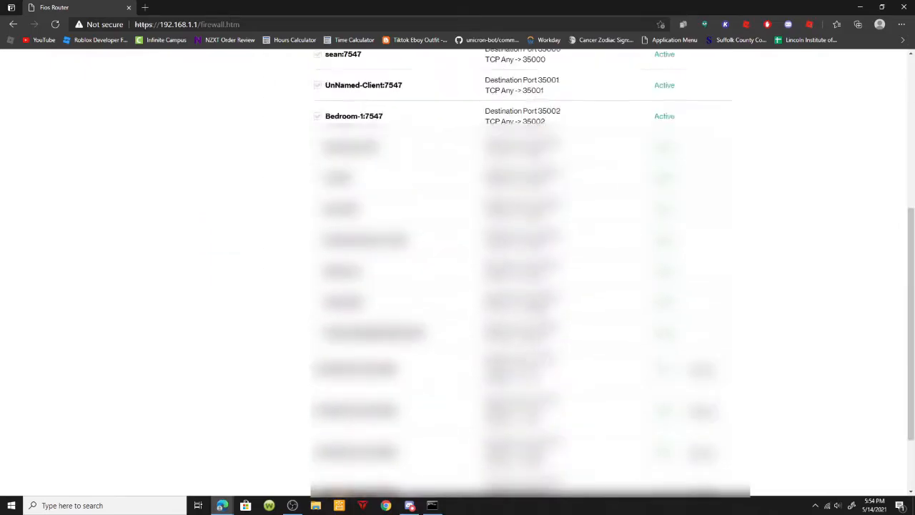
scroll(down, 3)
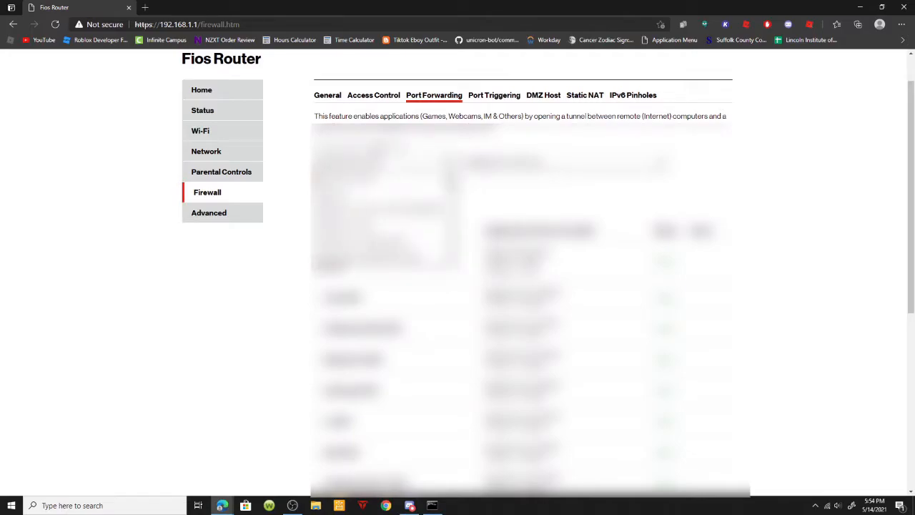
Set the new rule's IP to Specify IP and pick an application type to forward.
click(384, 161)
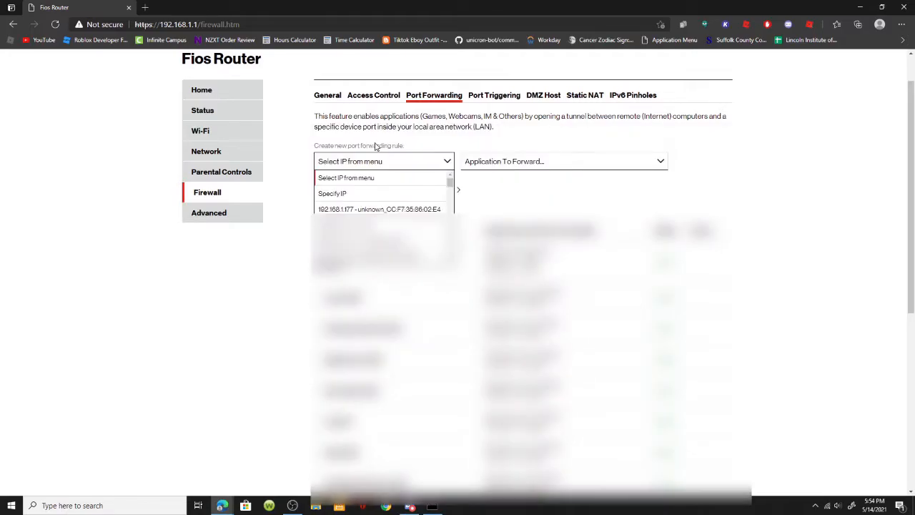
click(333, 193)
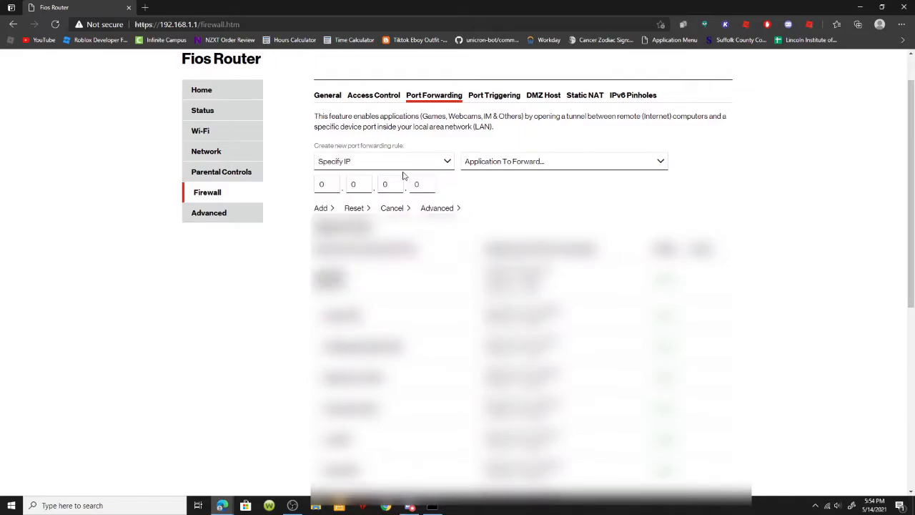
mouse_move(386, 148)
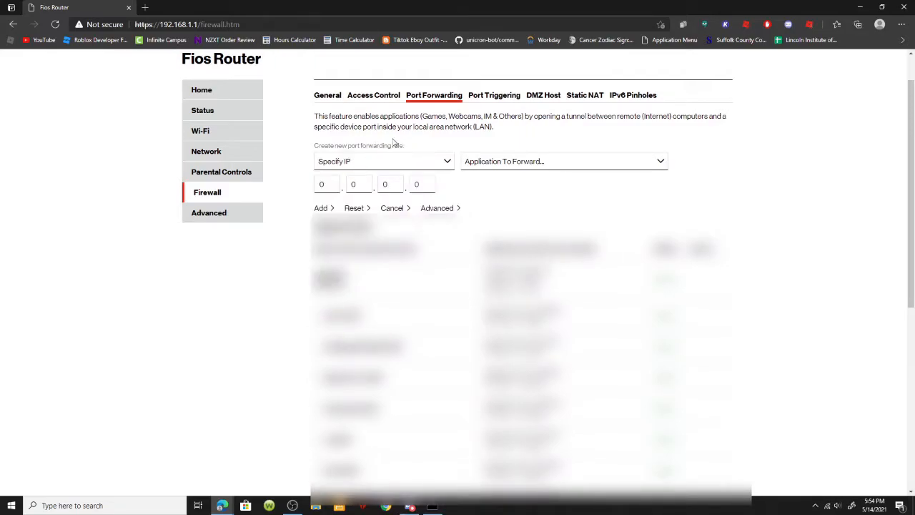
mouse_move(355, 167)
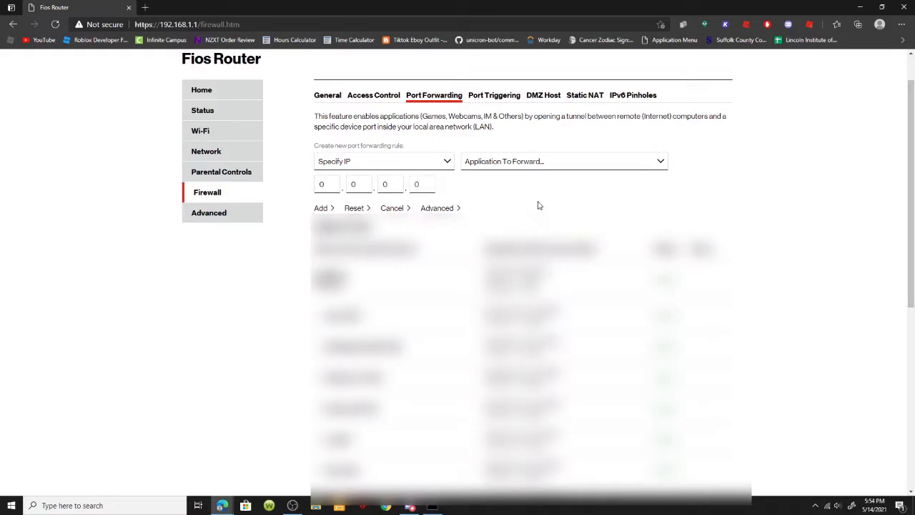
click(563, 161)
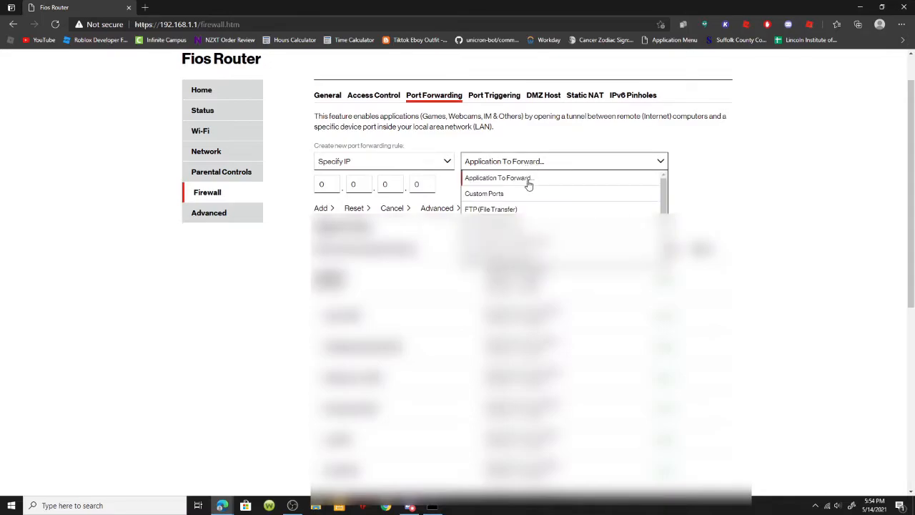
click(484, 194)
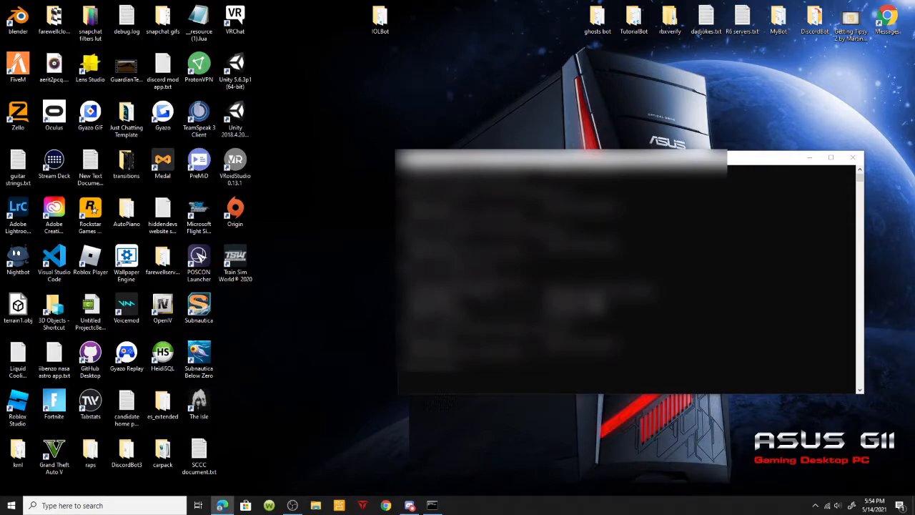
Minimize the open window and browse File Explorer to This PC's New Volume (D:).
click(852, 158)
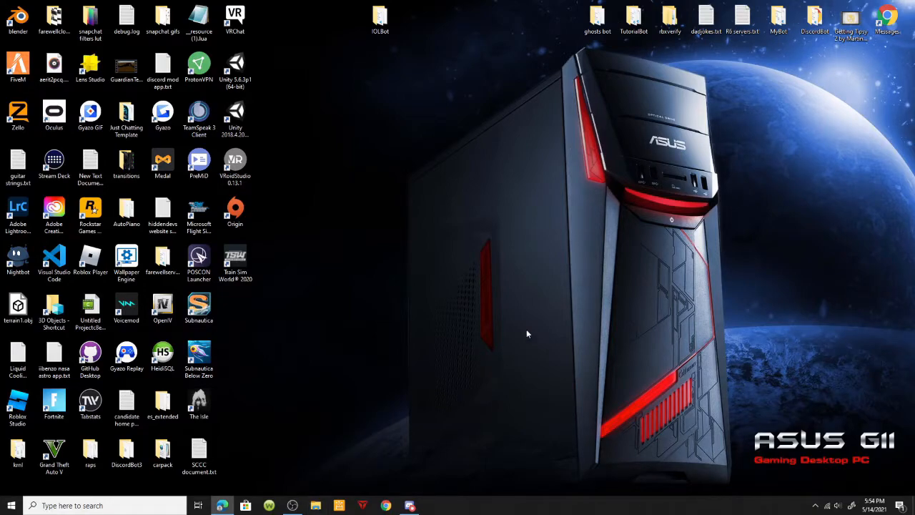
click(315, 505)
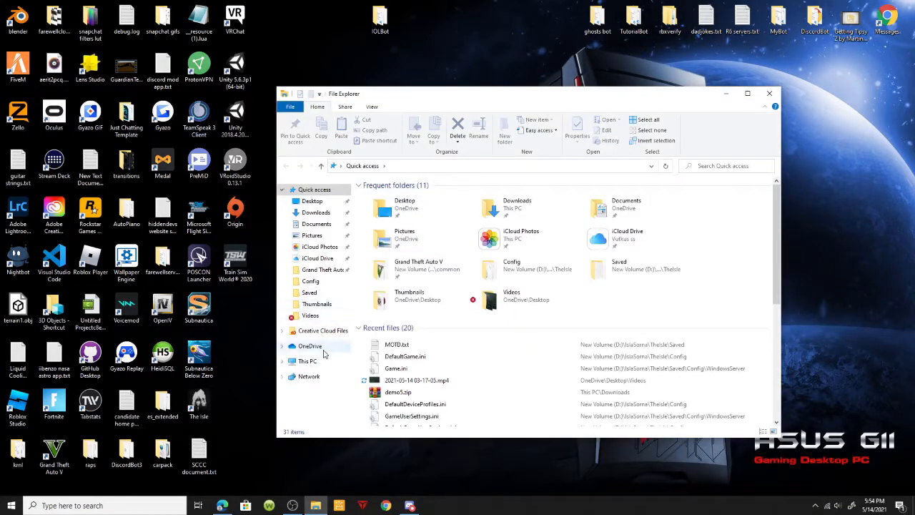
click(306, 361)
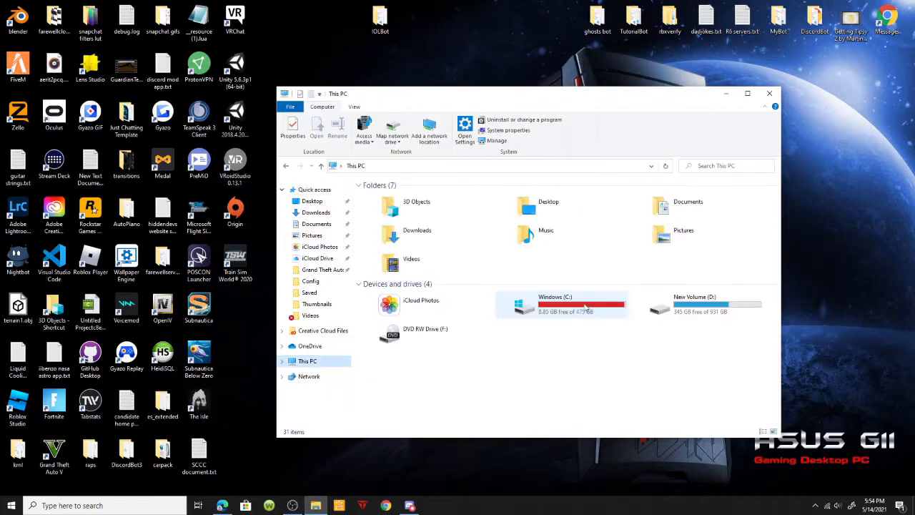
double_click(695, 304)
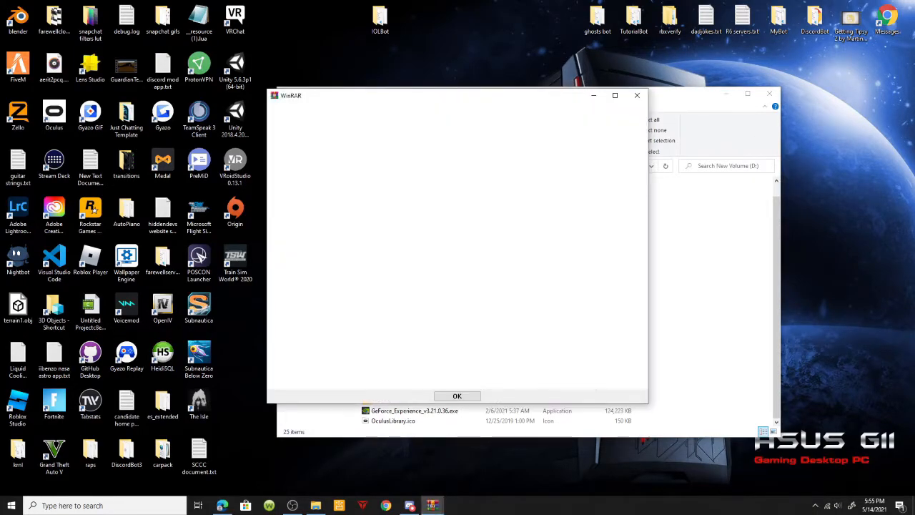
Dismiss the WinRAR message, select steamcmd.exe in the archive, and open D:'s SteamCMD folder.
click(456, 395)
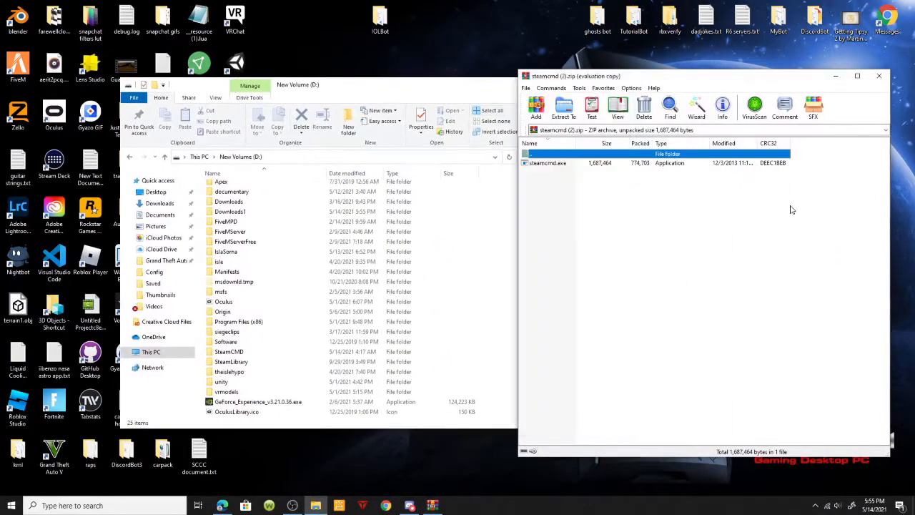
click(549, 163)
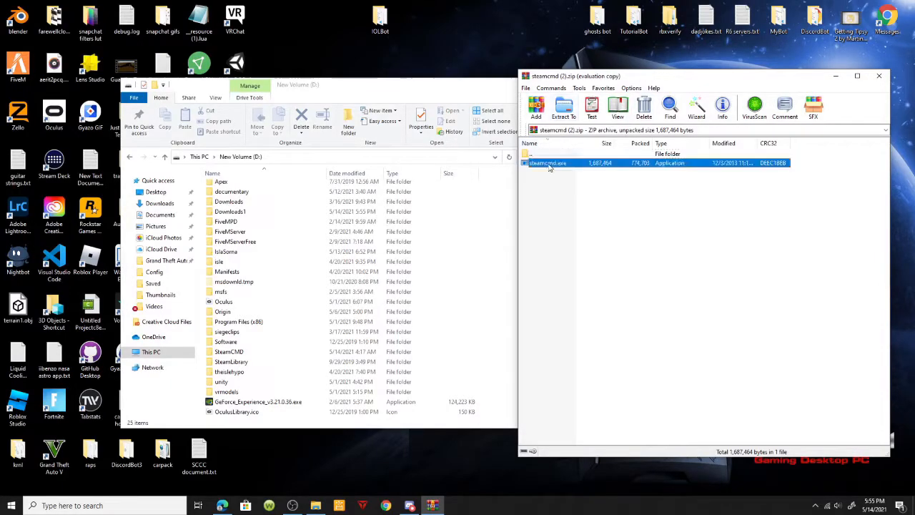
click(554, 163)
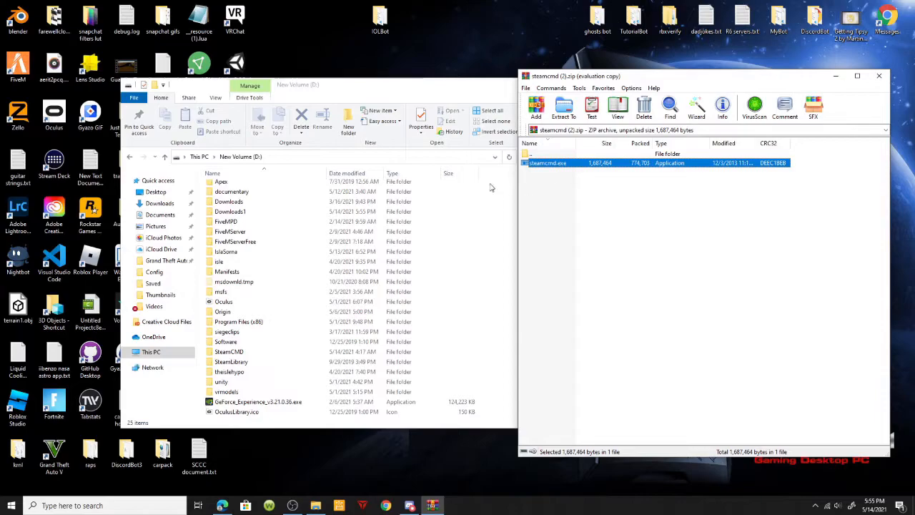
mouse_move(499, 262)
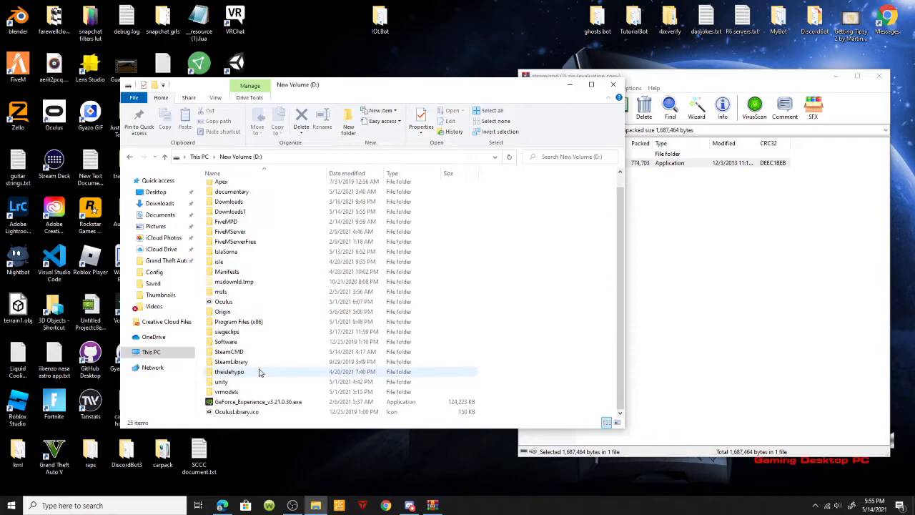
mouse_move(250, 361)
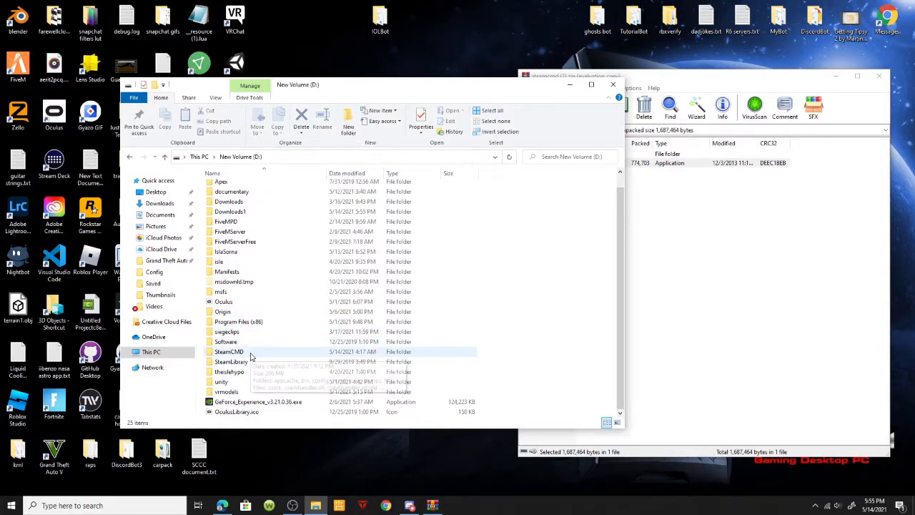
double_click(229, 351)
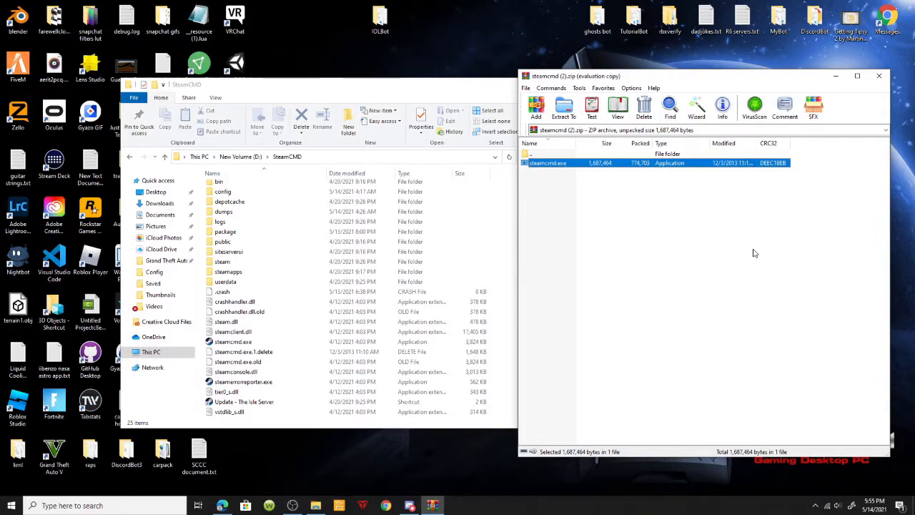
click(879, 76)
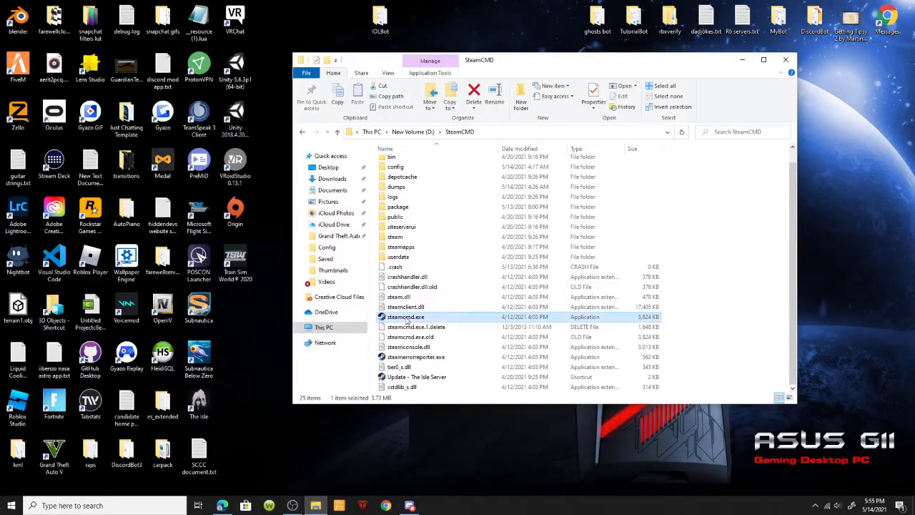
Launch steamcmd.exe from D:\SteamCMD and let it load to the Steam> prompt.
double_click(403, 317)
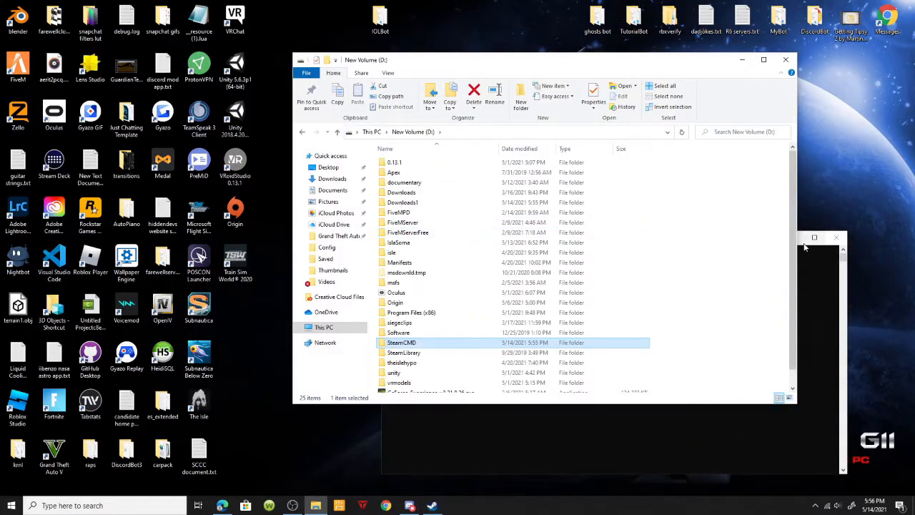
double_click(401, 342)
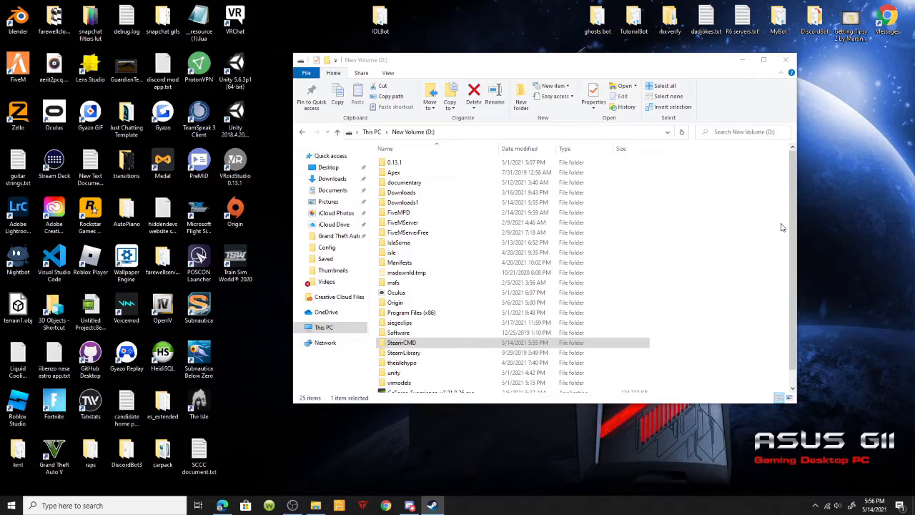
mouse_move(664, 313)
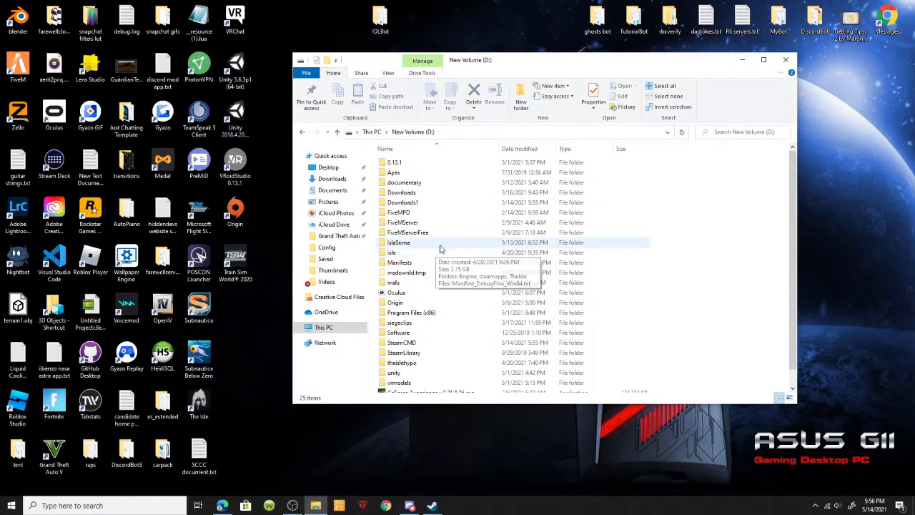
click(398, 242)
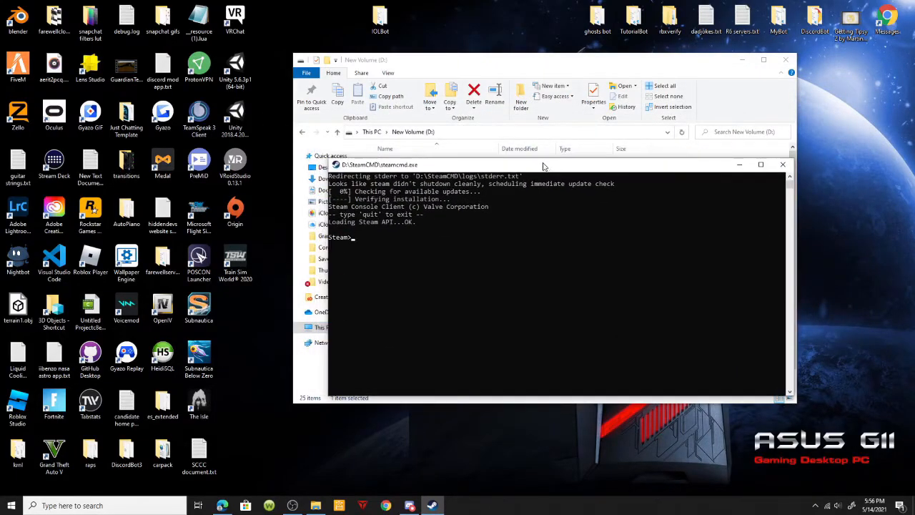
Log in to Steam Public with 'login anonymous' at the Steam> prompt.
text(login anonymous)
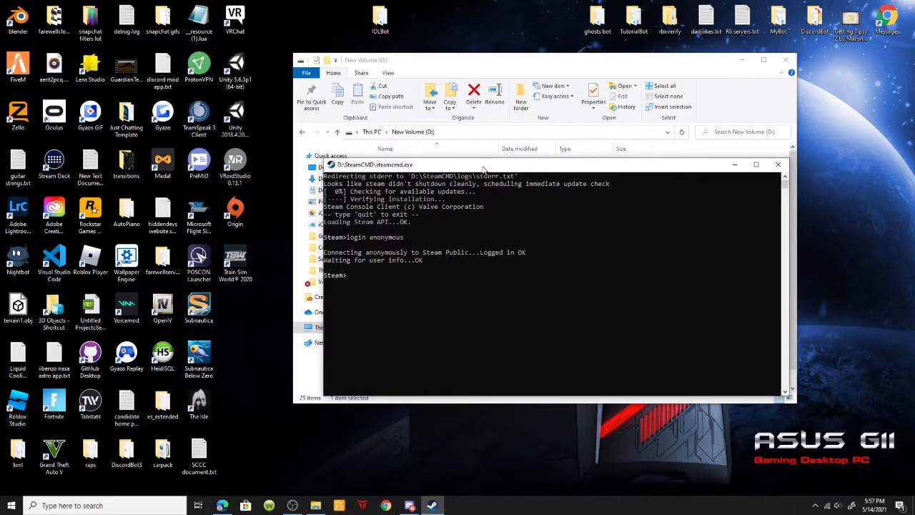
Enter Force_Install_Dir D:\IslaSorna, replacing the TheIsleServer folder name.
text(Force)
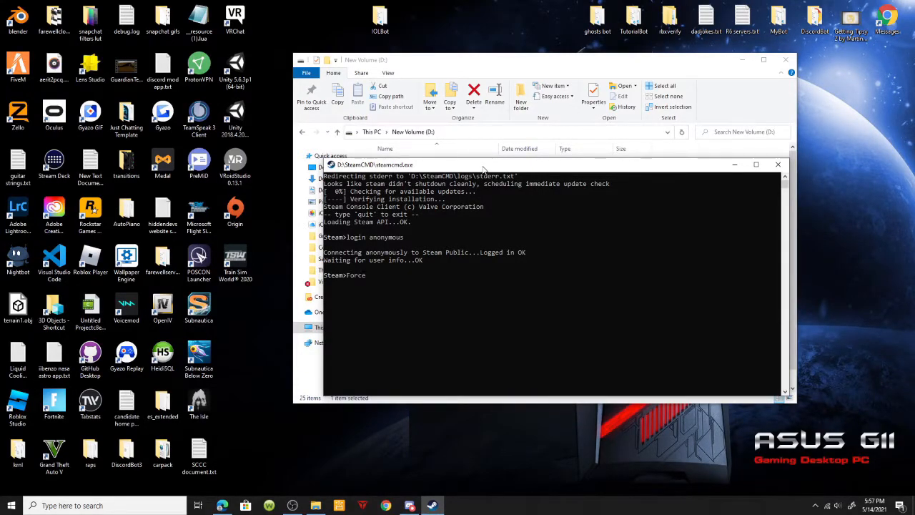
text(_In)
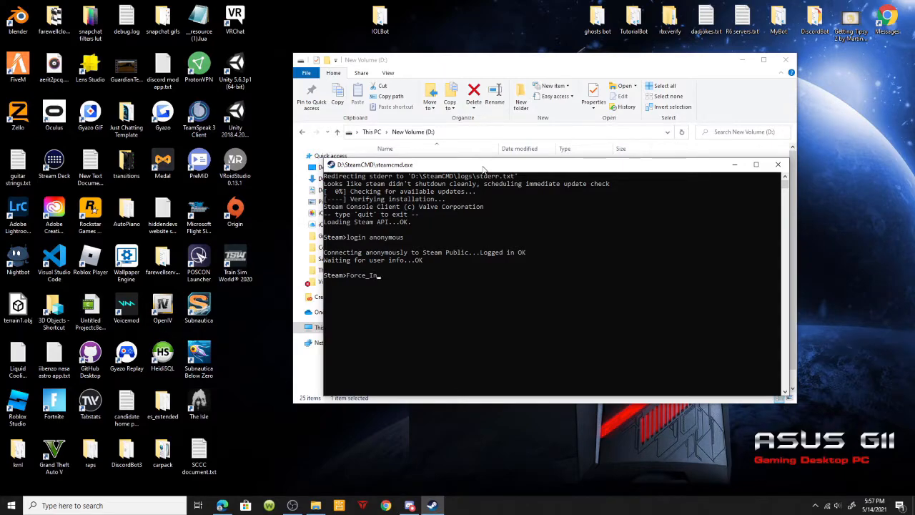
text(stall_D_)
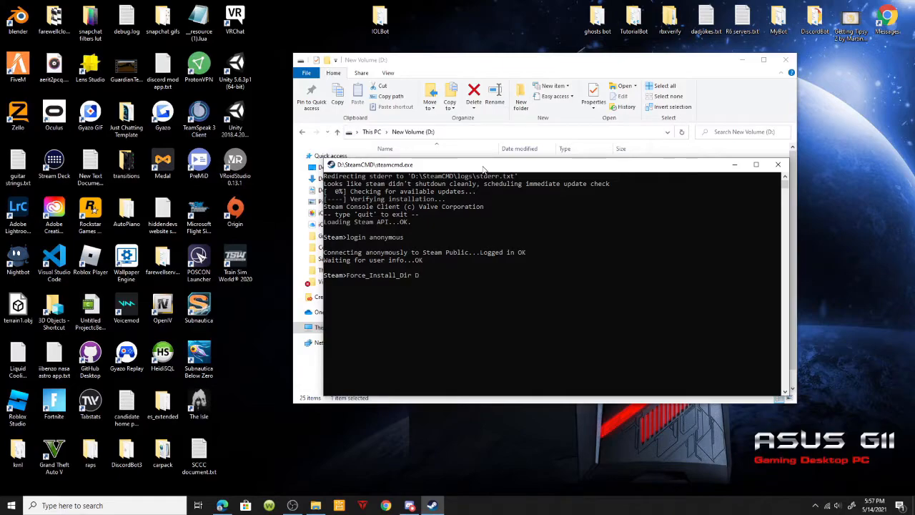
text(D:/)
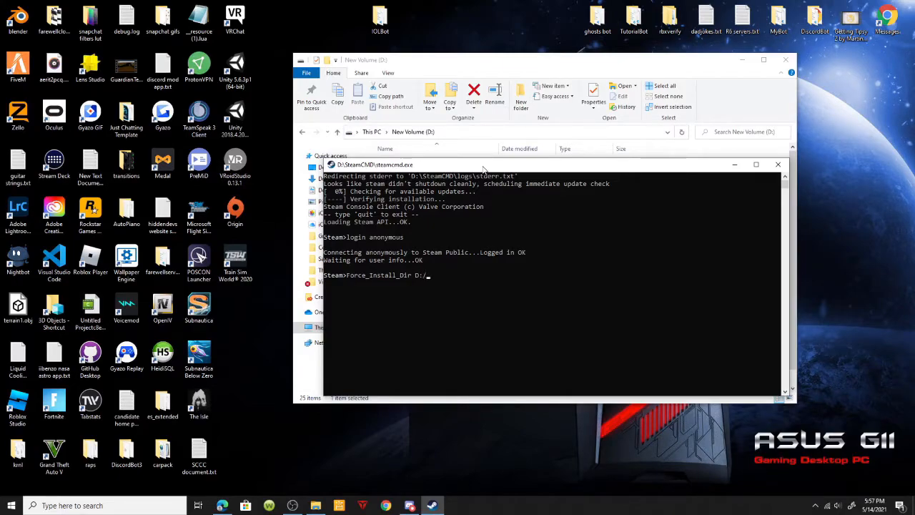
text(\)
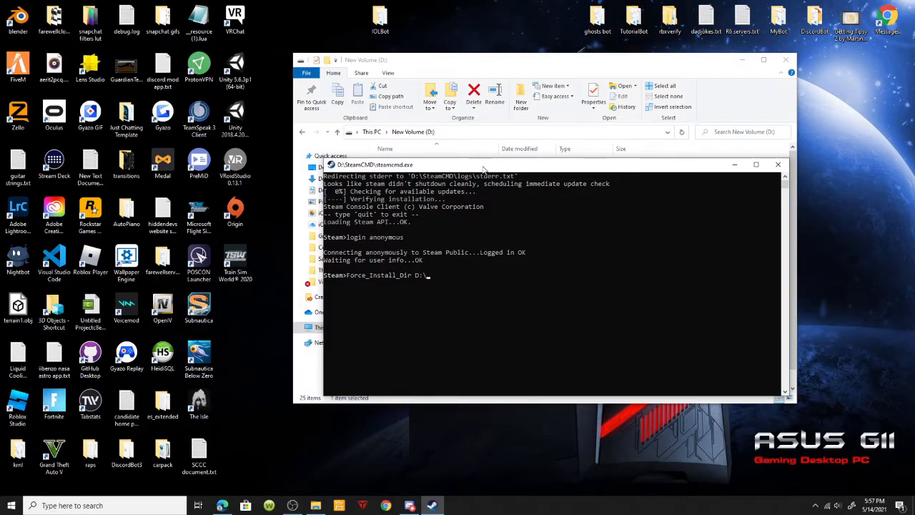
text(TheIsleServer)
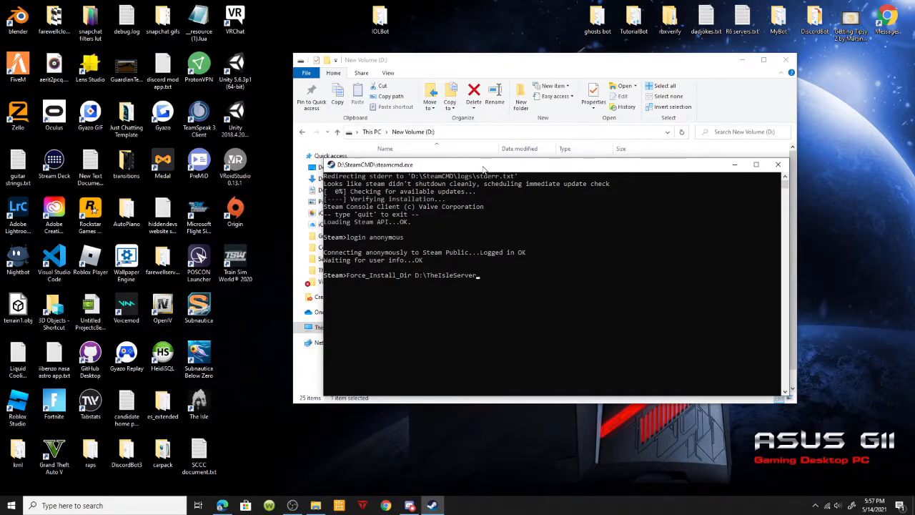
mouse_move(464, 229)
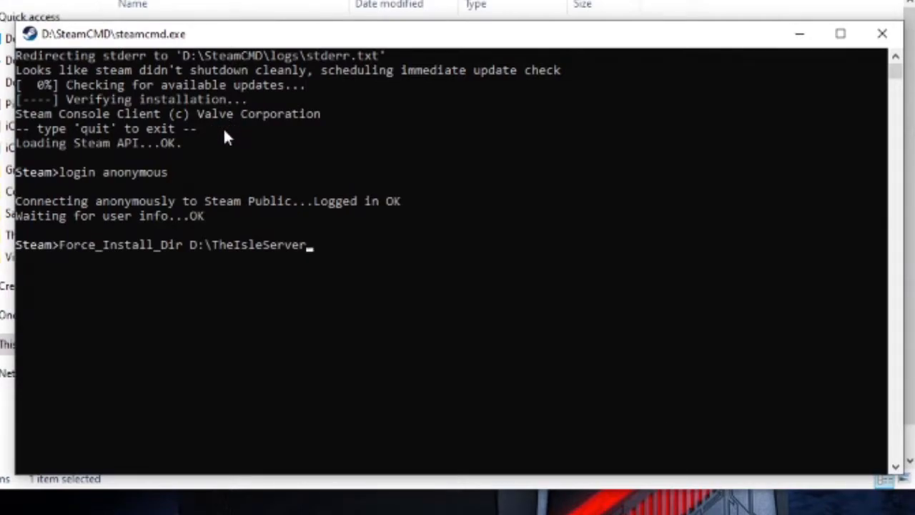
mouse_move(77, 137)
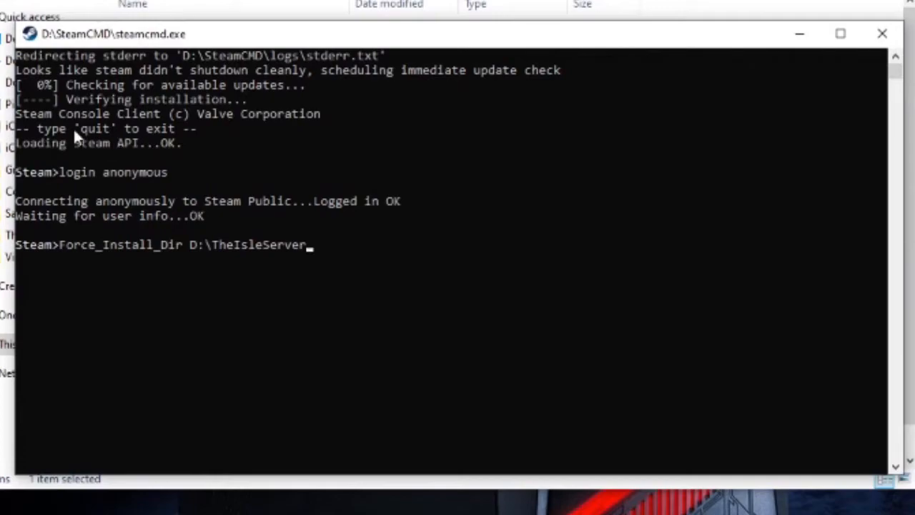
mouse_move(347, 89)
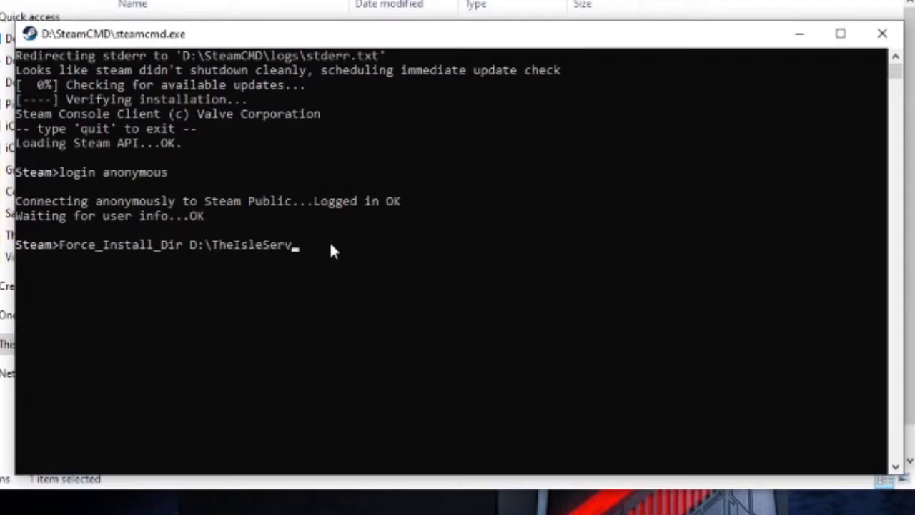
key(Backspace)
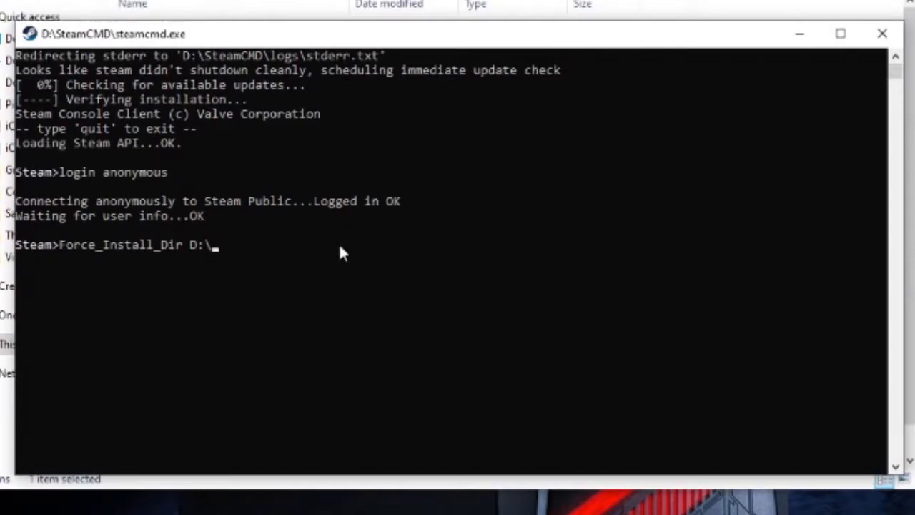
text(IslaSorna)
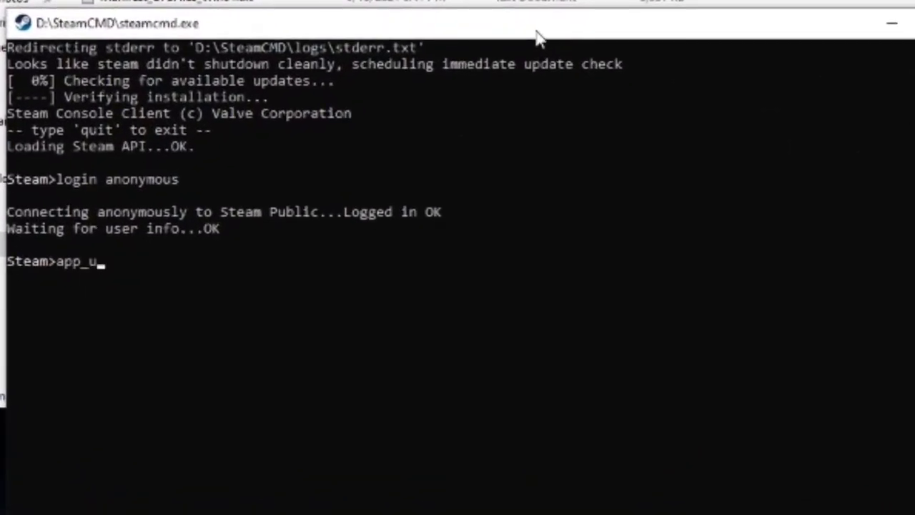
Run app_update with The Isle server's app ID to install into IslaSorna.
text(pdate)
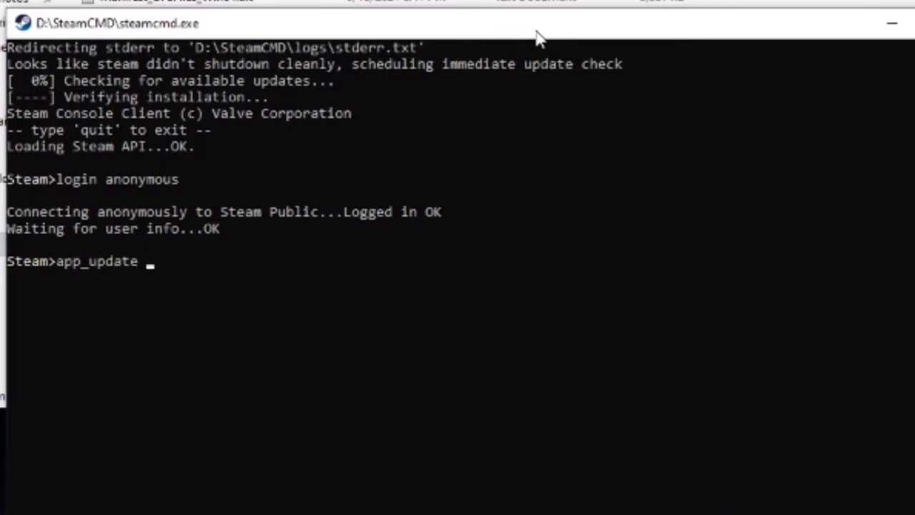
text(412)
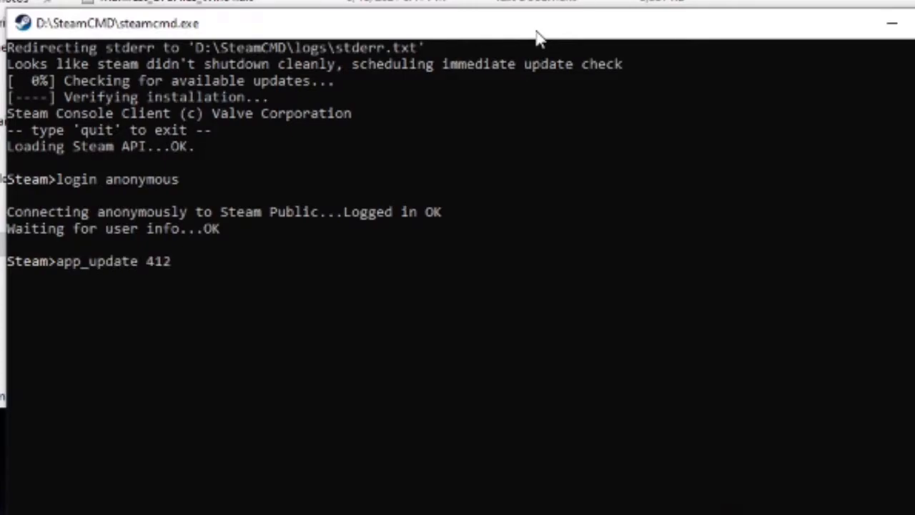
text(65)
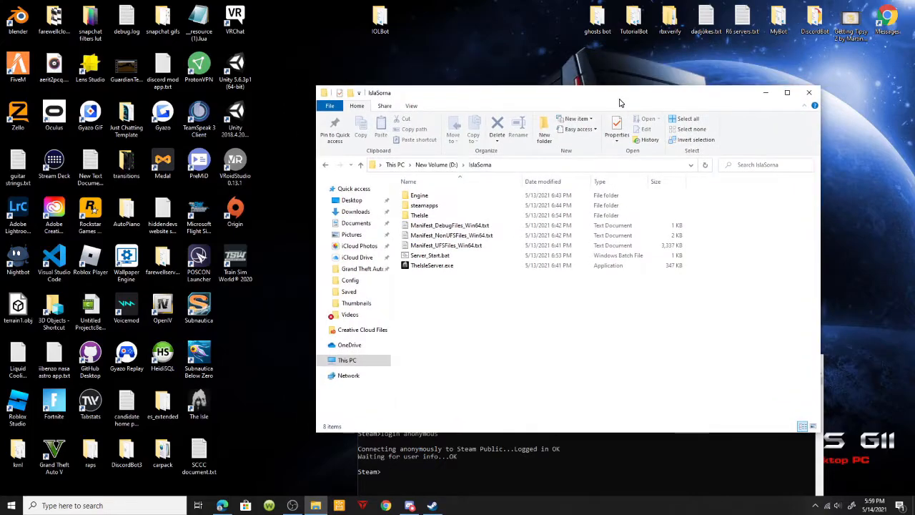
mouse_move(639, 195)
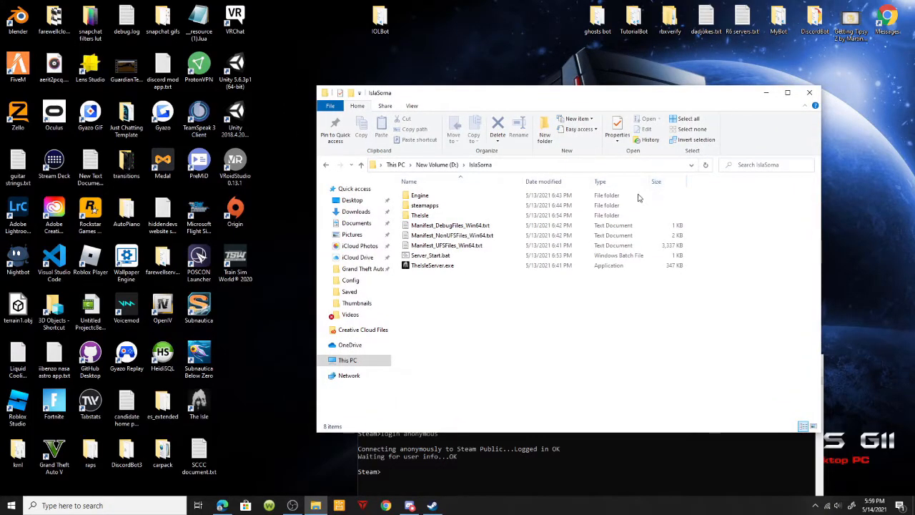
mouse_move(657, 260)
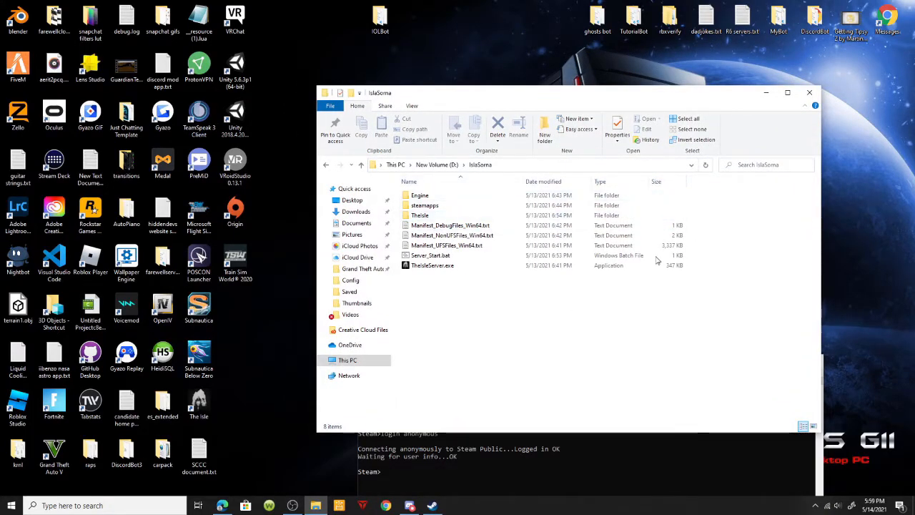
mouse_move(627, 339)
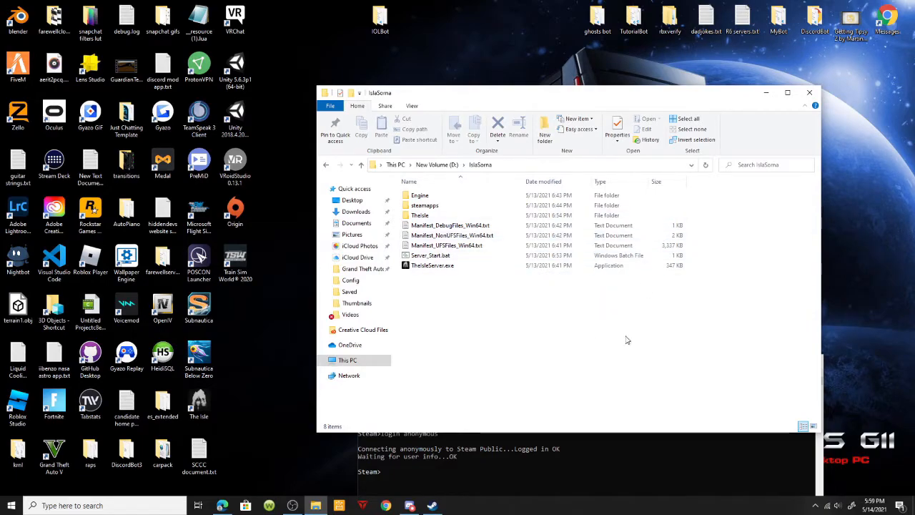
Browse into D:\IslaSorna\TheIsle, check its Saved folder, and select Config.
double_click(417, 216)
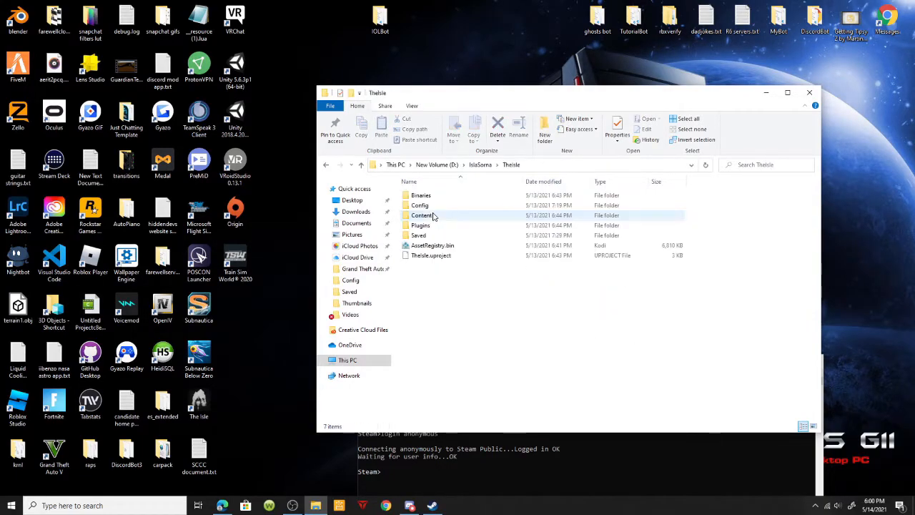
double_click(420, 235)
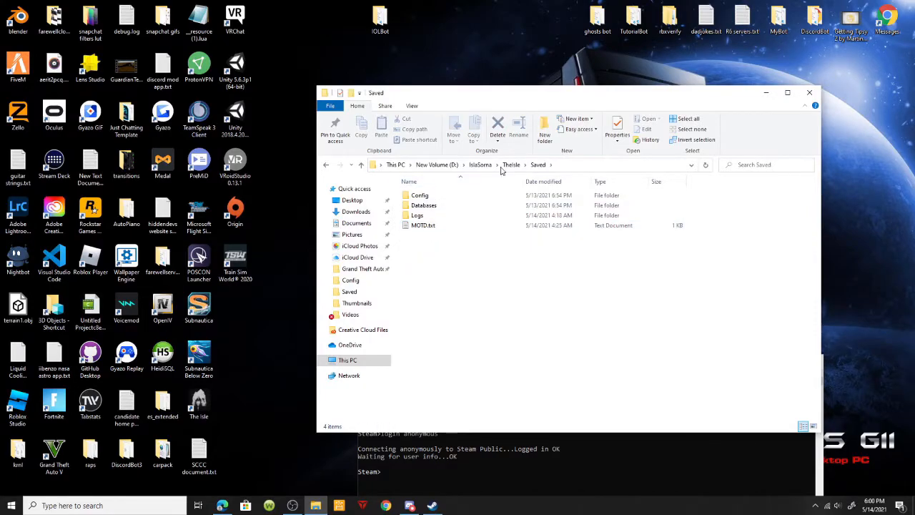
click(510, 164)
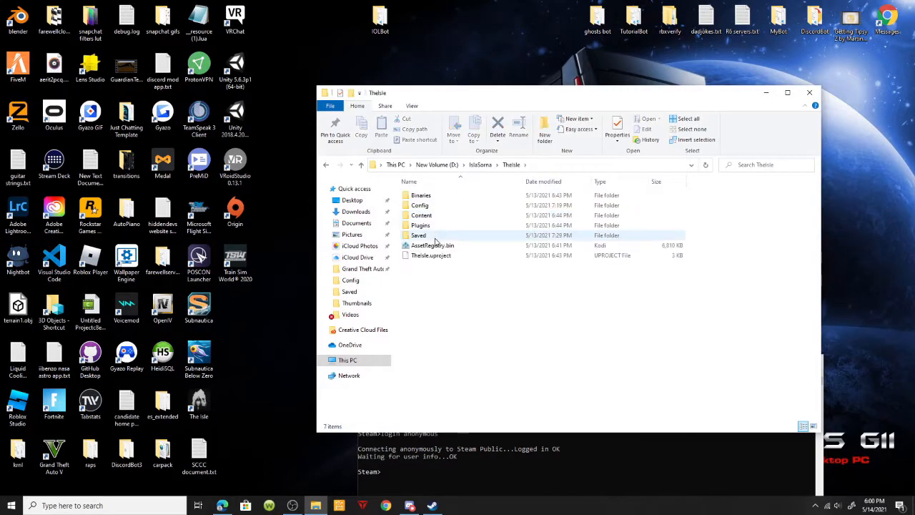
click(419, 235)
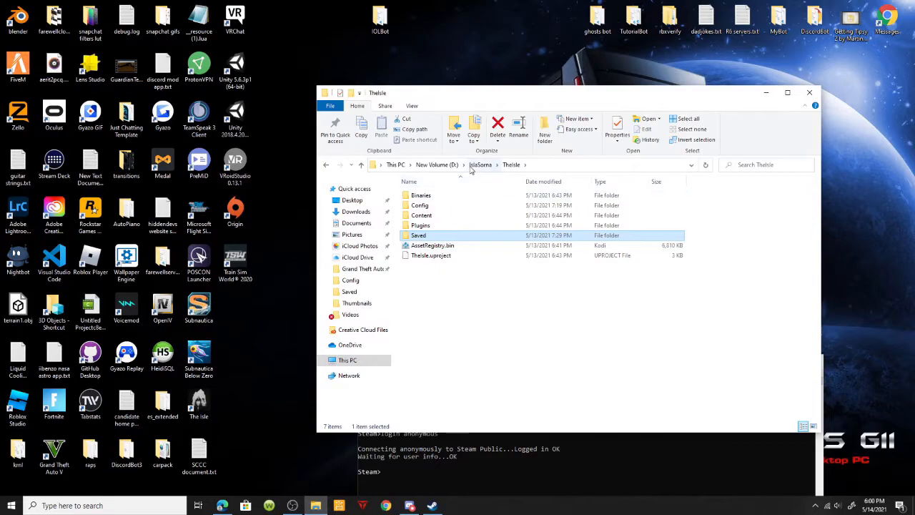
click(479, 165)
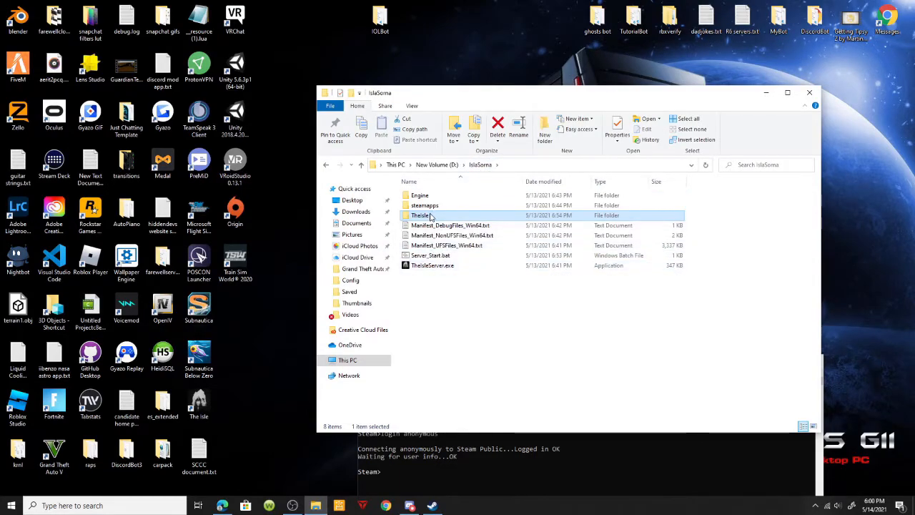
double_click(419, 215)
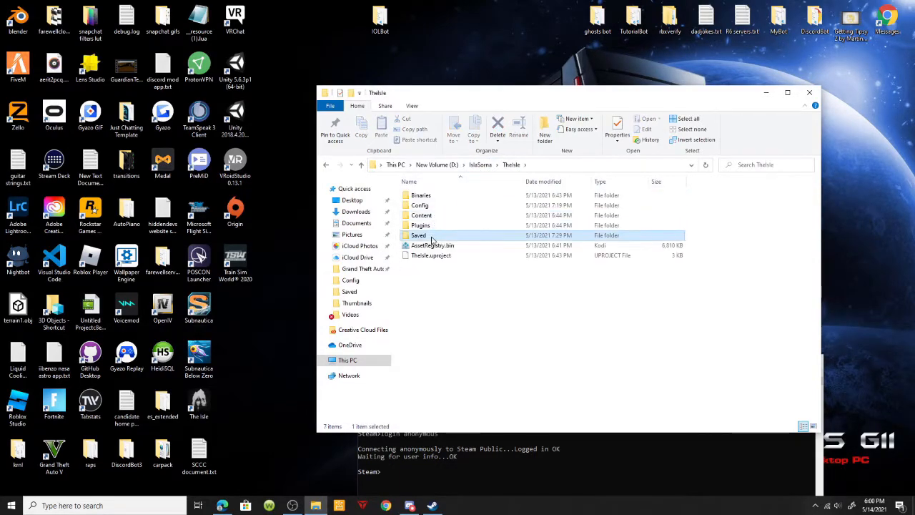
double_click(419, 236)
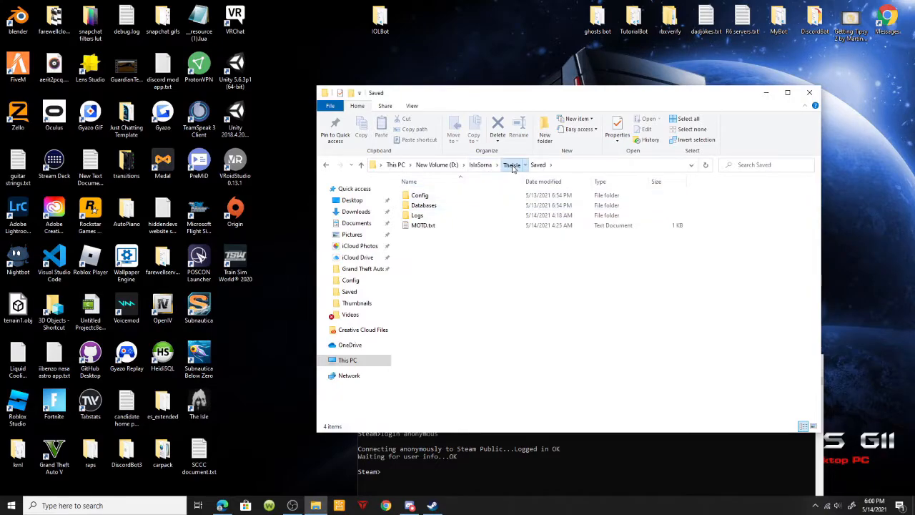
click(511, 164)
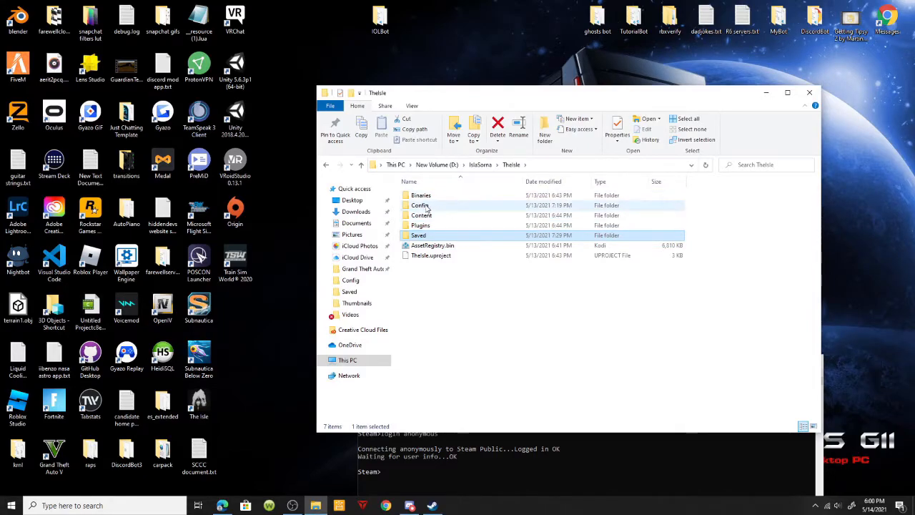
click(421, 206)
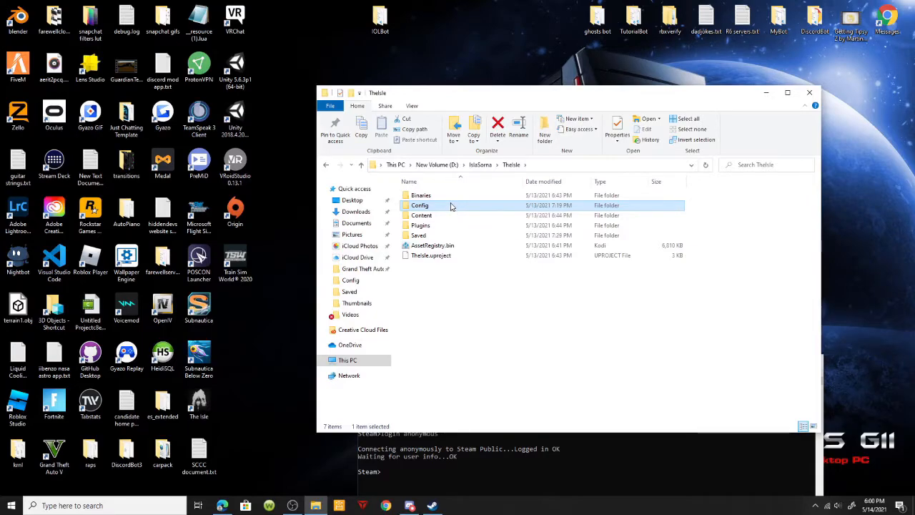
mouse_move(446, 206)
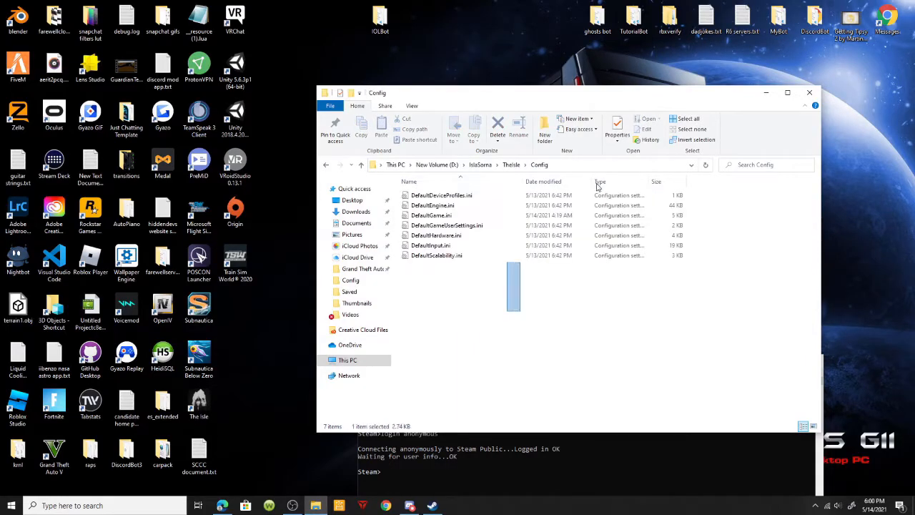
Show Config's DefaultGame.ini and DefaultEngine.ini files with nothing selected.
click(625, 293)
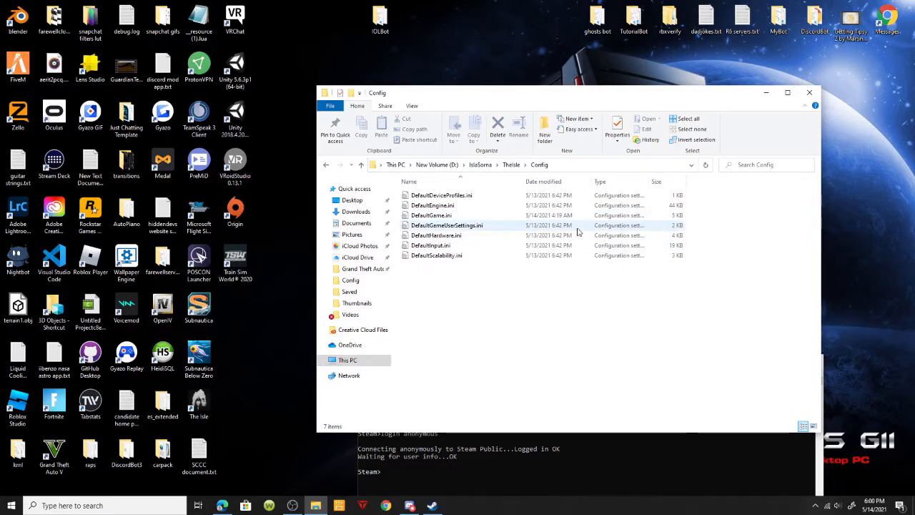
double_click(431, 215)
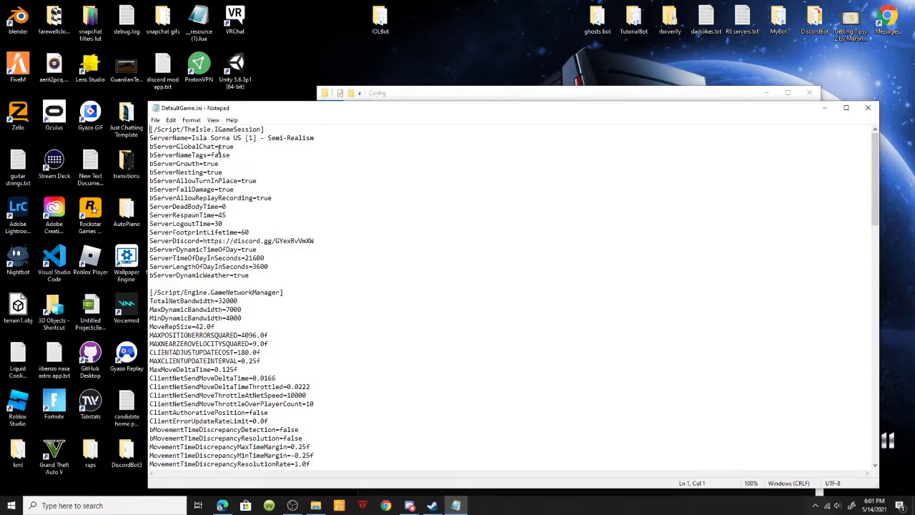
mouse_move(868, 107)
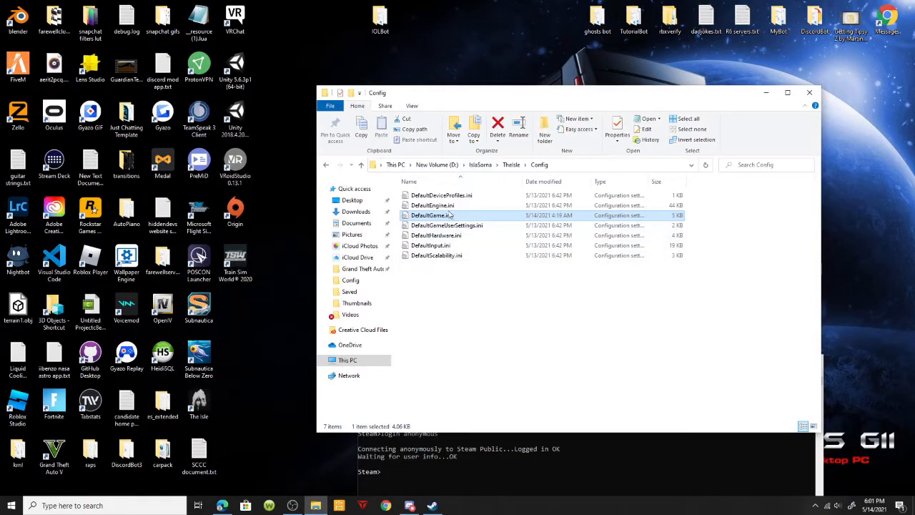
mouse_move(520, 183)
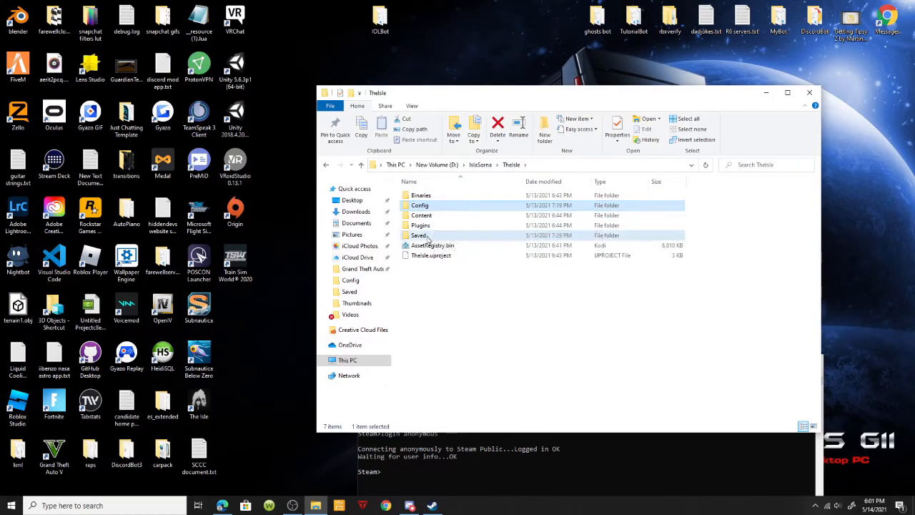
Open TheIsle's Saved folder and select MOTD.txt to inspect it.
double_click(419, 236)
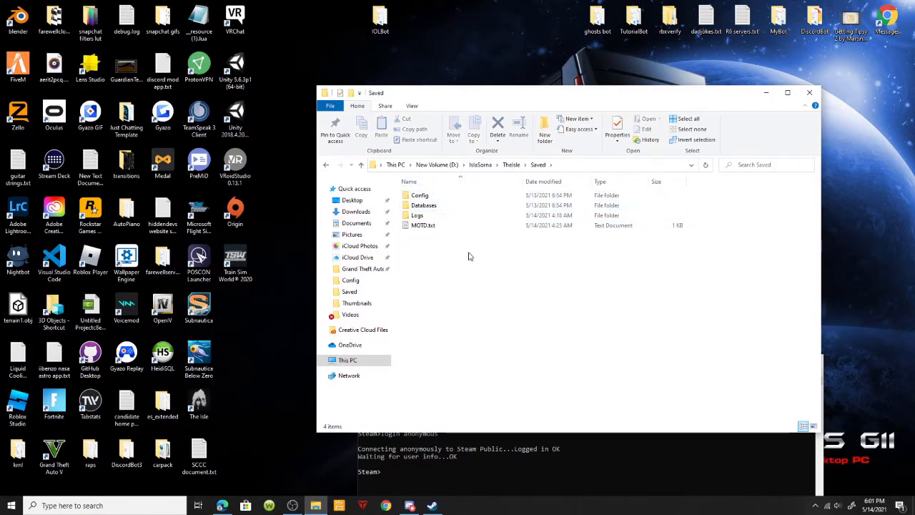
mouse_move(449, 271)
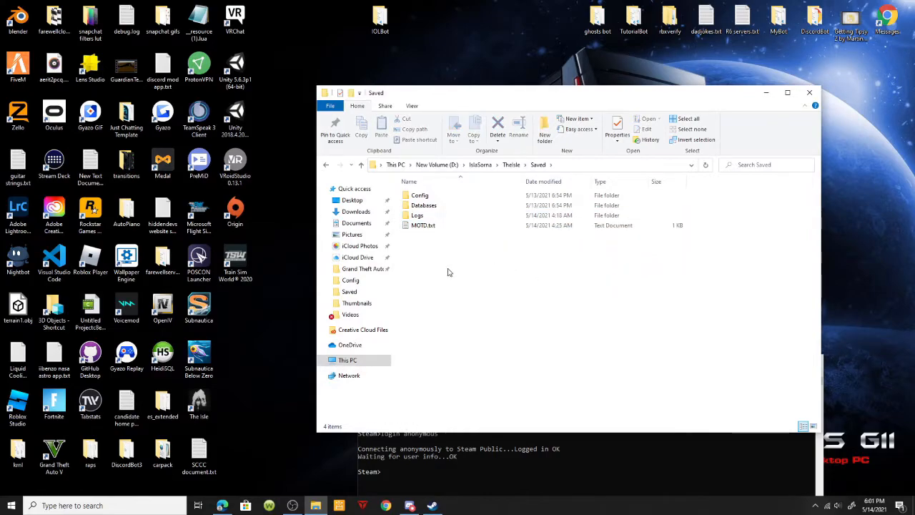
click(422, 224)
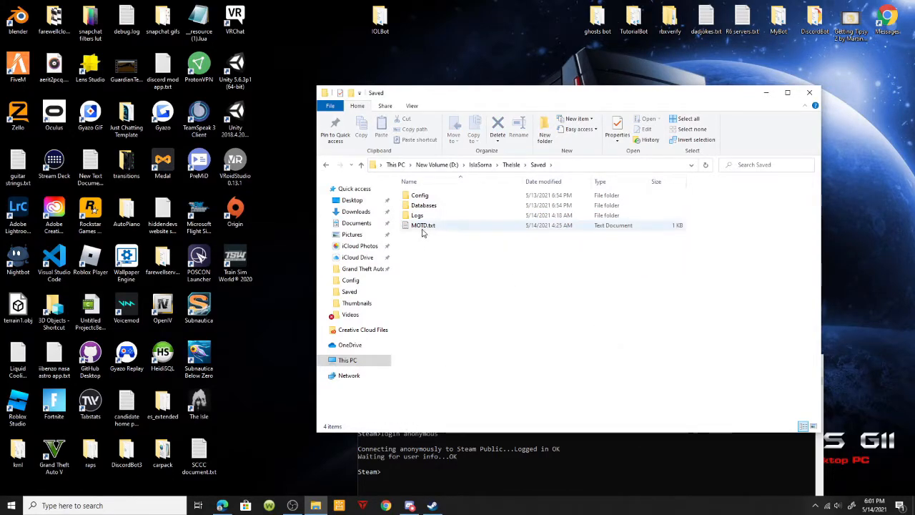
click(421, 225)
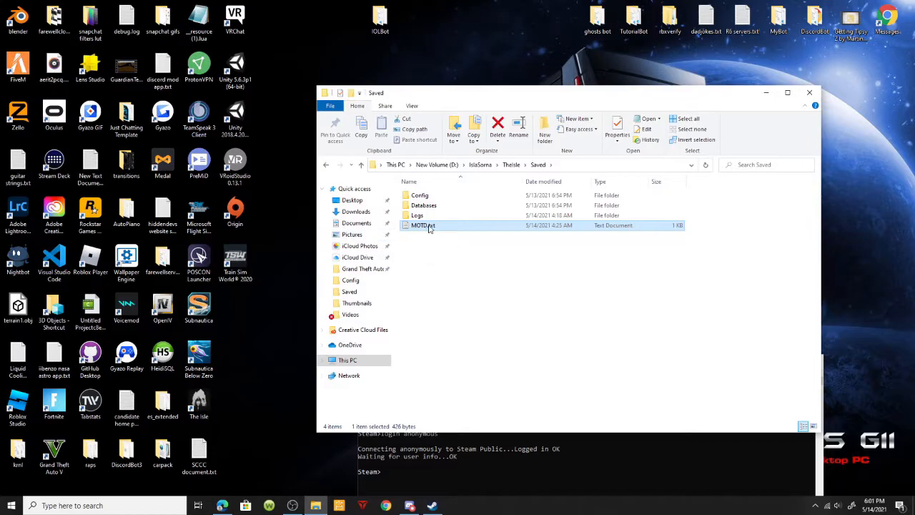
mouse_move(441, 237)
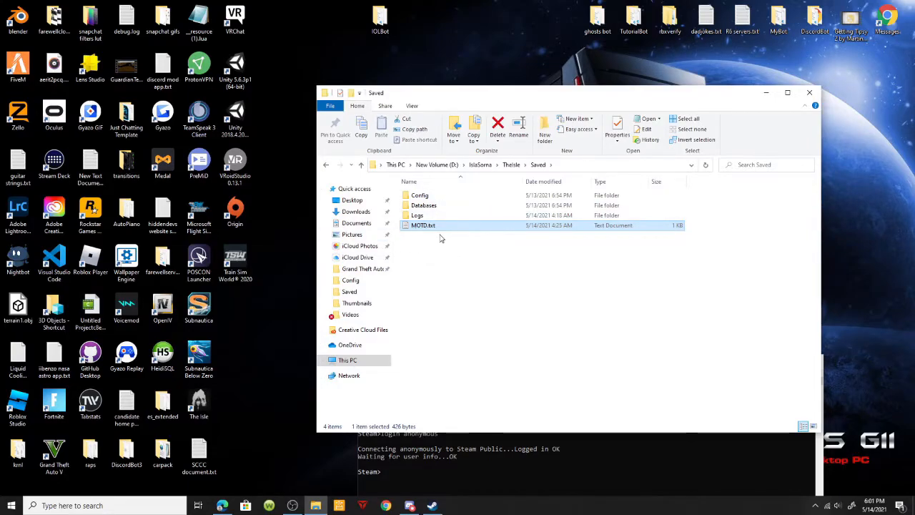
mouse_move(517, 229)
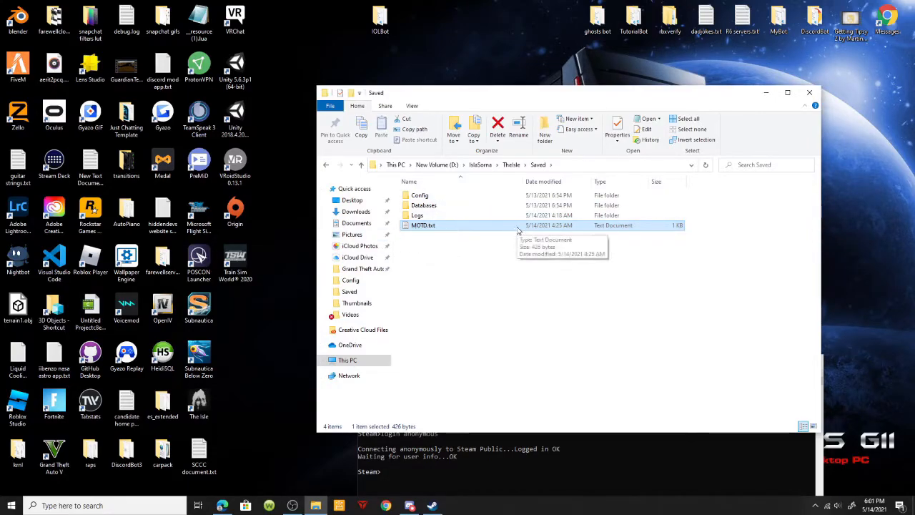
double_click(424, 224)
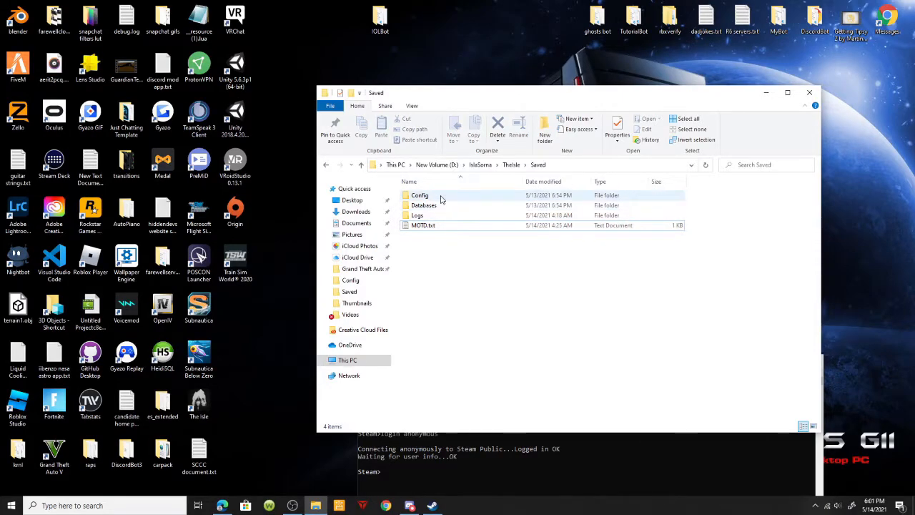
Read the WindowsServer Game.ini session and game-mode settings in Notepad.
double_click(420, 195)
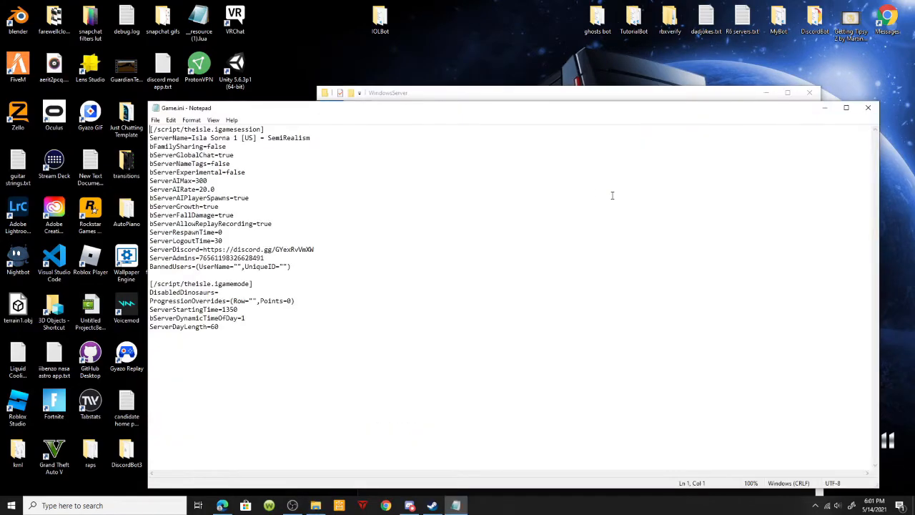
click(306, 249)
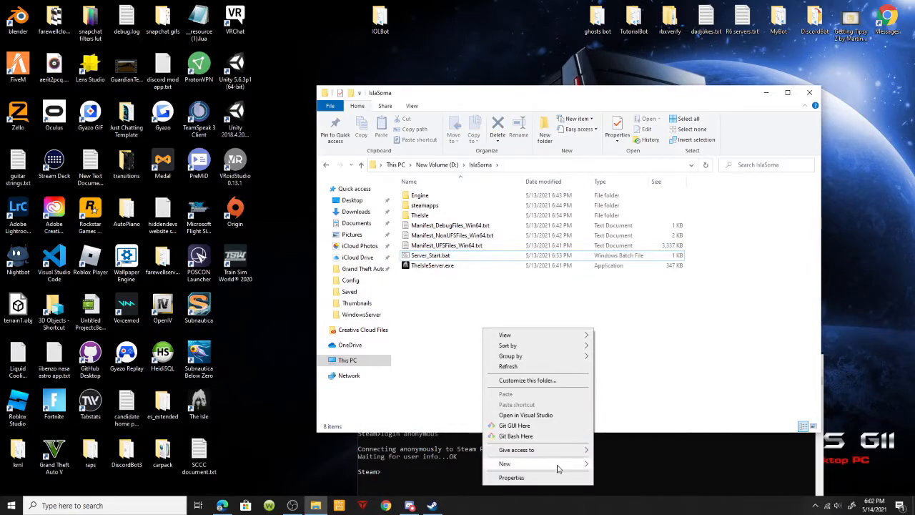
Show file name extensions and undo the stray New Text Document.txt in IslaSorna.
click(504, 464)
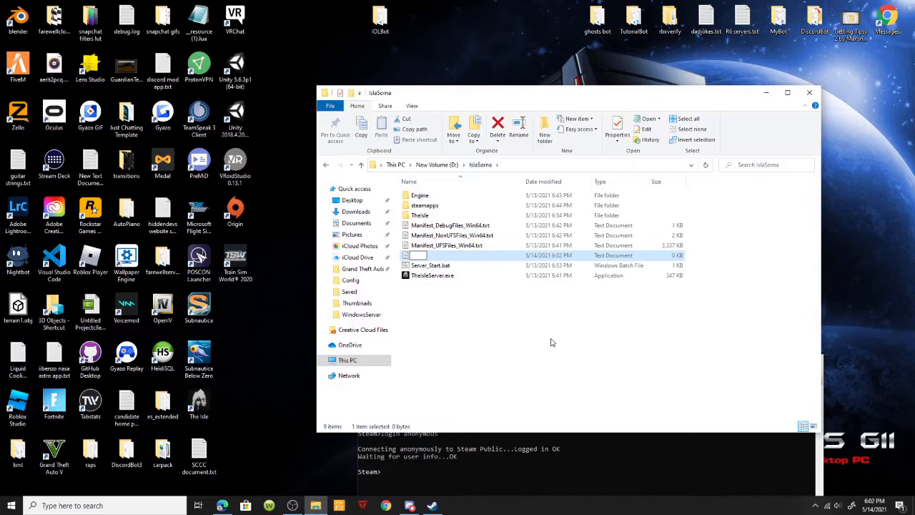
mouse_move(412, 106)
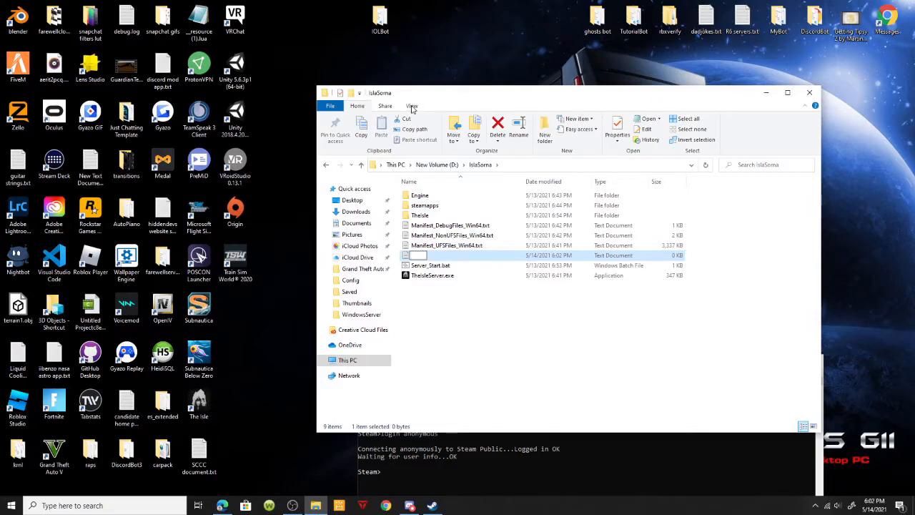
click(411, 106)
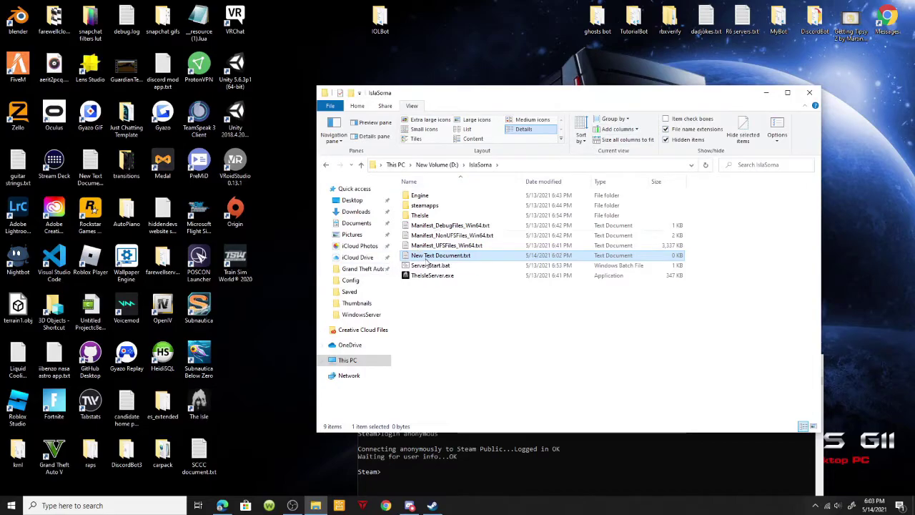
right_click(441, 255)
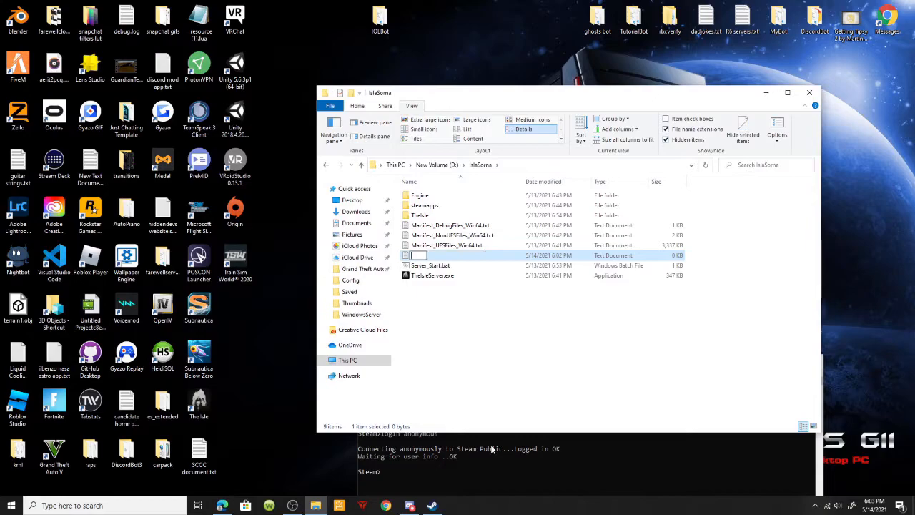
text(Server)
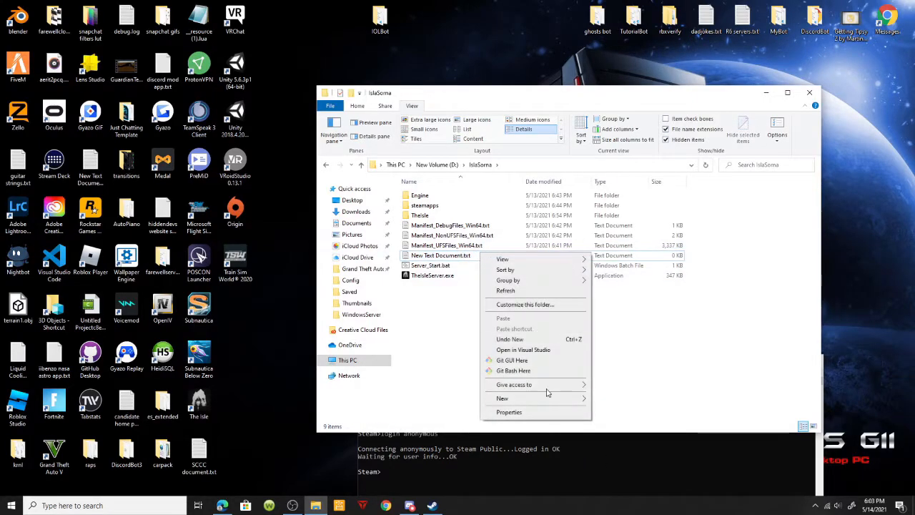
click(440, 255)
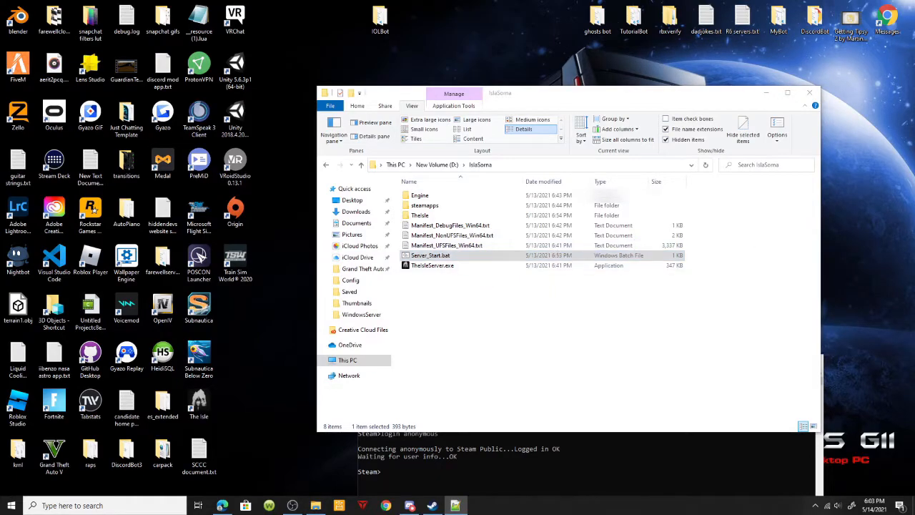
Edit line 5 of Server_Start.bat to 'title The Isle server - Isla Sorna'.
double_click(429, 255)
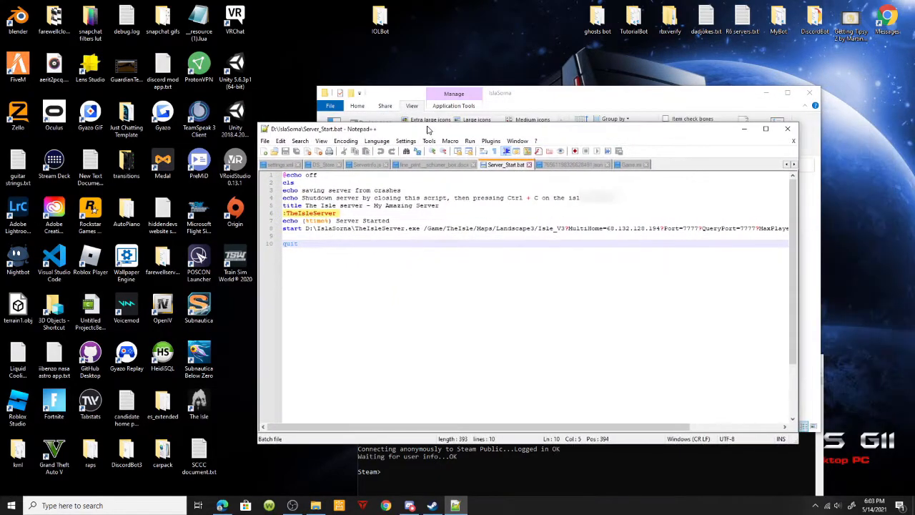
mouse_move(510, 288)
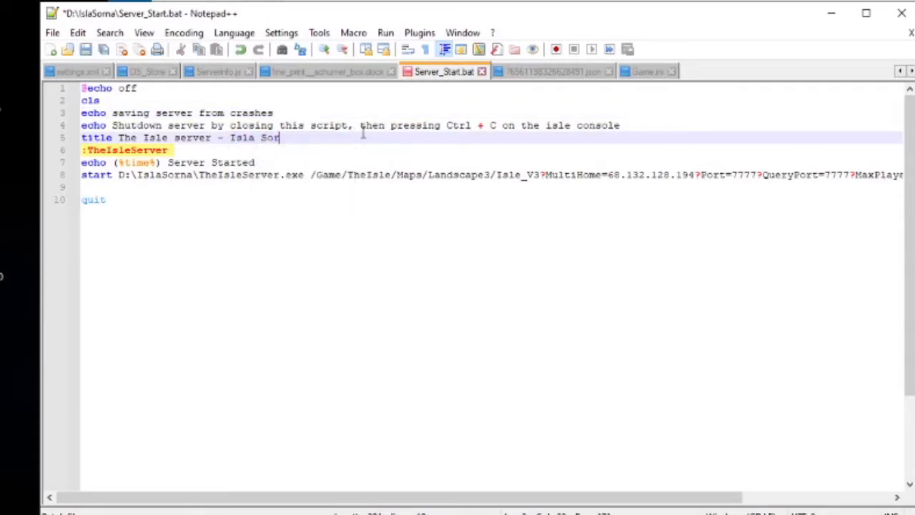
text(na)
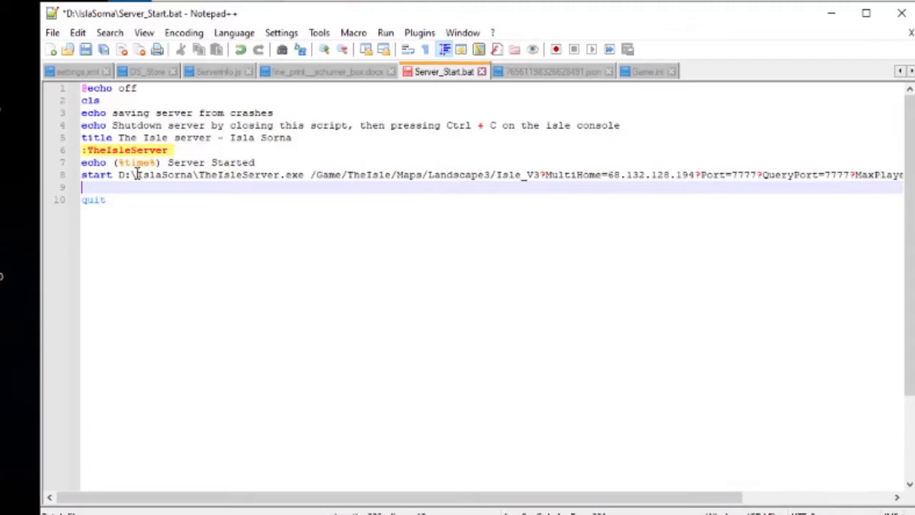
click(143, 174)
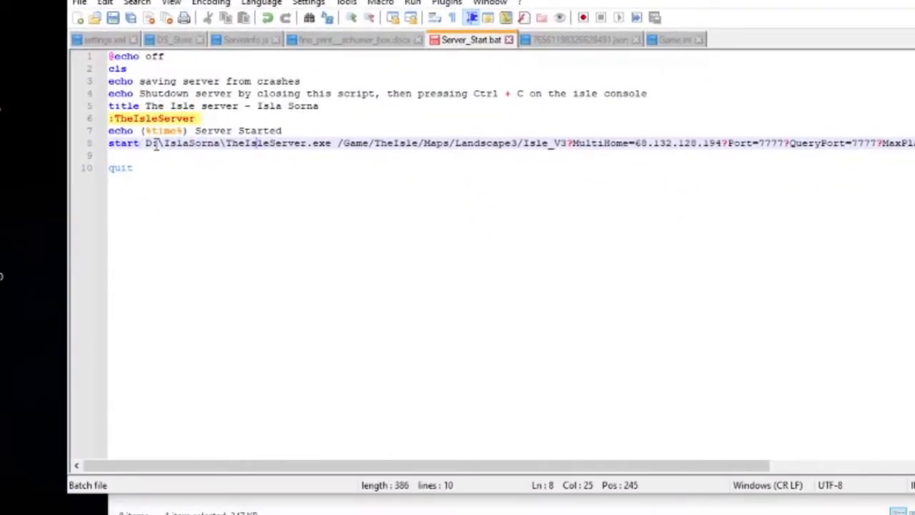
drag(145, 143, 331, 143)
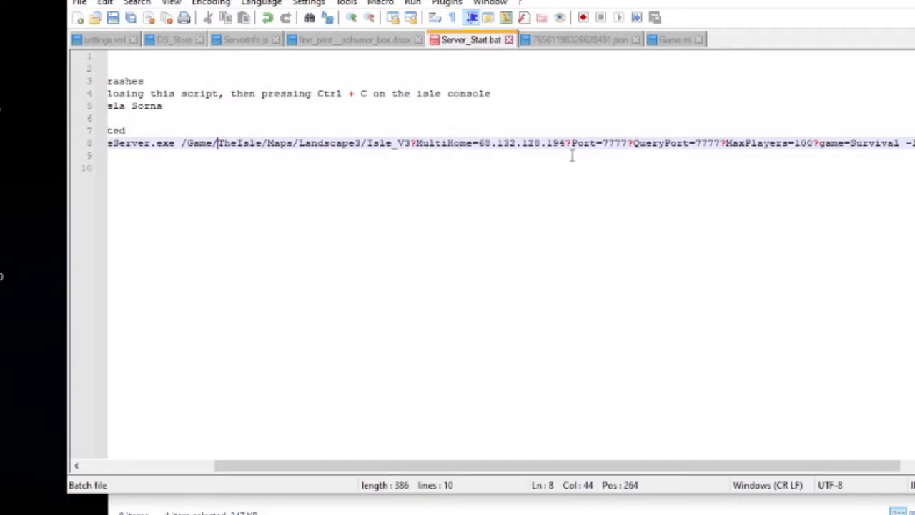
mouse_move(681, 397)
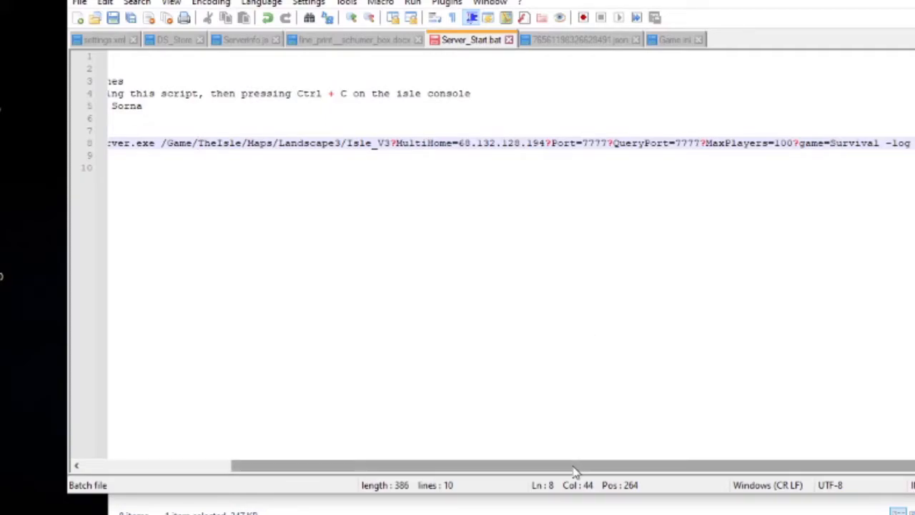
scroll(left, 3)
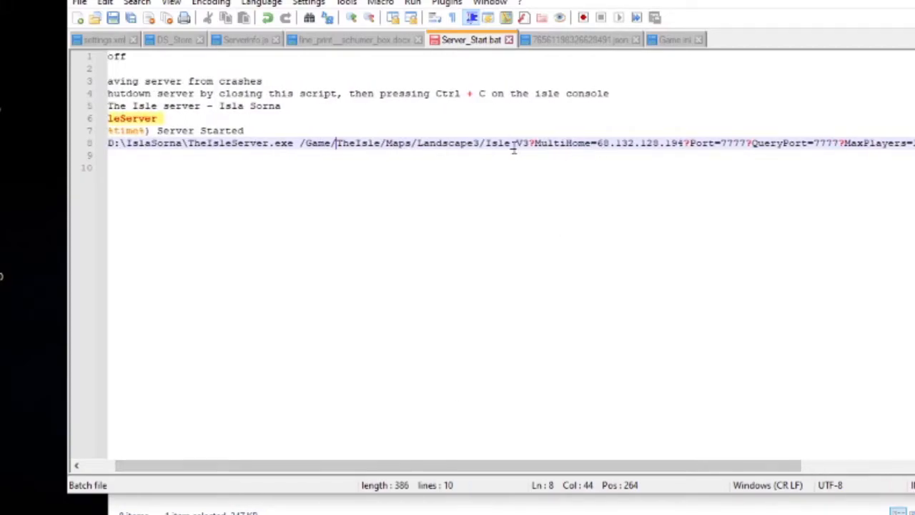
double_click(506, 143)
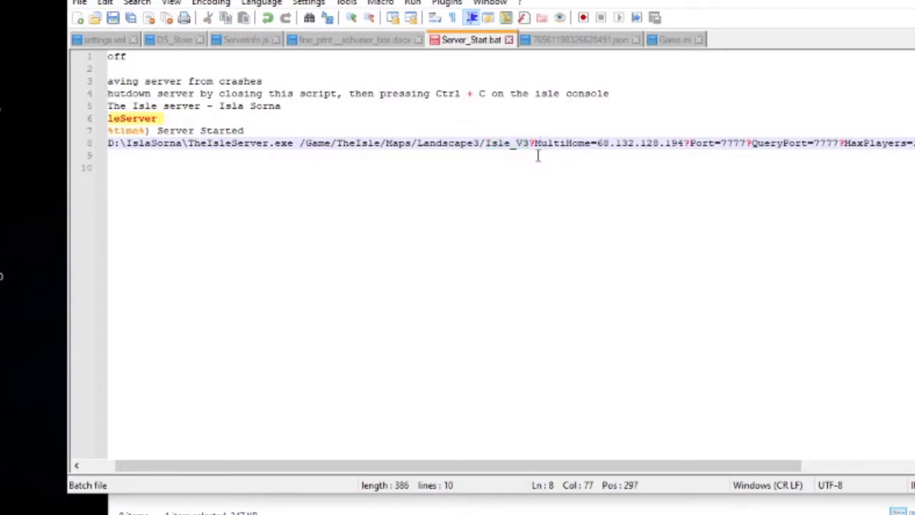
mouse_move(550, 255)
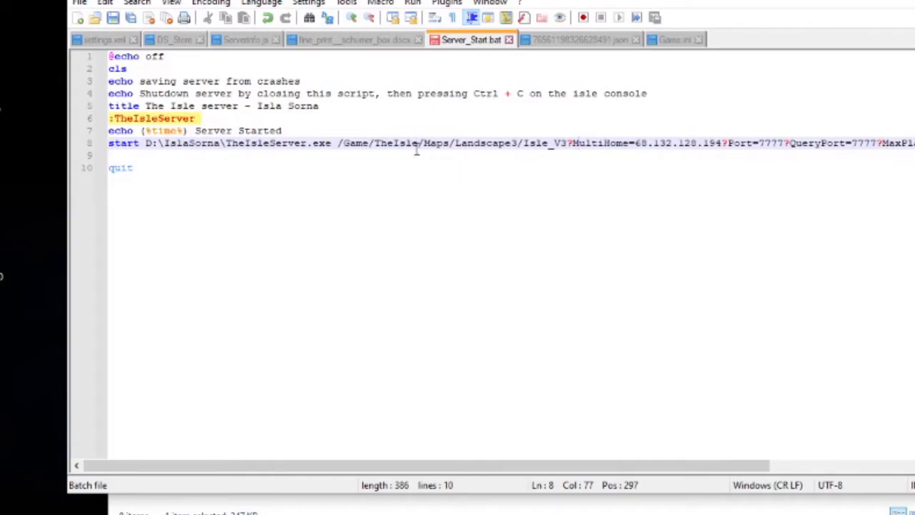
mouse_move(713, 126)
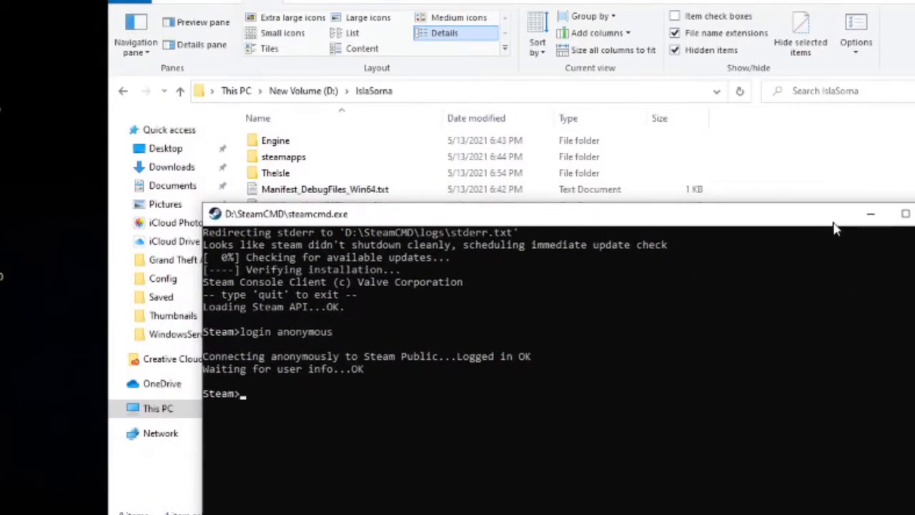
mouse_move(843, 326)
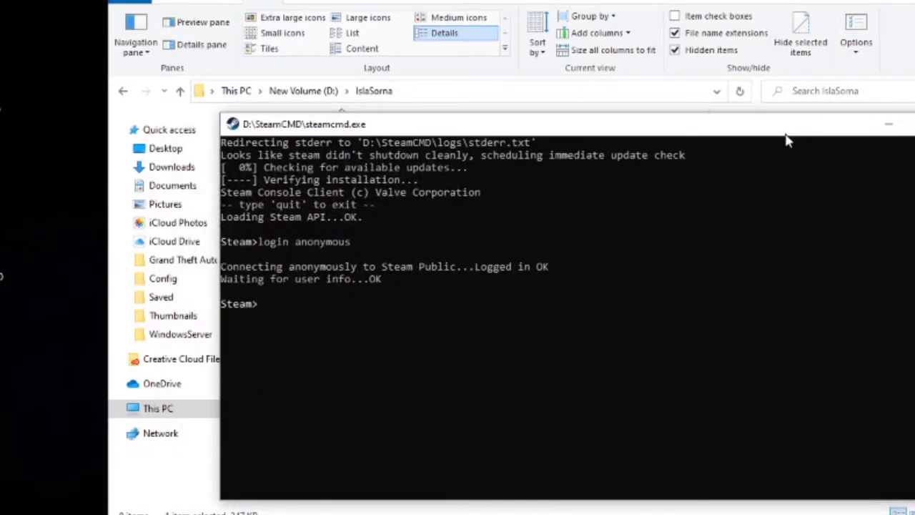
mouse_move(790, 119)
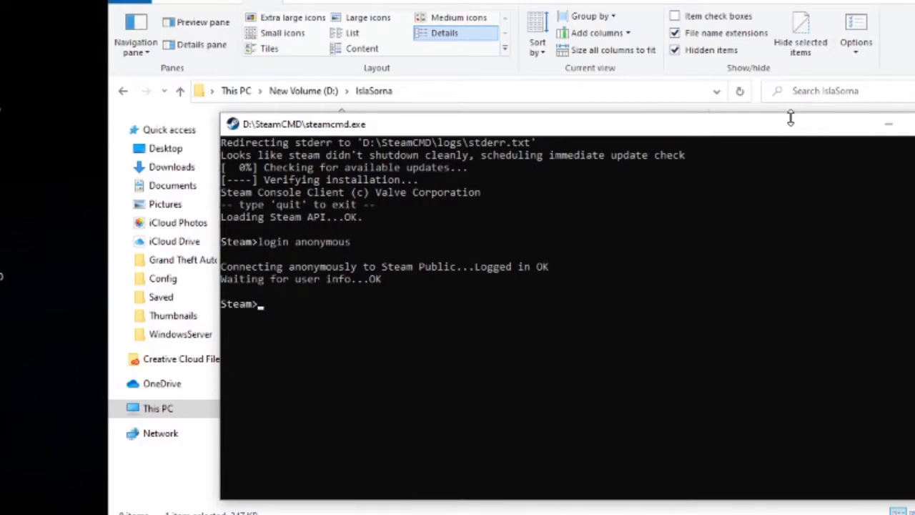
mouse_move(766, 115)
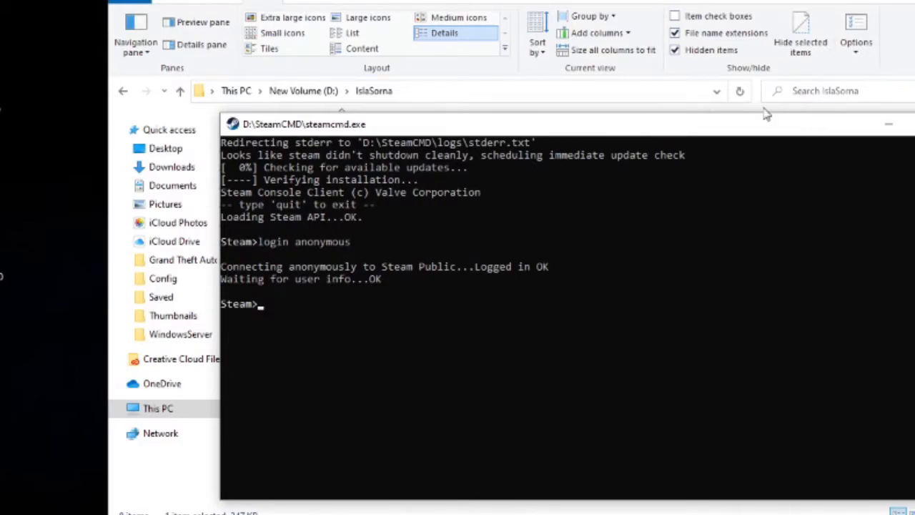
Drag the SteamCMD console window lower so the IslaSorna folder is unobstructed.
drag(304, 124, 340, 178)
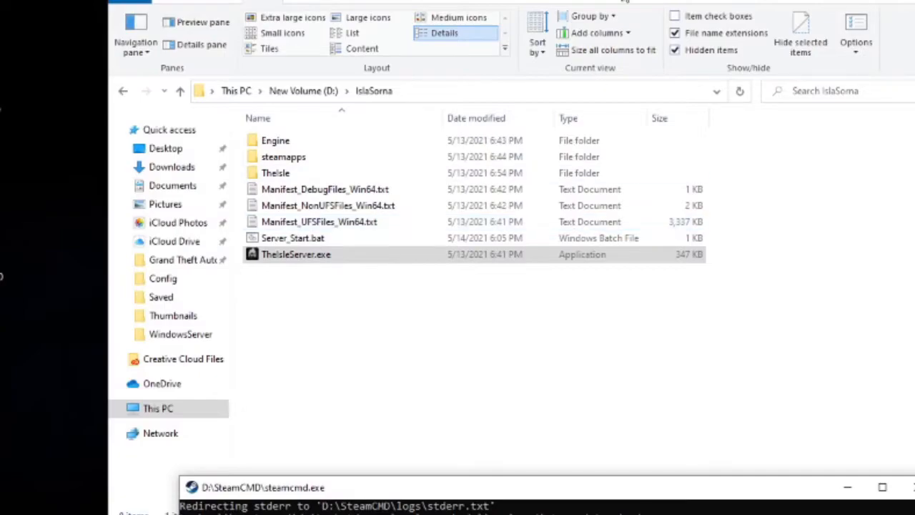
Go to TheIsle > Saved > Databases > Survival > Players and select the first player JSON.
double_click(274, 172)
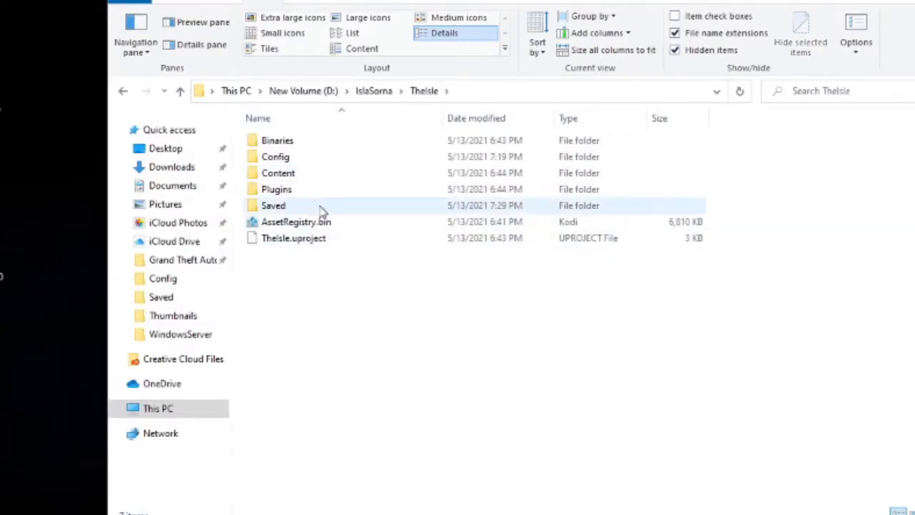
double_click(273, 205)
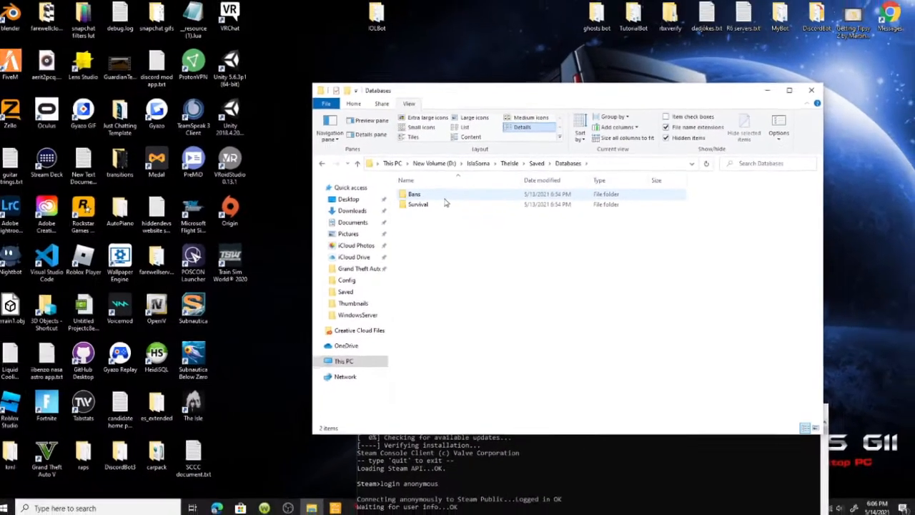
double_click(417, 204)
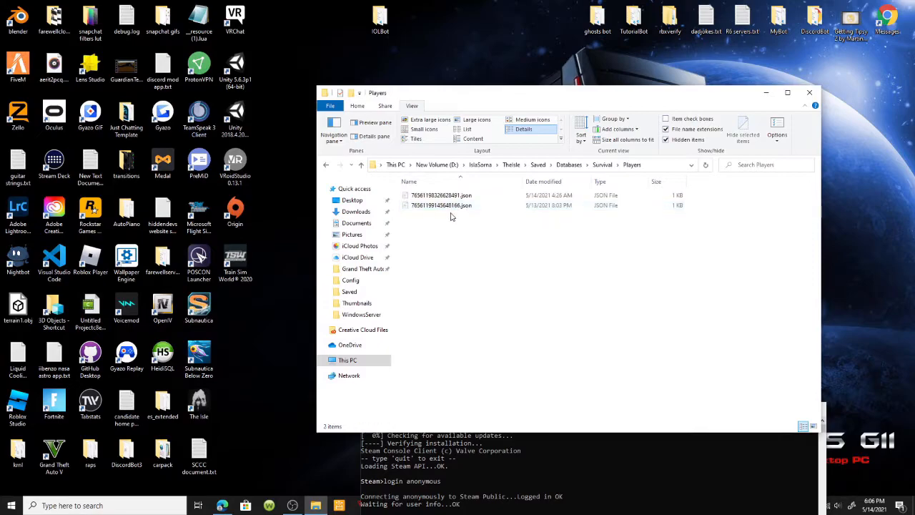
mouse_move(483, 229)
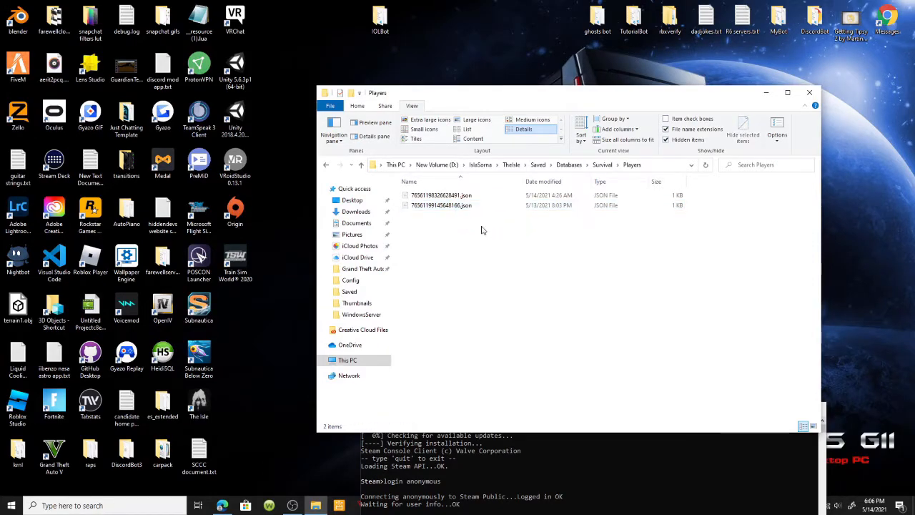
click(439, 195)
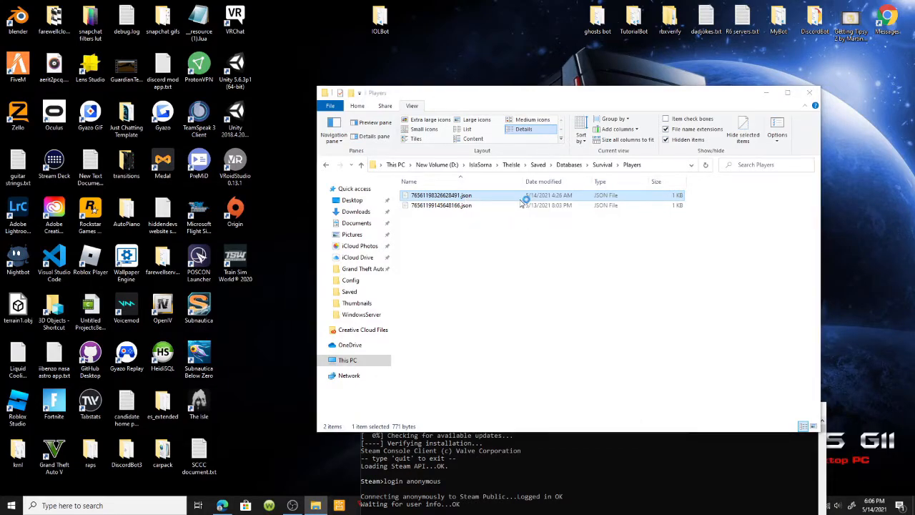
Open the player save JSON in Notepad++ and inspect the RexAdultS CharacterClass line.
double_click(441, 195)
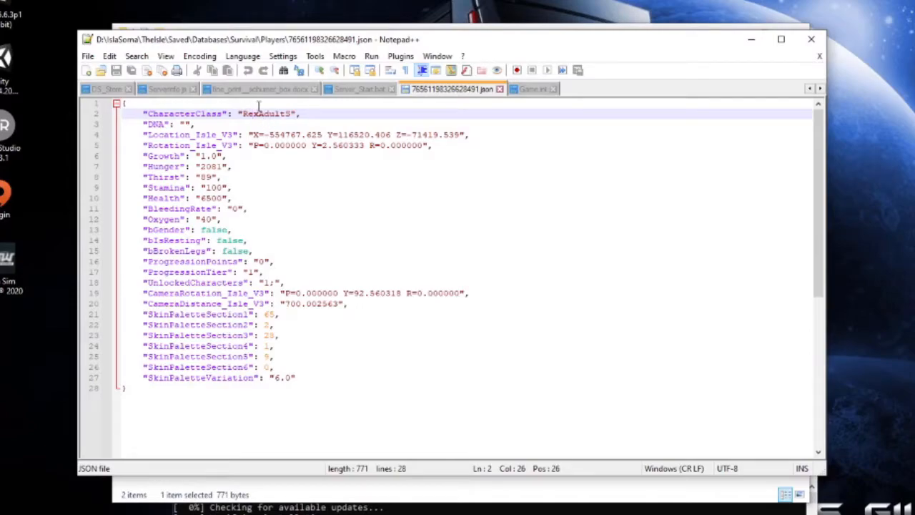
click(156, 126)
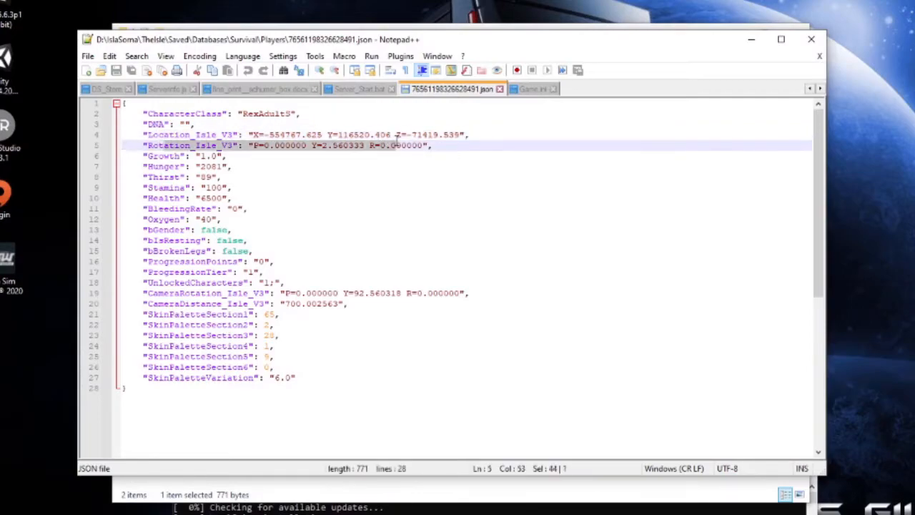
Place the cursor on the line 8 Thirst value of 89.
click(207, 155)
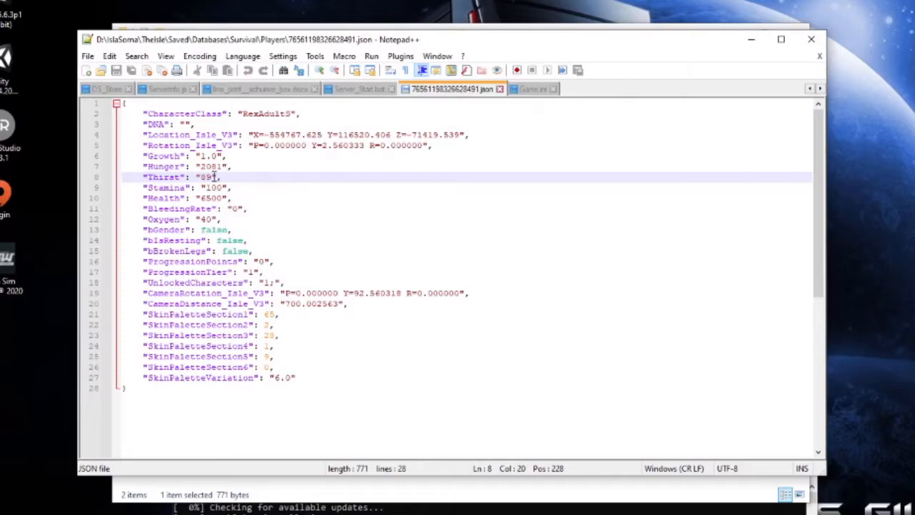
Review the BleedingRate (0) and Oxygen (40) values in the save file.
click(206, 187)
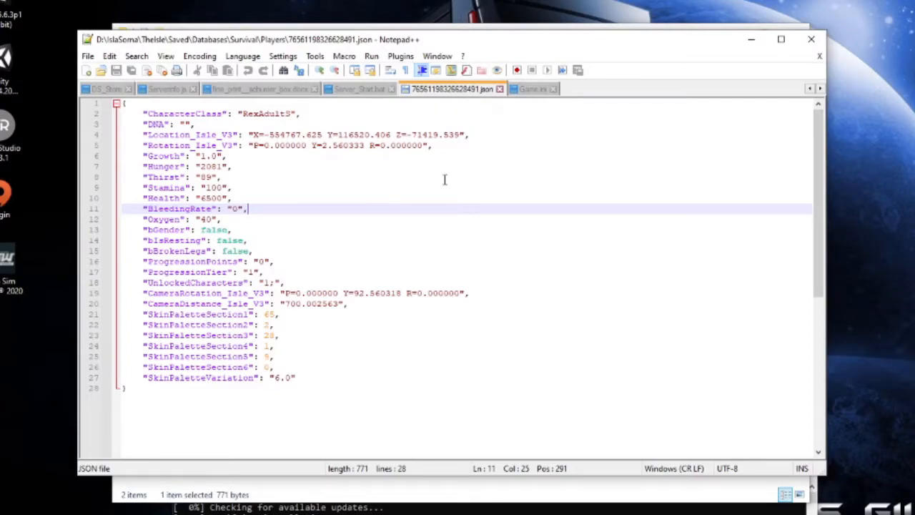
mouse_move(418, 173)
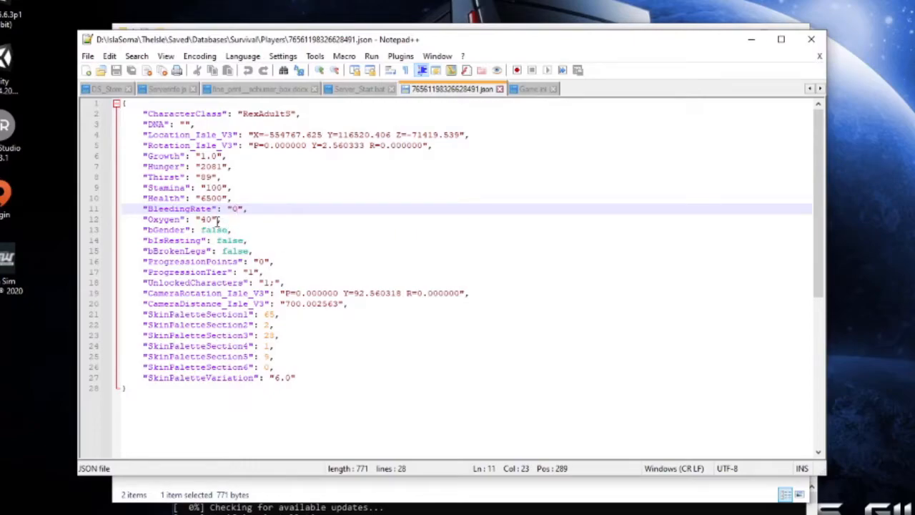
click(165, 230)
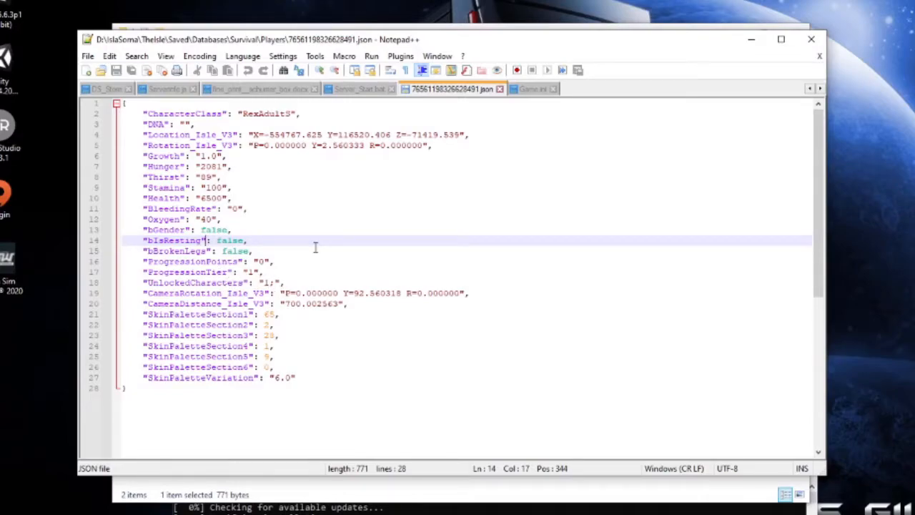
mouse_move(910, 261)
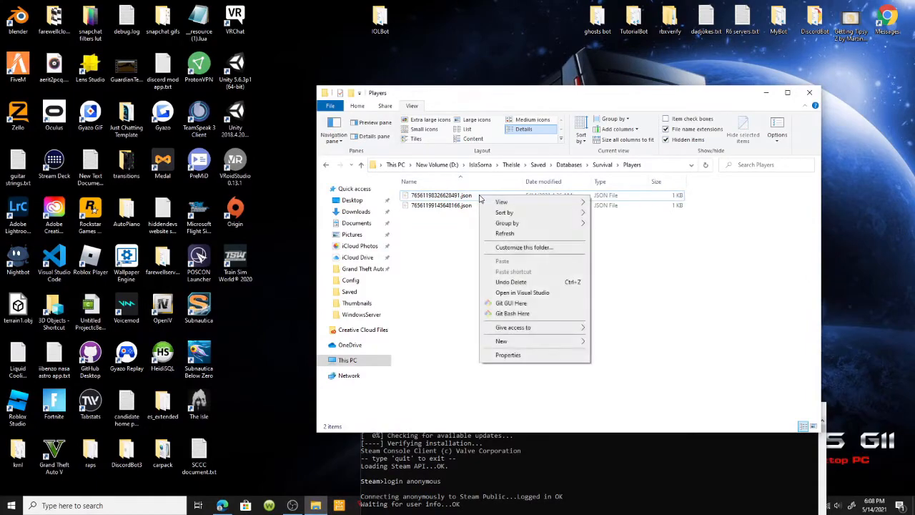
Reopen the first player save file in Notepad++ using Edit with Notepad++.
right_click(439, 194)
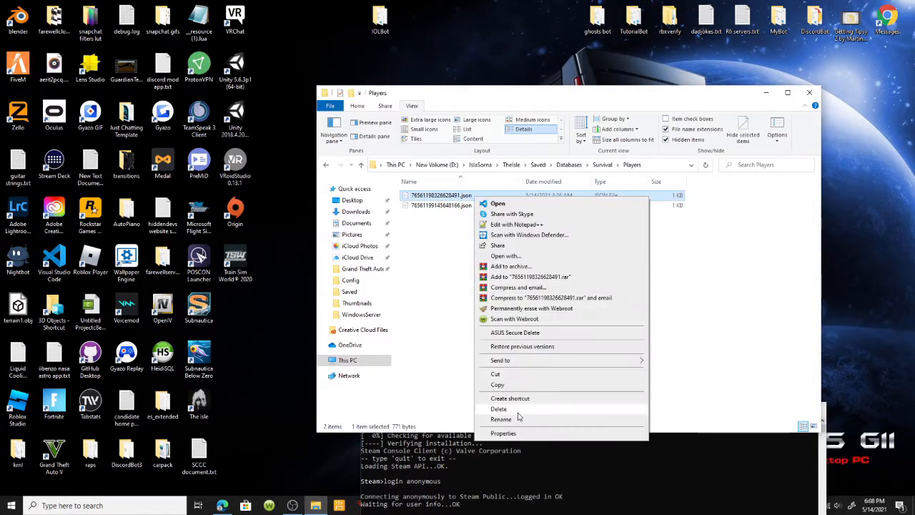
click(517, 224)
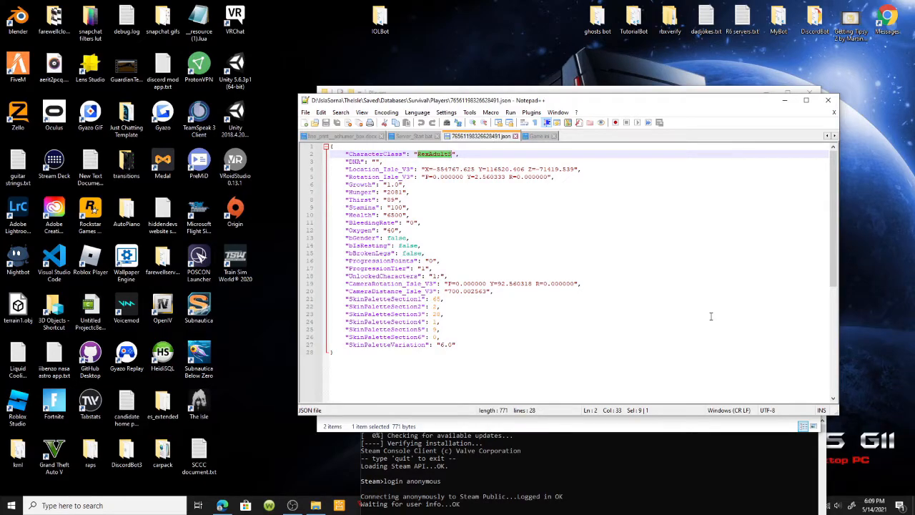
Enter 'GigaAd' and return to the D:\IslaSorna server folder.
text(GigaAd)
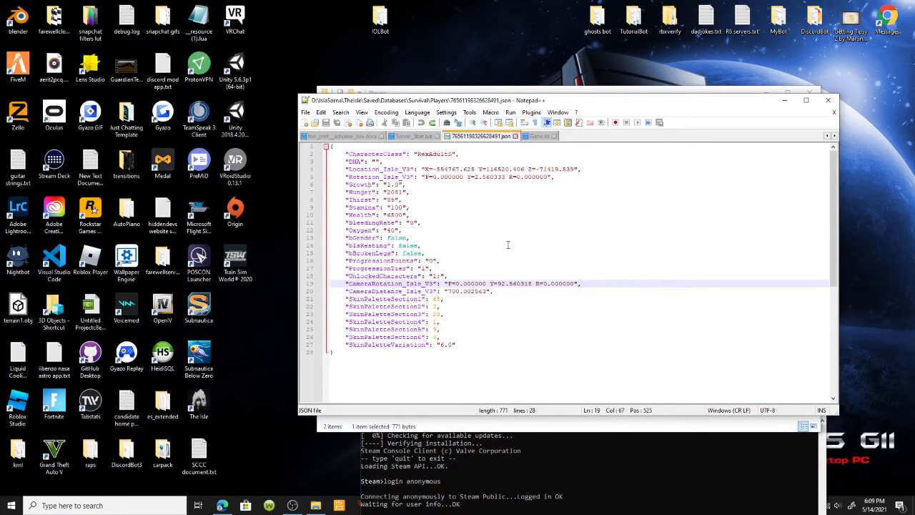
double_click(434, 153)
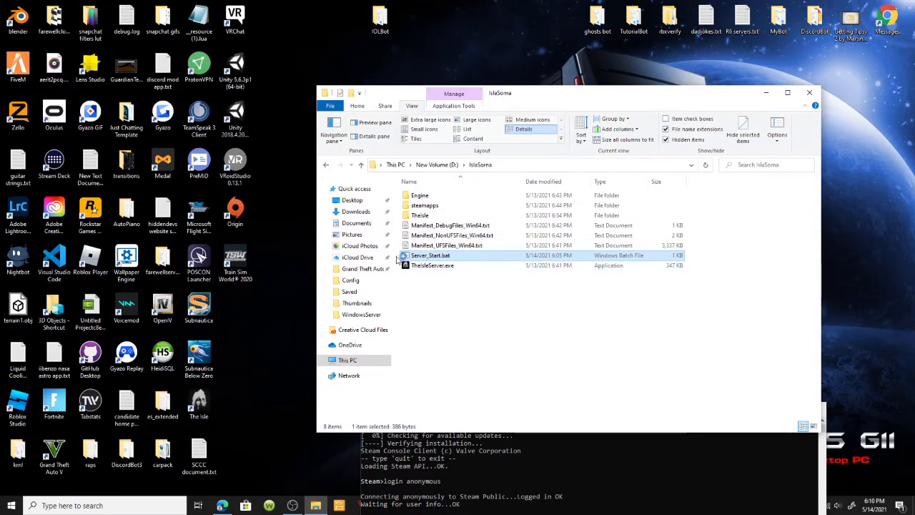
Run Server_Start.bat to launch the TheIsleServer console, version 0.1.62.
double_click(429, 255)
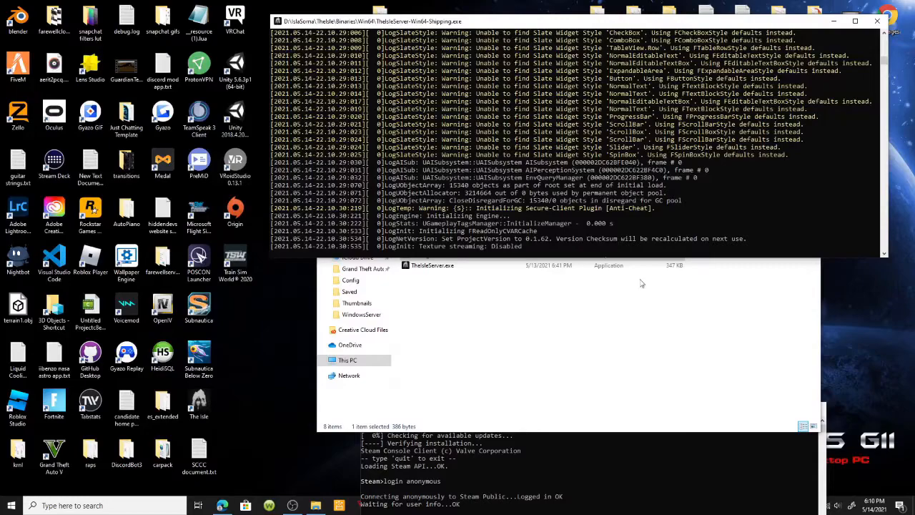
mouse_move(673, 231)
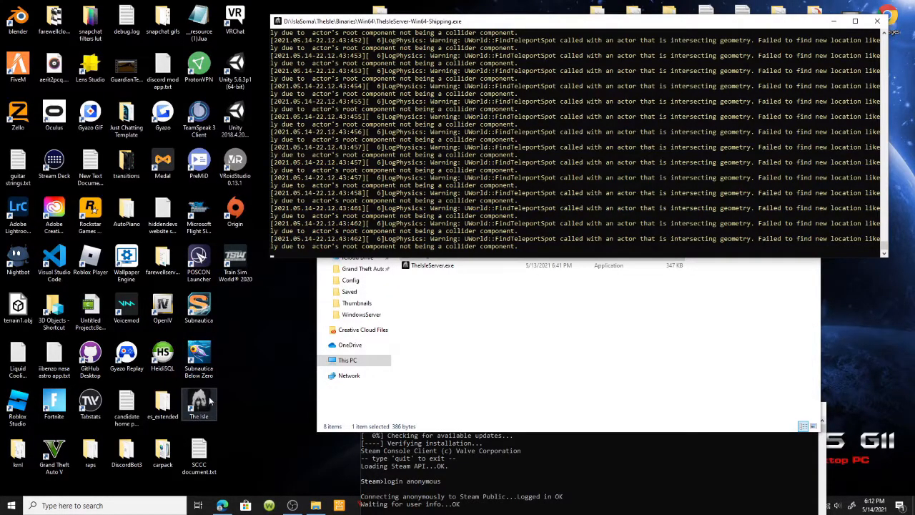
mouse_move(218, 391)
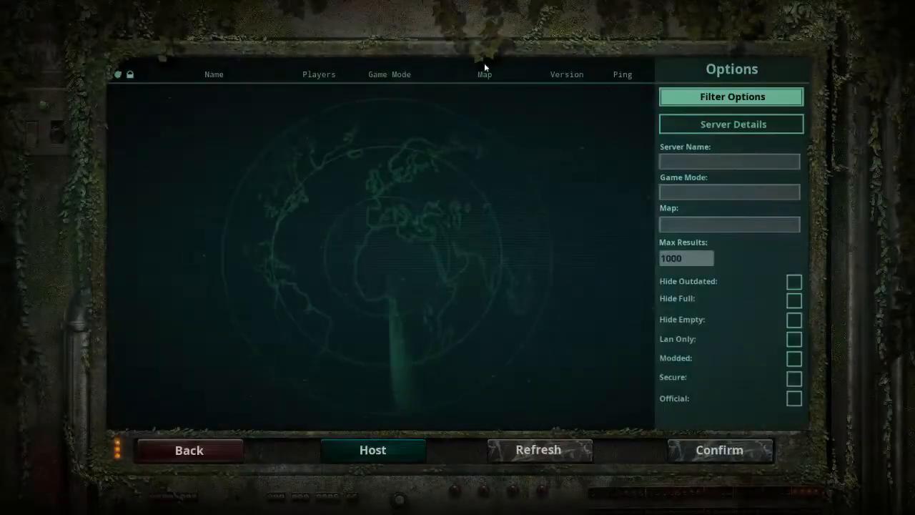
mouse_move(503, 121)
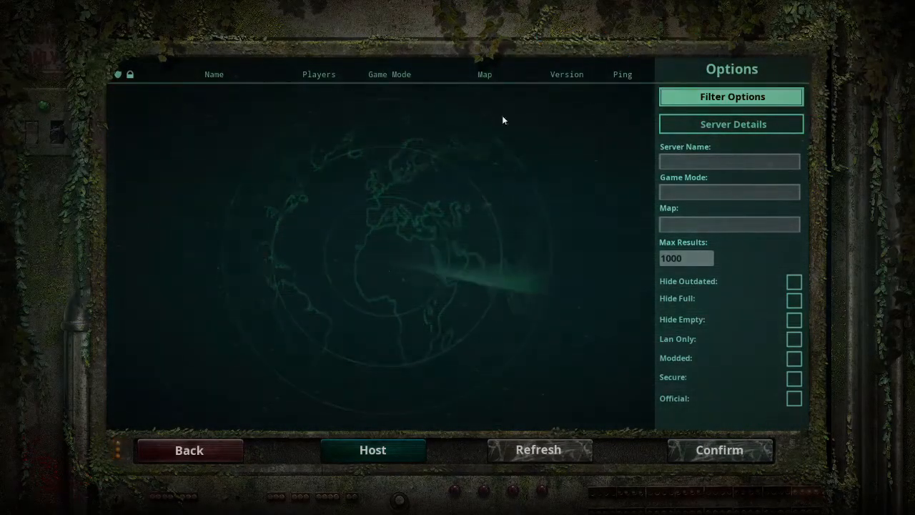
Refresh the server list, then select and join Isla Sorna 1 [US].
click(538, 450)
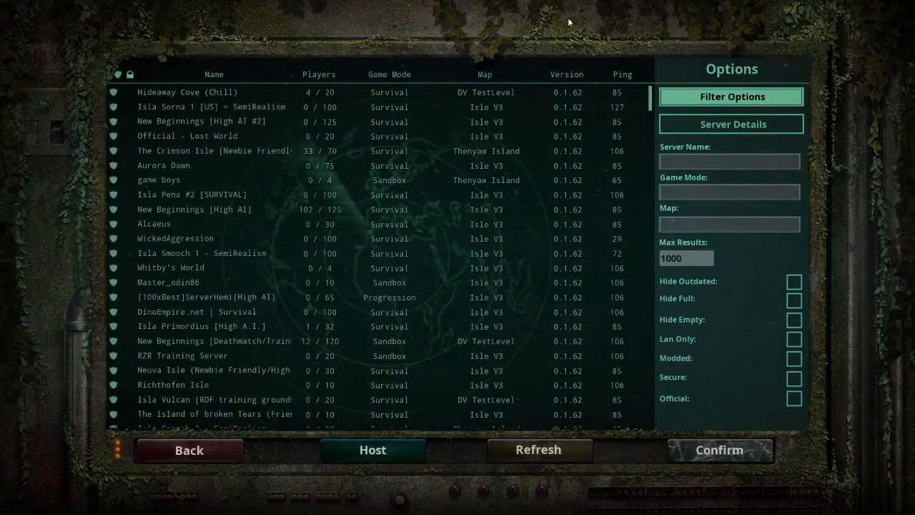
click(212, 106)
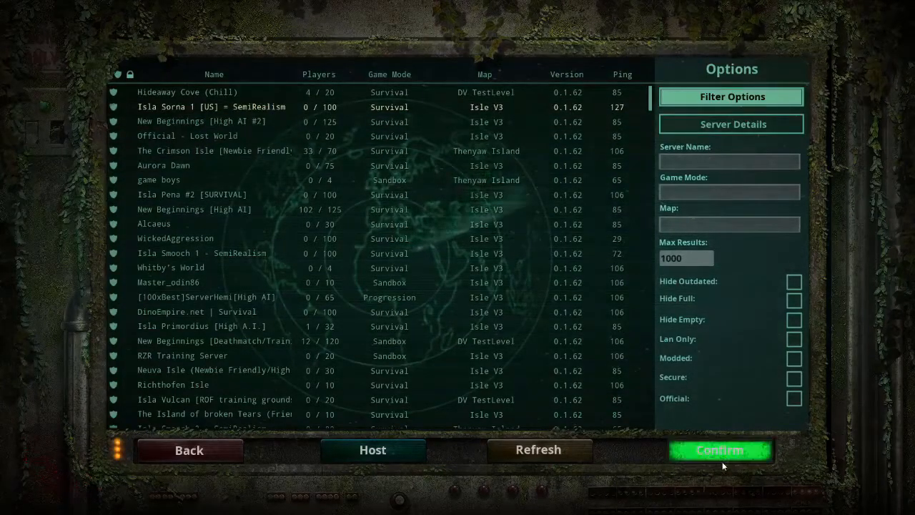
click(720, 450)
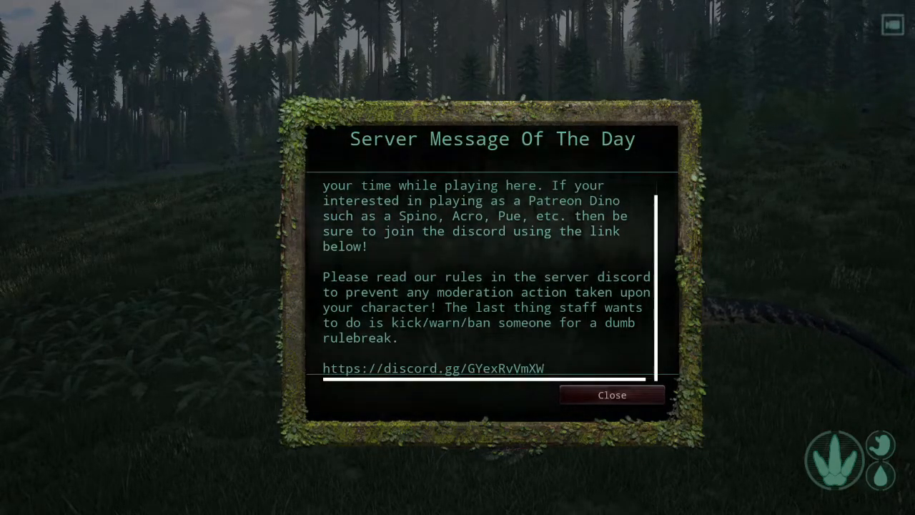
Scroll the Message Of The Day up to its 'Welcome to Isla Sorna!' greeting.
scroll(up, 3)
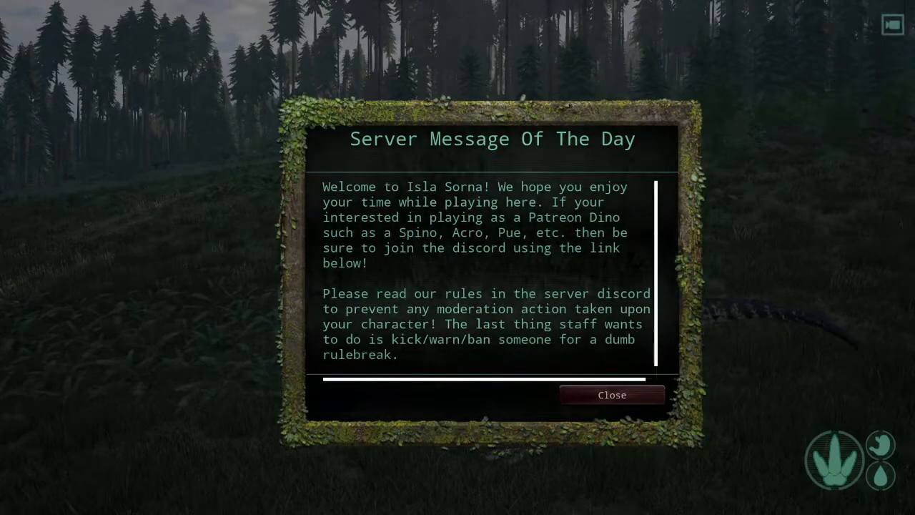
Close the message of the day and resume playing as the Rex.
click(612, 394)
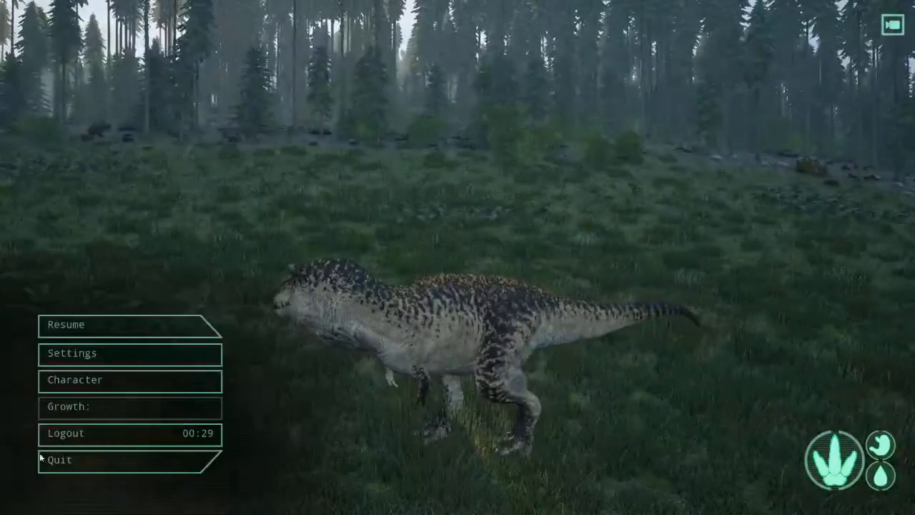
click(76, 380)
text(/announce su)
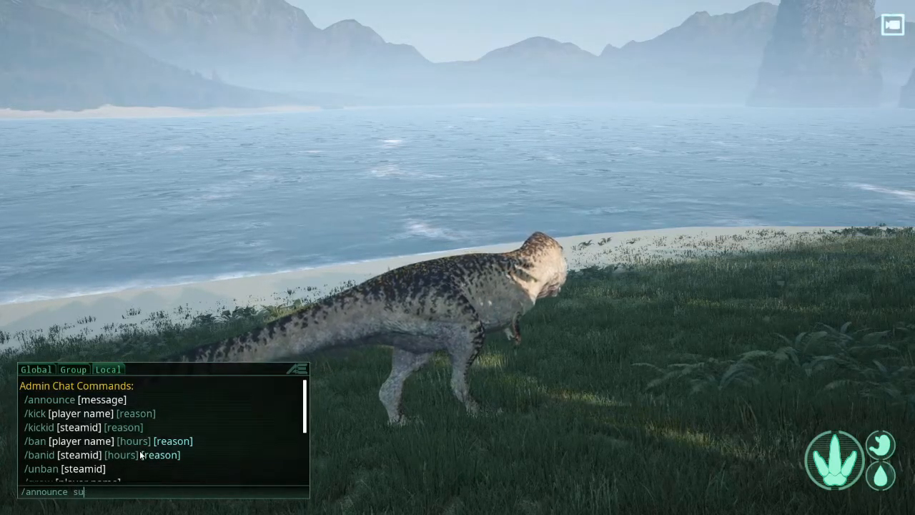
Send 'join isla sor' in chat, then /weather to list its conditions (sunny through severe).
text(join isla sor)
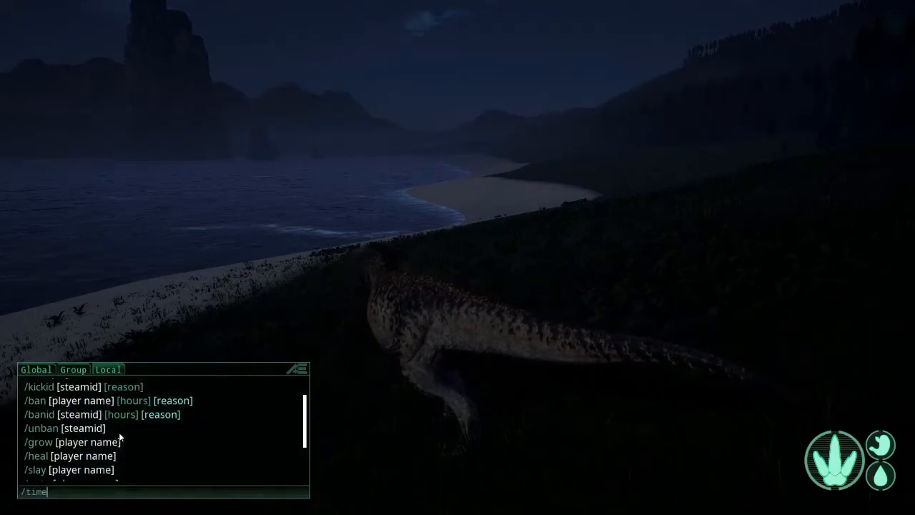
scroll(down, 3)
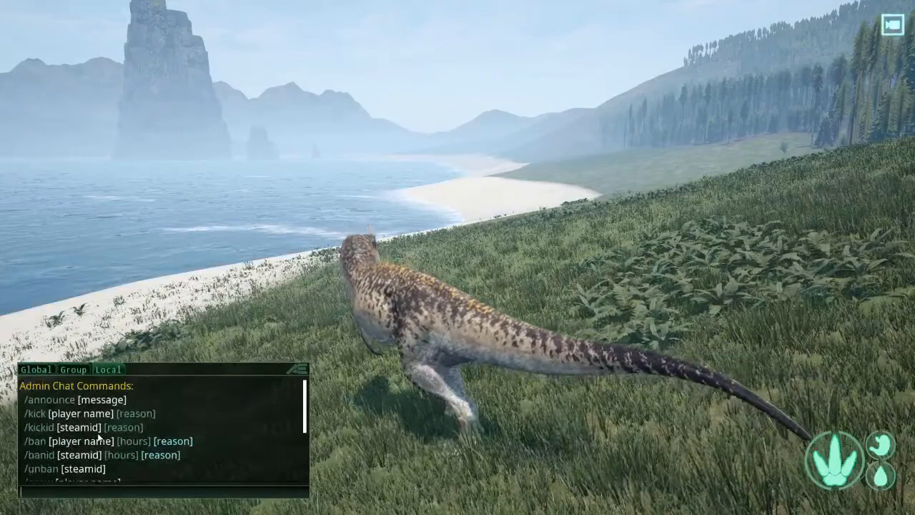
scroll(down, 3)
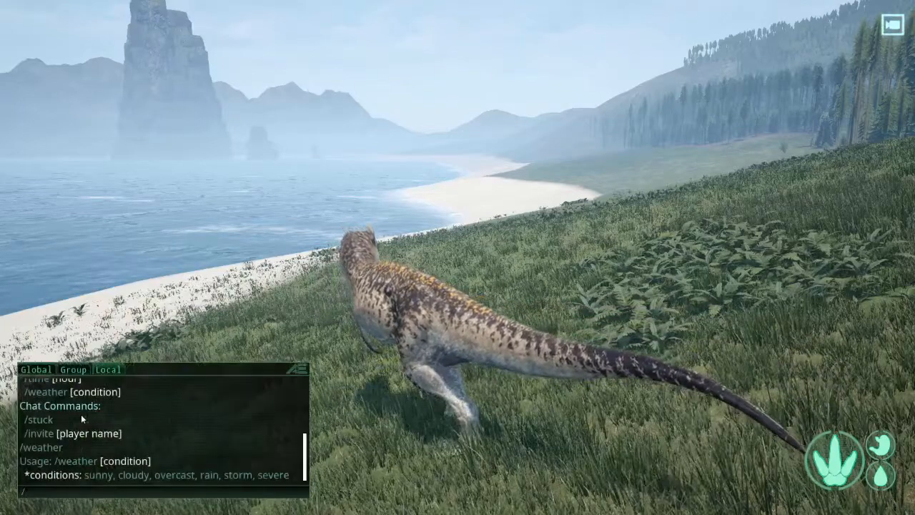
text(/weather)
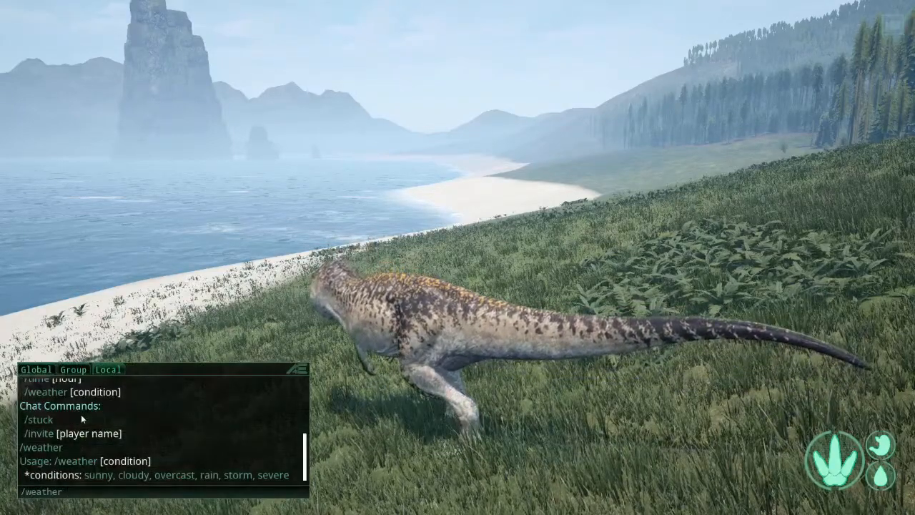